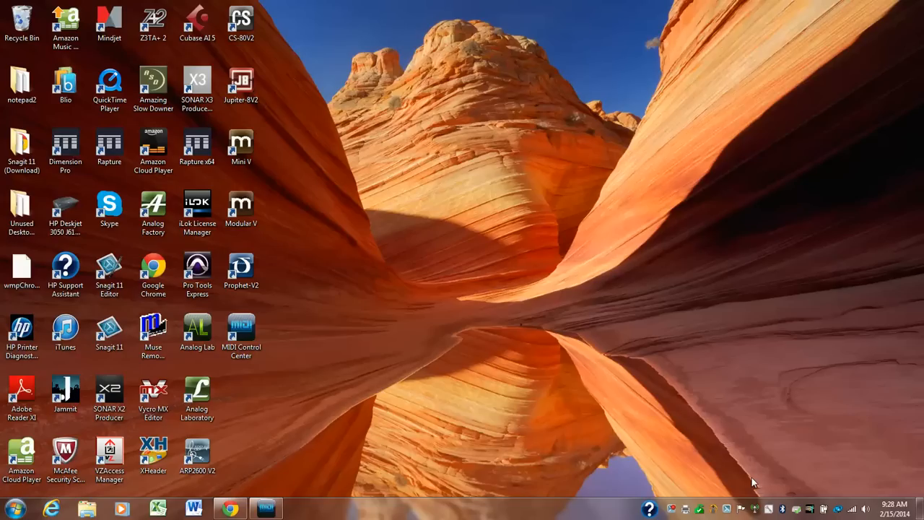
mouse_move(311, 332)
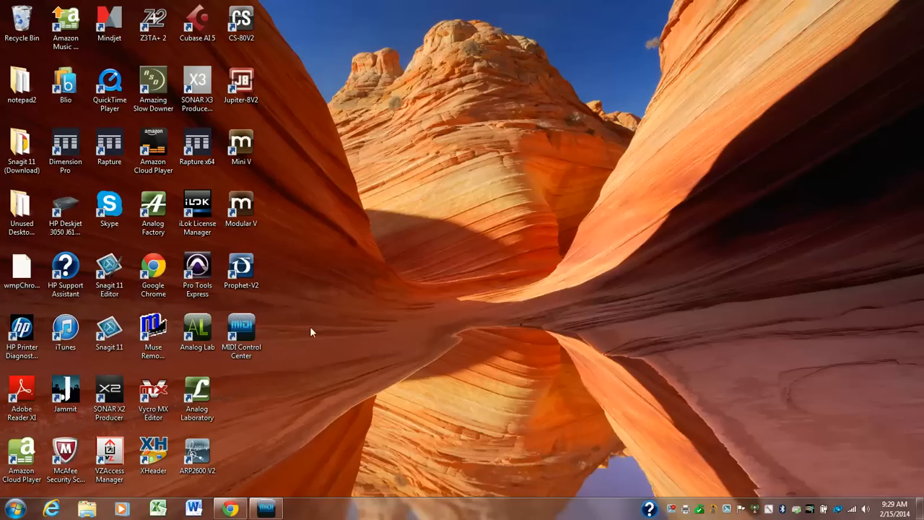
mouse_move(324, 334)
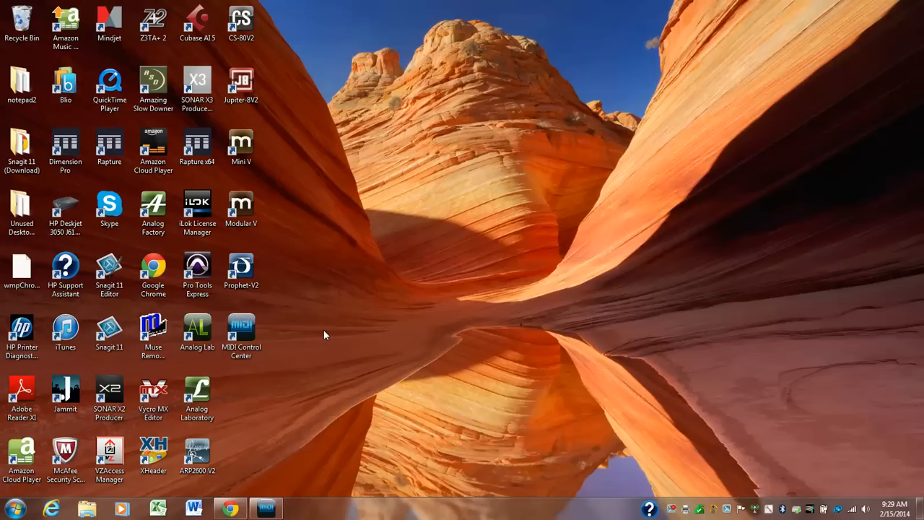
mouse_move(280, 341)
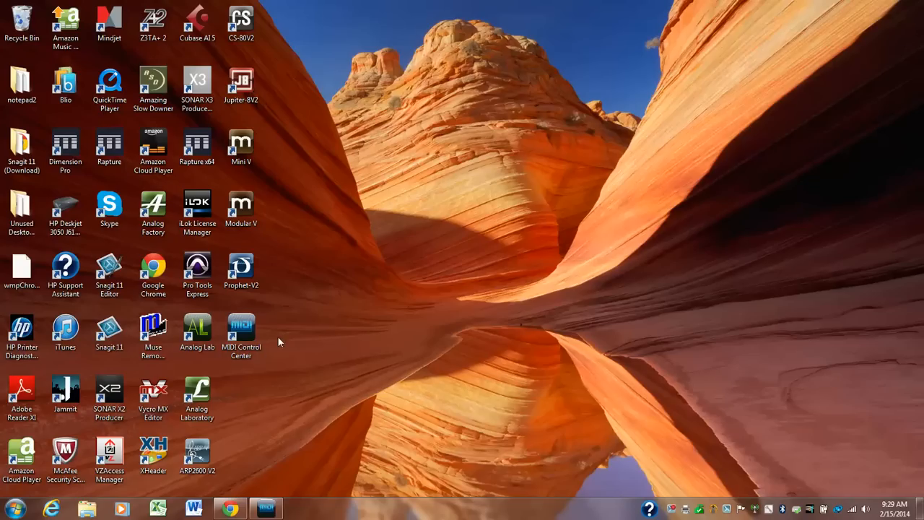
Launch MIDI Control Center and view a fader's settings and pad 13's note settings.
click(241, 333)
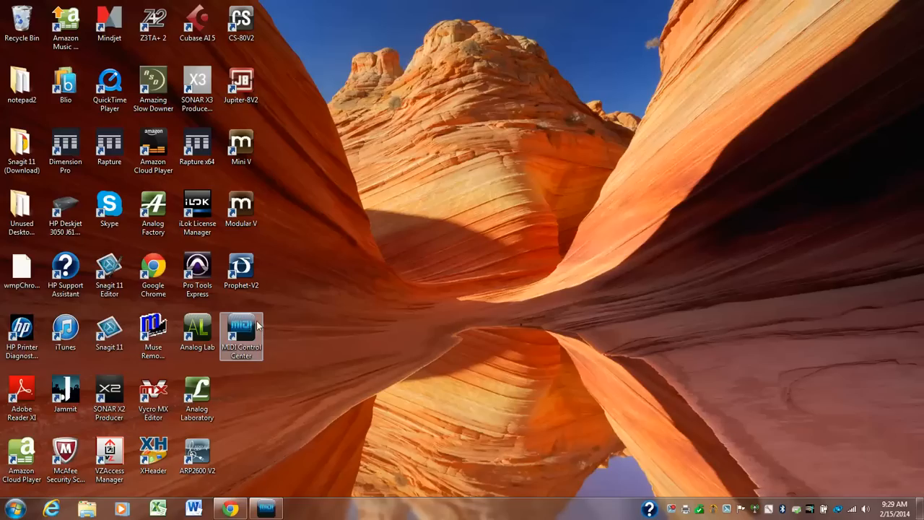
mouse_move(248, 330)
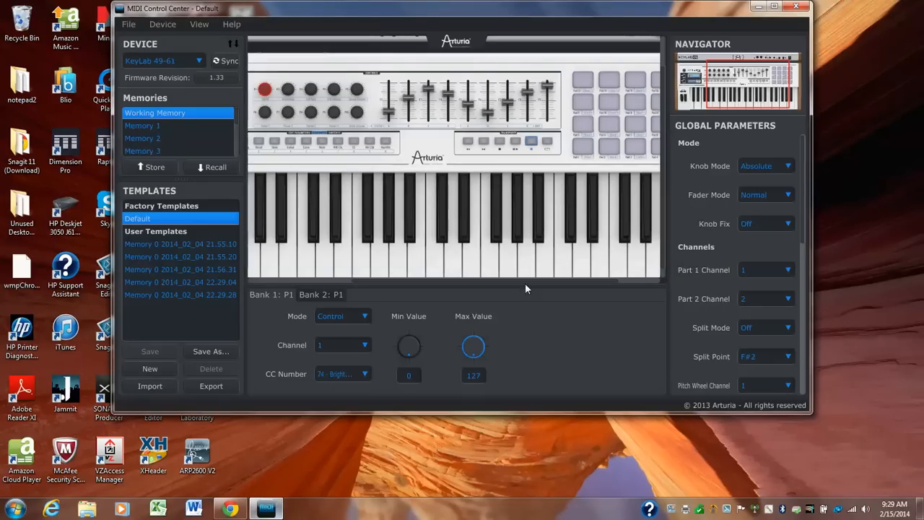
mouse_move(407, 130)
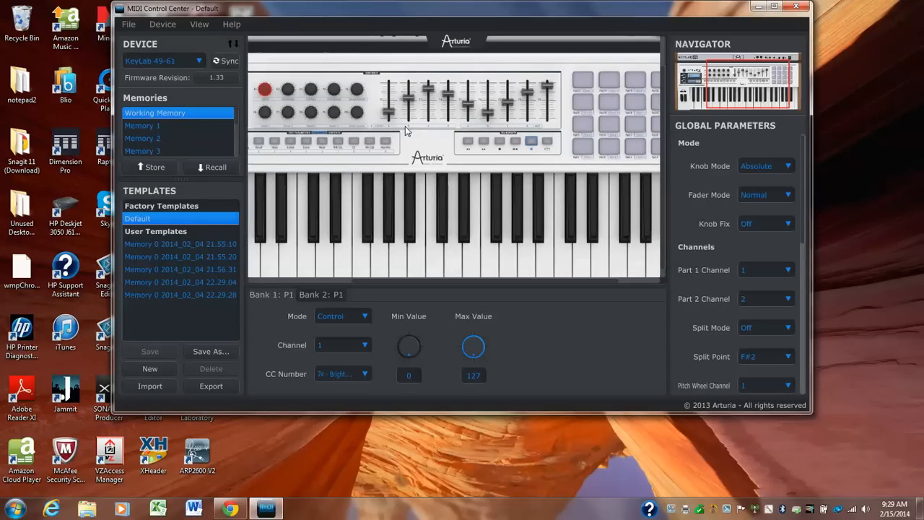
click(412, 98)
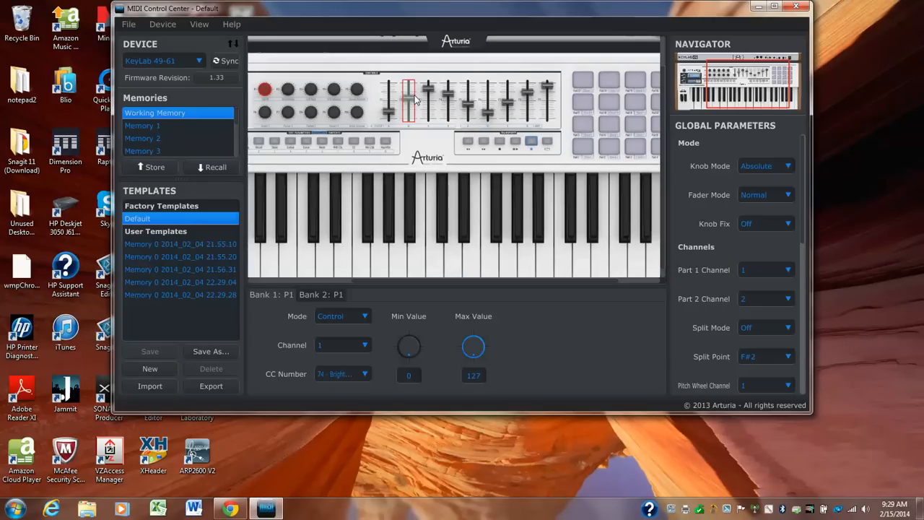
click(405, 98)
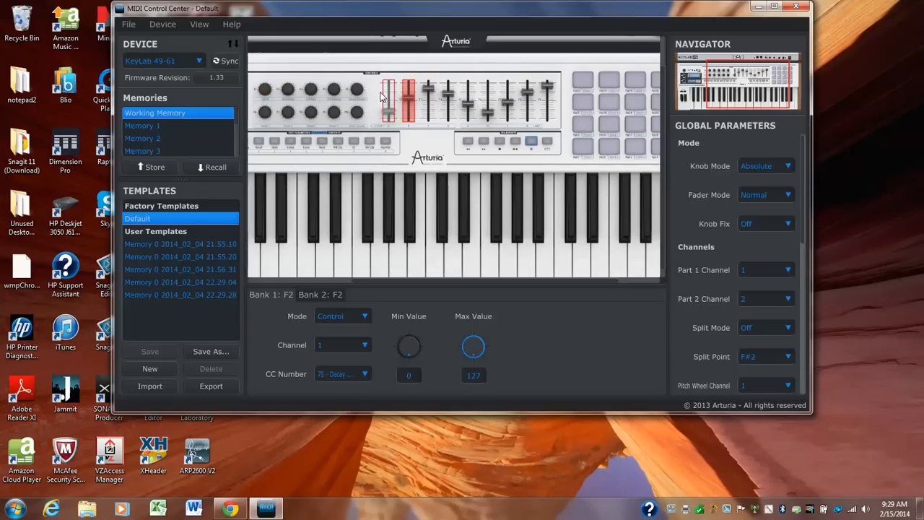
click(583, 81)
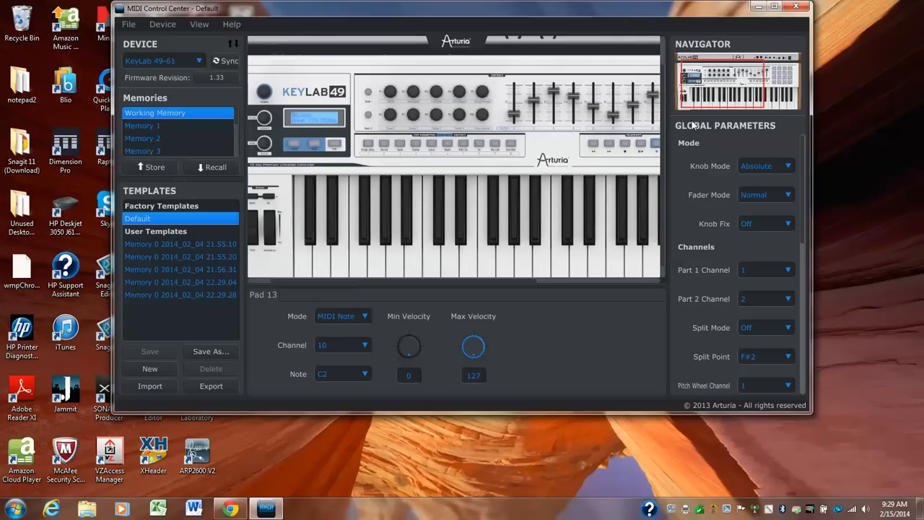
mouse_move(711, 81)
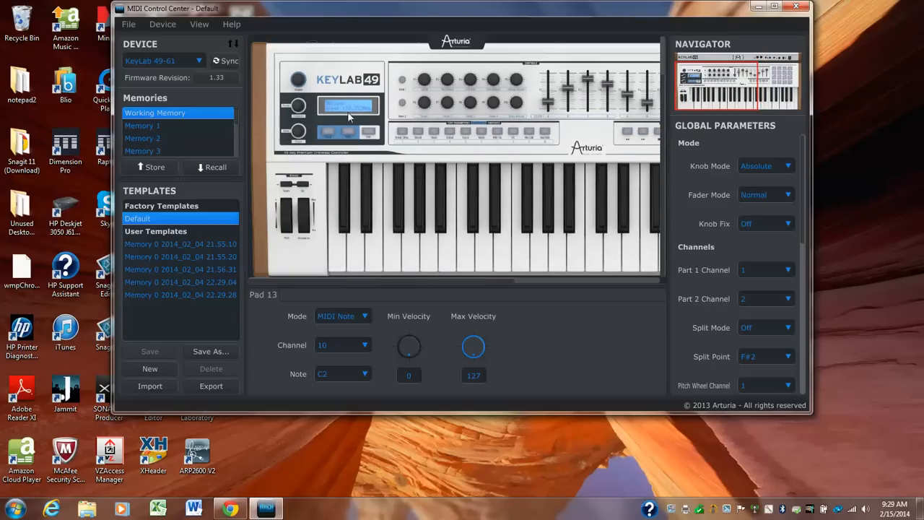
mouse_move(213, 80)
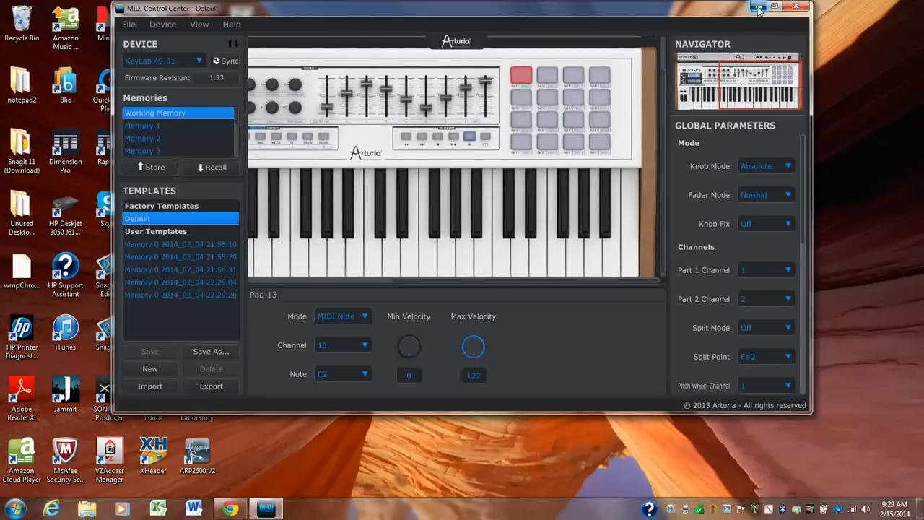
Open the 'Re: (Case 156247) Technical support Analog Lab' thread and scroll to the update steps.
click(774, 6)
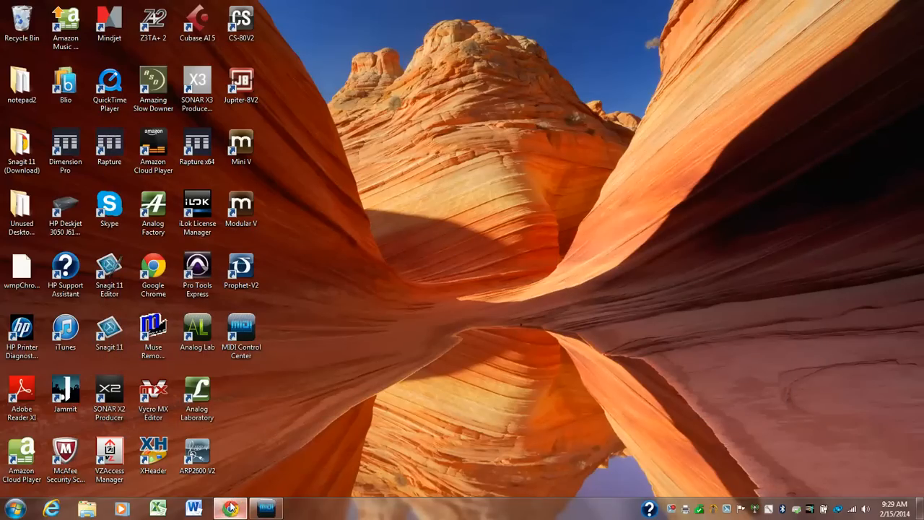
click(229, 509)
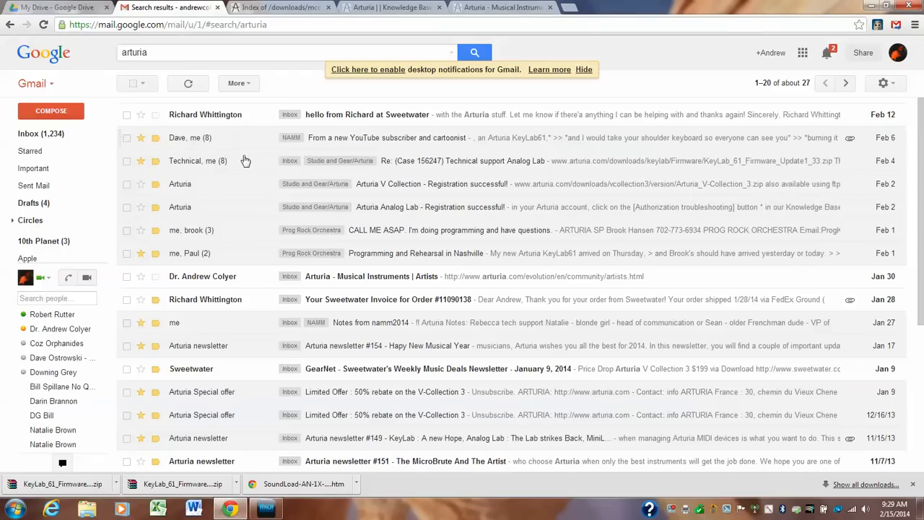
mouse_move(216, 161)
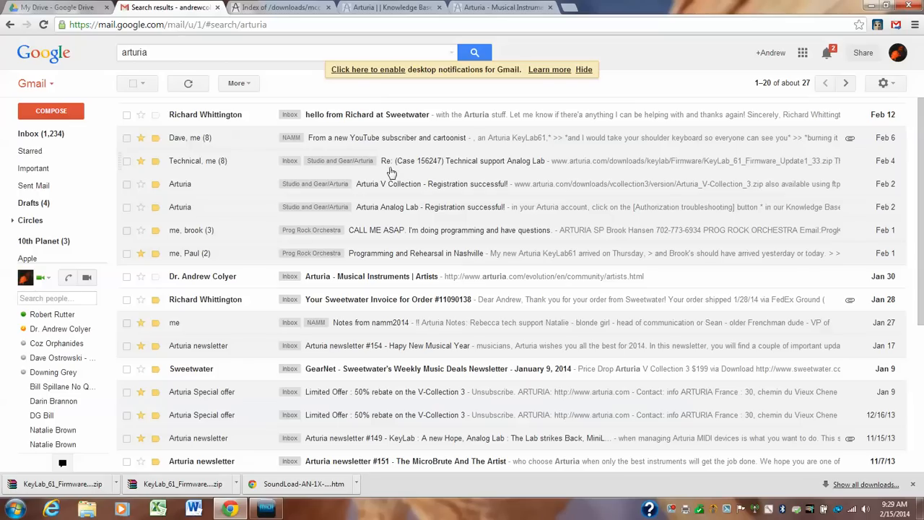
mouse_move(469, 164)
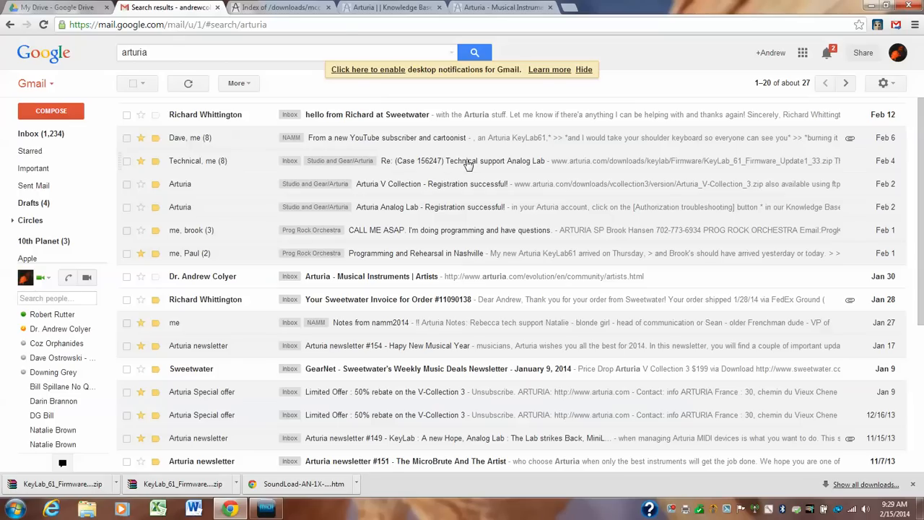
click(462, 161)
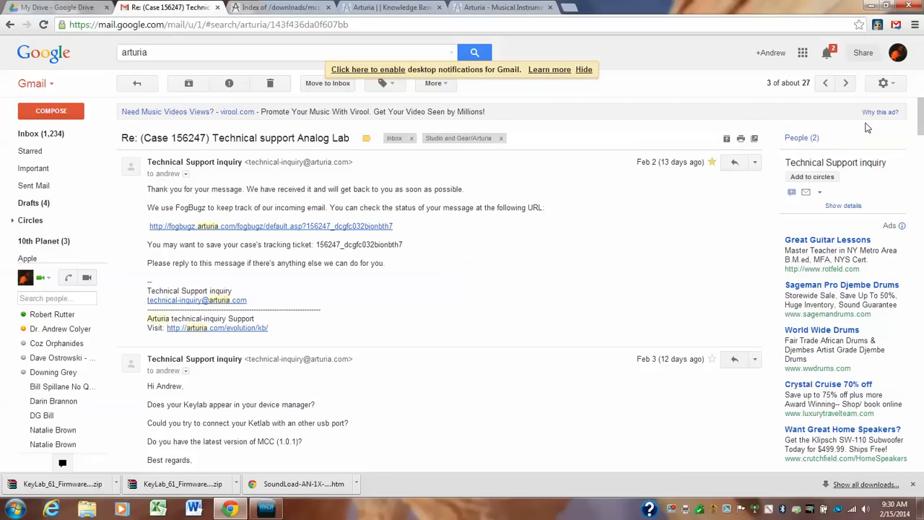
scroll(down, 3)
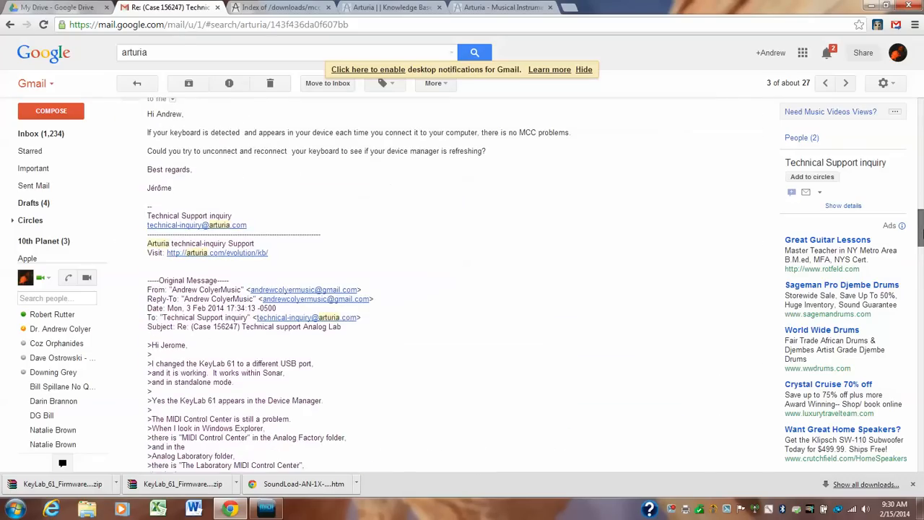
scroll(down, 3)
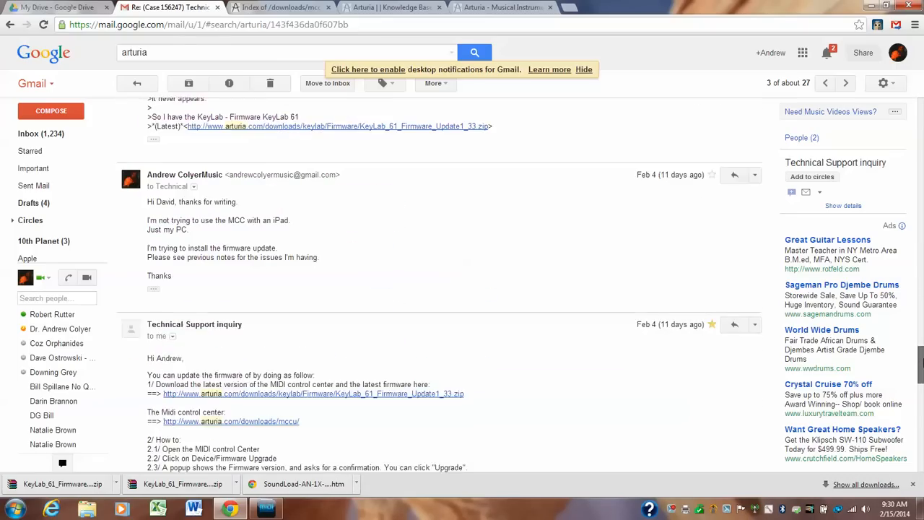
scroll(down, 3)
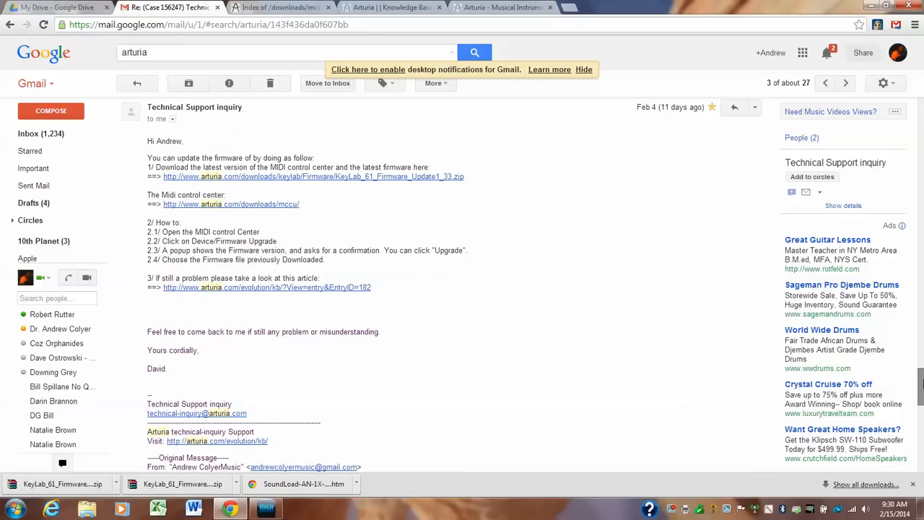
mouse_move(362, 248)
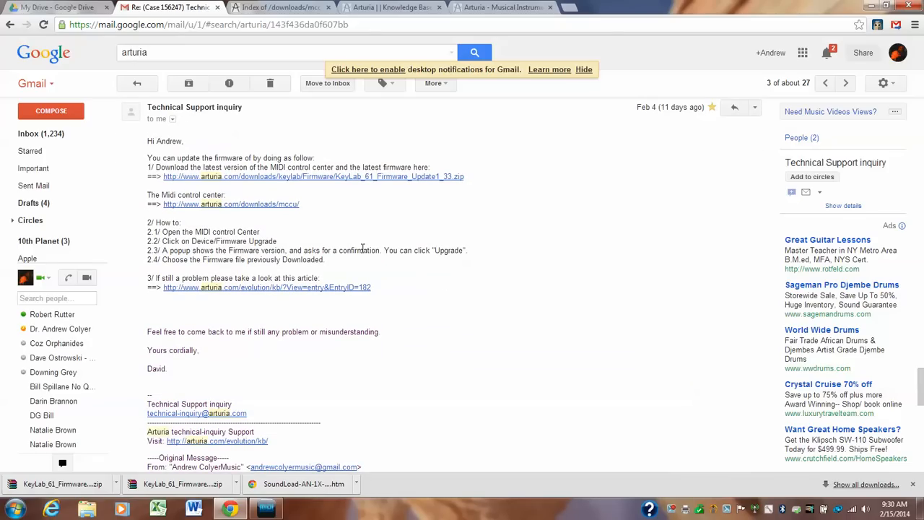
On the Arturia - Musical Instruments tab, go to Downloads > Updates.
click(502, 8)
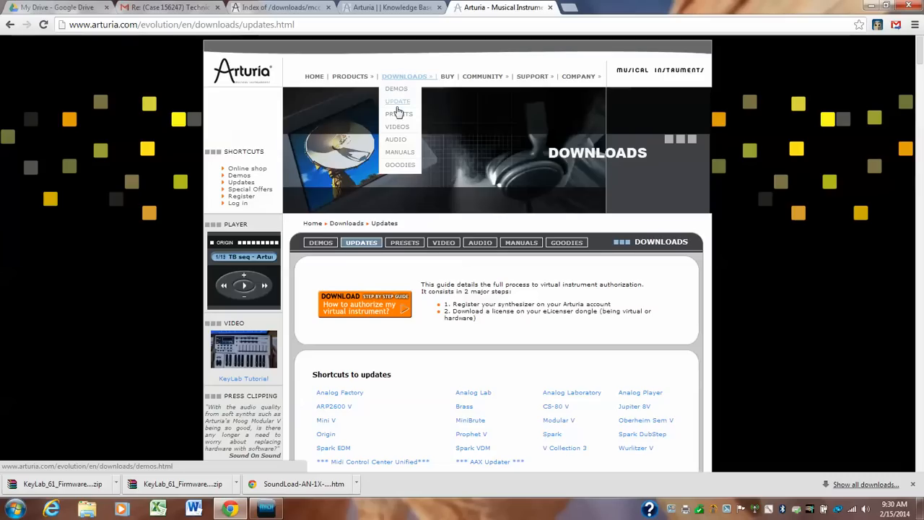
mouse_move(357, 315)
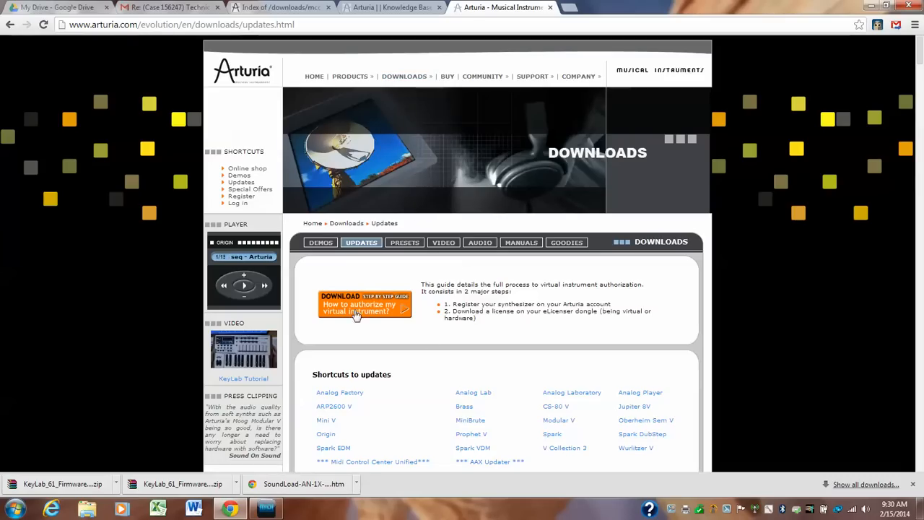
mouse_move(144, 25)
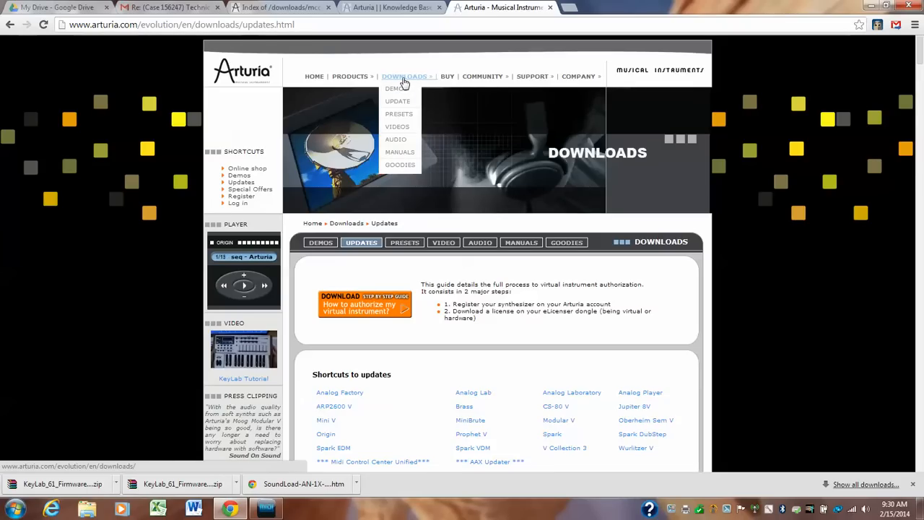
mouse_move(398, 101)
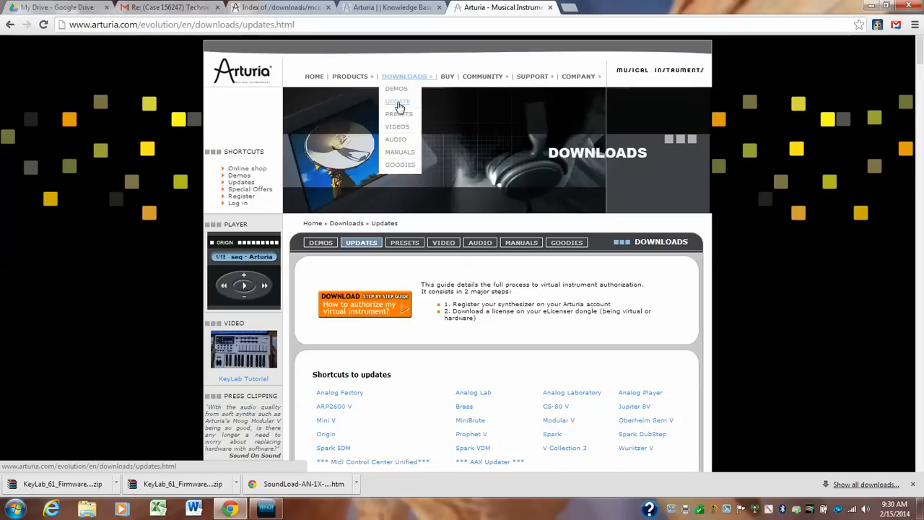
mouse_move(395, 60)
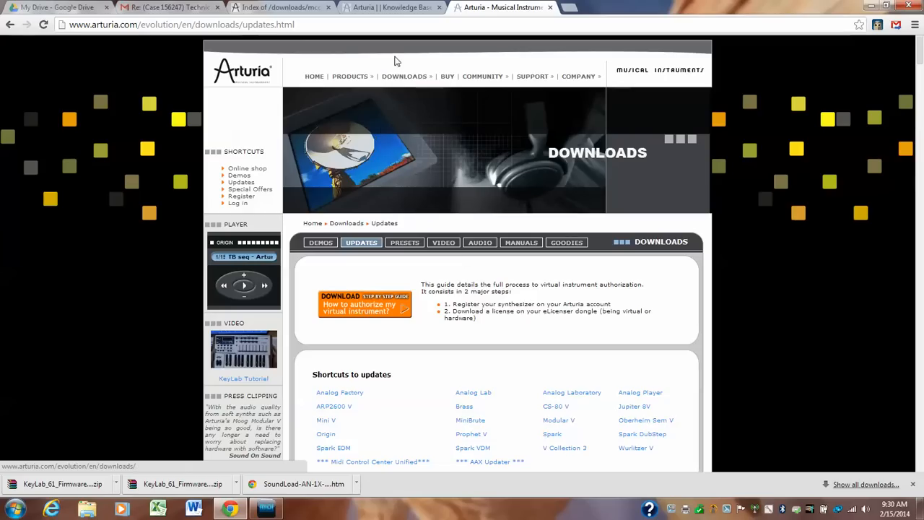
click(404, 76)
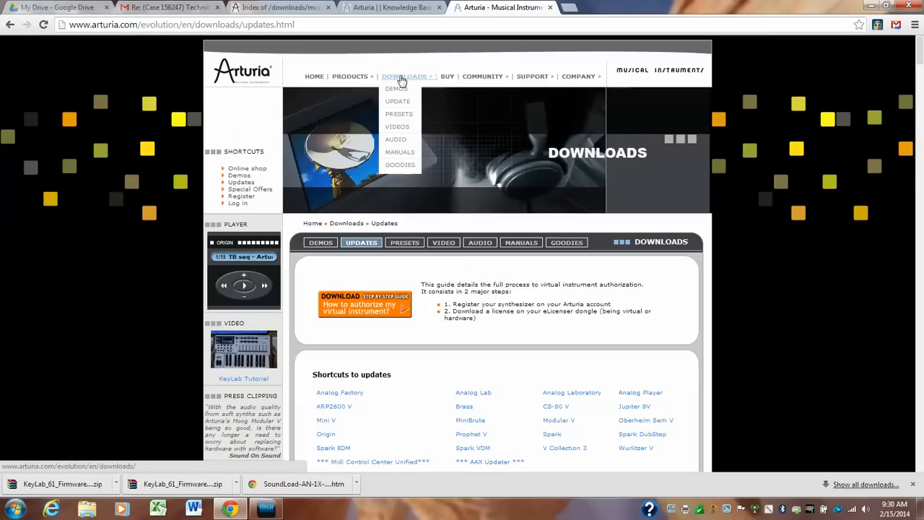
mouse_move(400, 102)
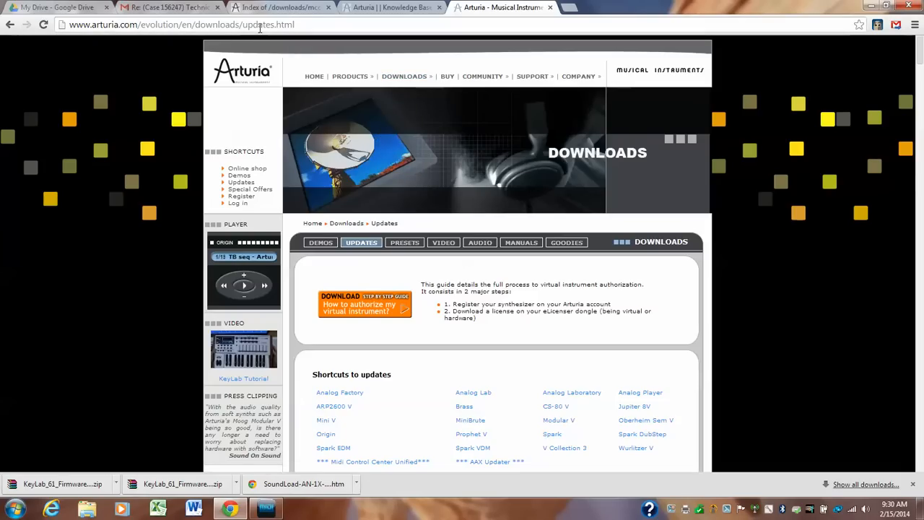
scroll(down, 3)
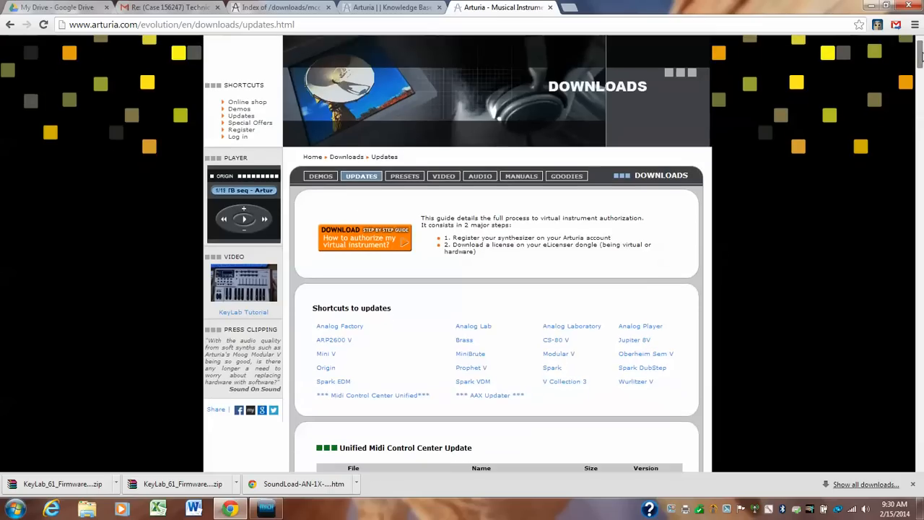
scroll(down, 3)
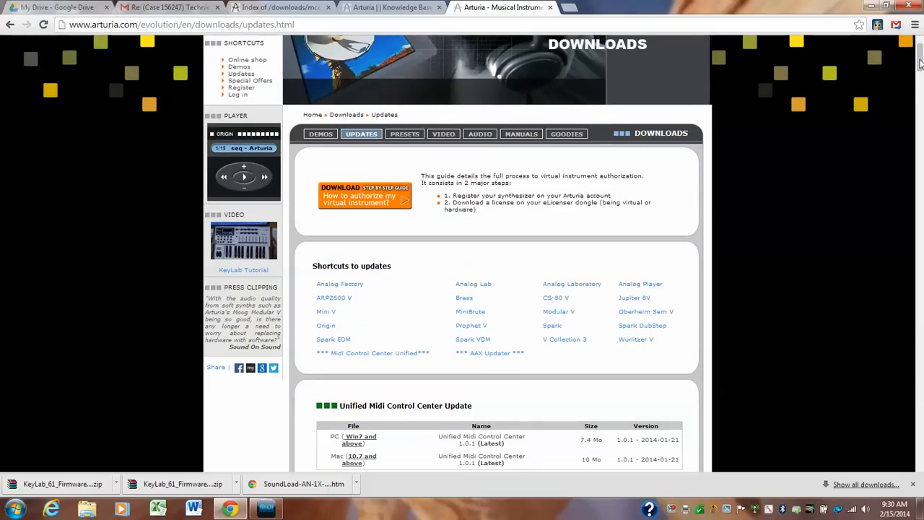
scroll(down, 3)
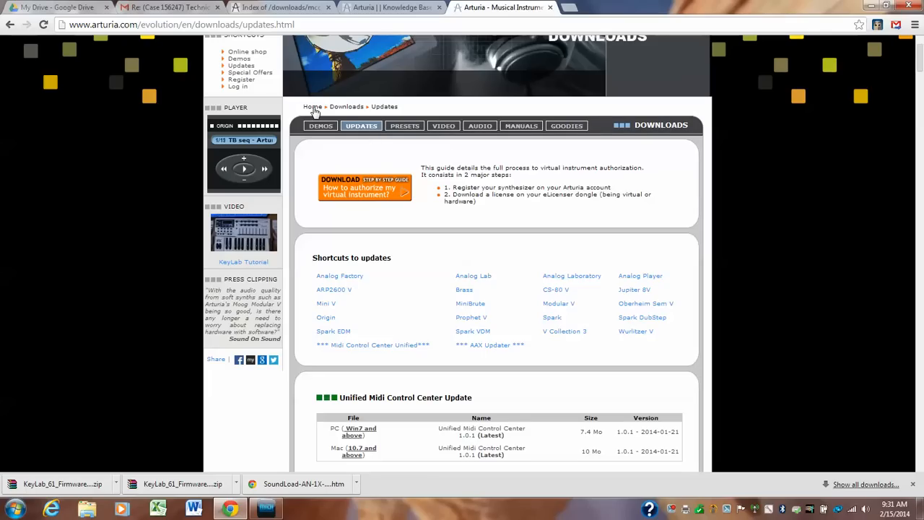
mouse_move(814, 80)
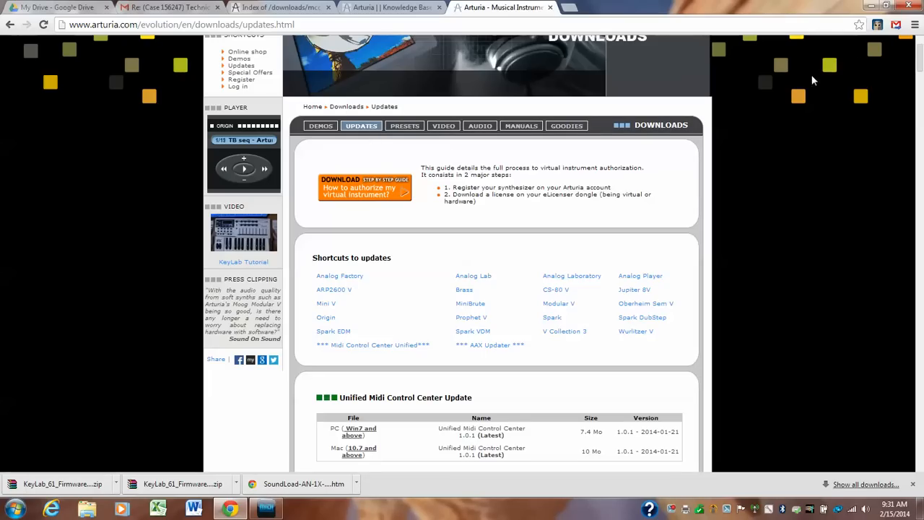
scroll(down, 3)
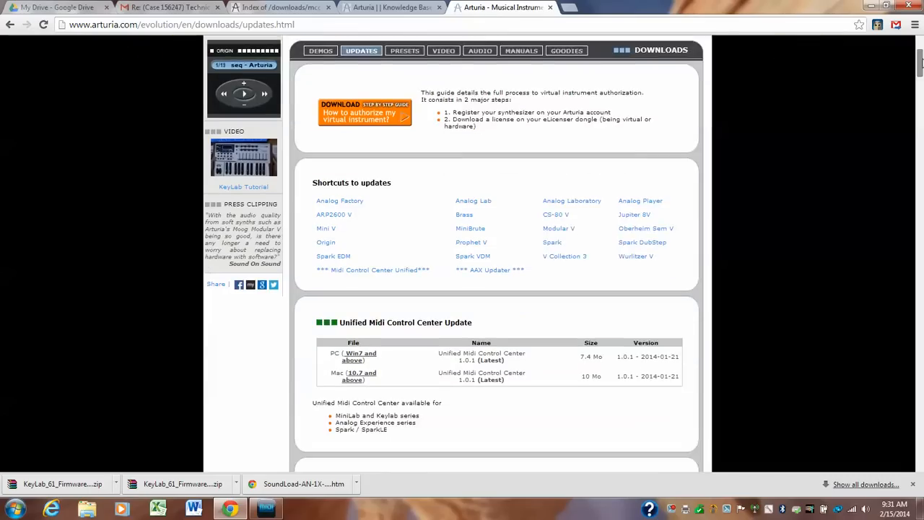
scroll(down, 3)
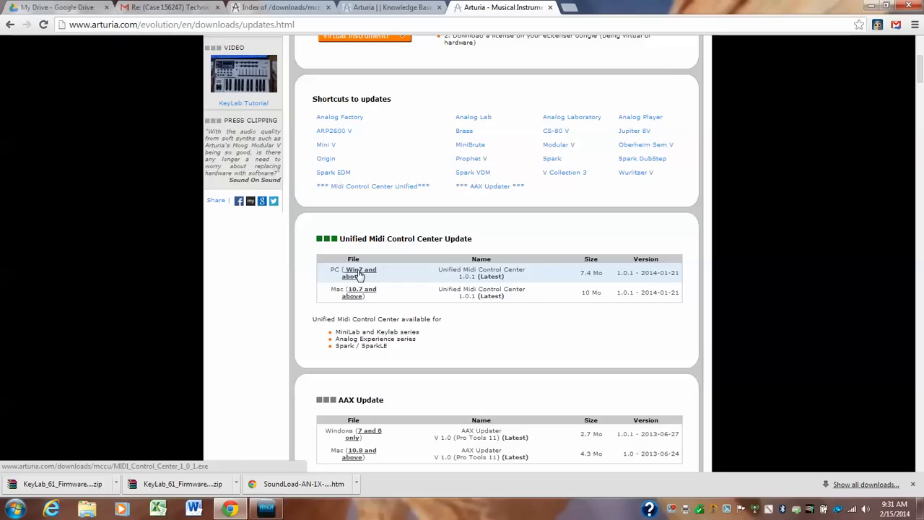
mouse_move(358, 276)
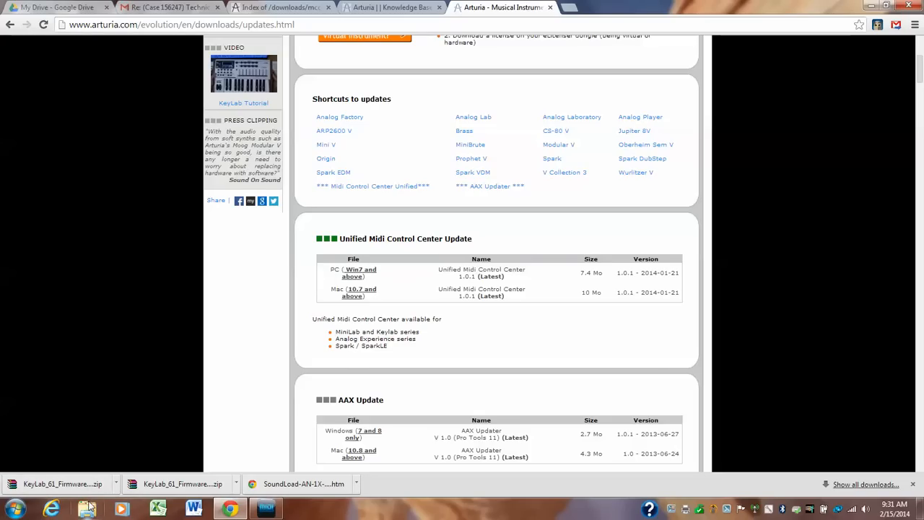
mouse_move(88, 509)
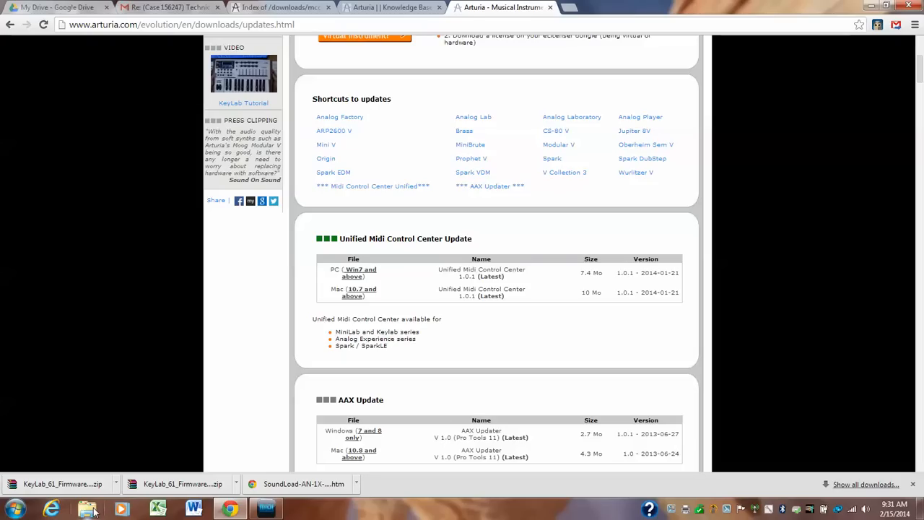
Show Downloads in a maximized Explorer, scrolled to the KeyLab_61_Firmware_Update1_33 zips.
click(86, 509)
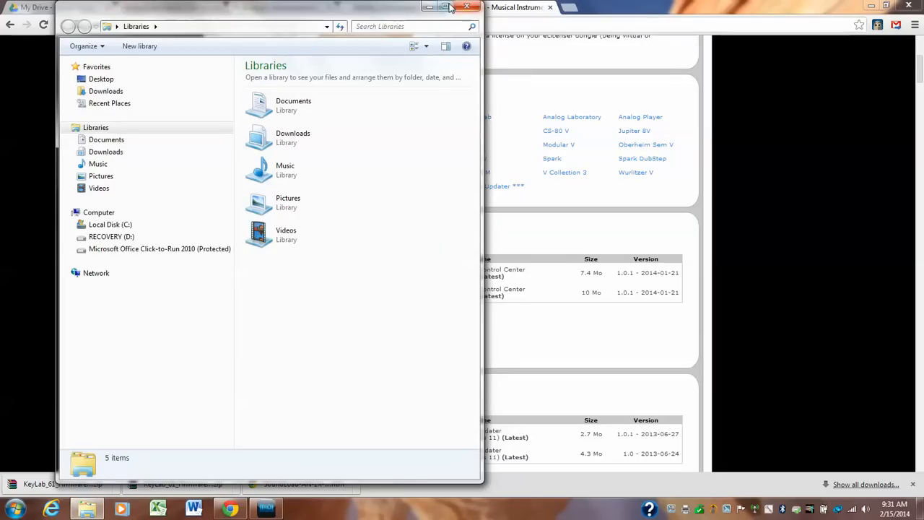
click(447, 6)
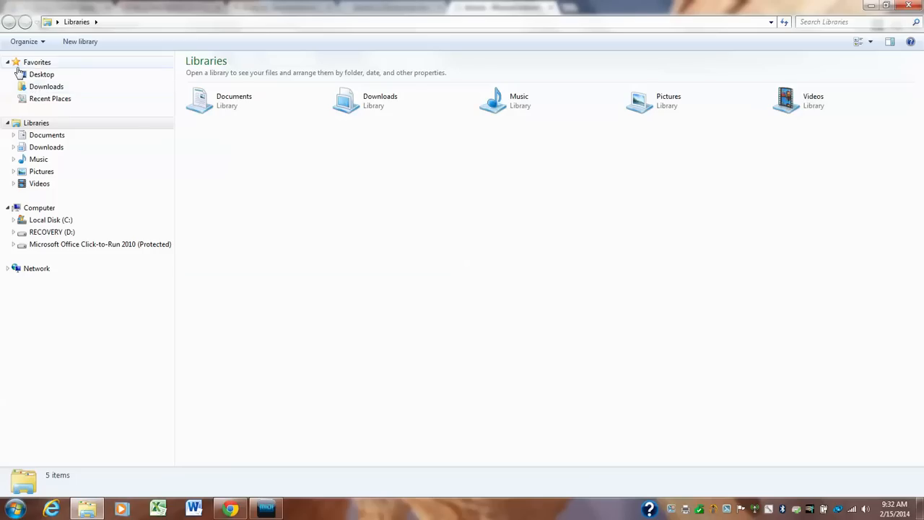
click(41, 74)
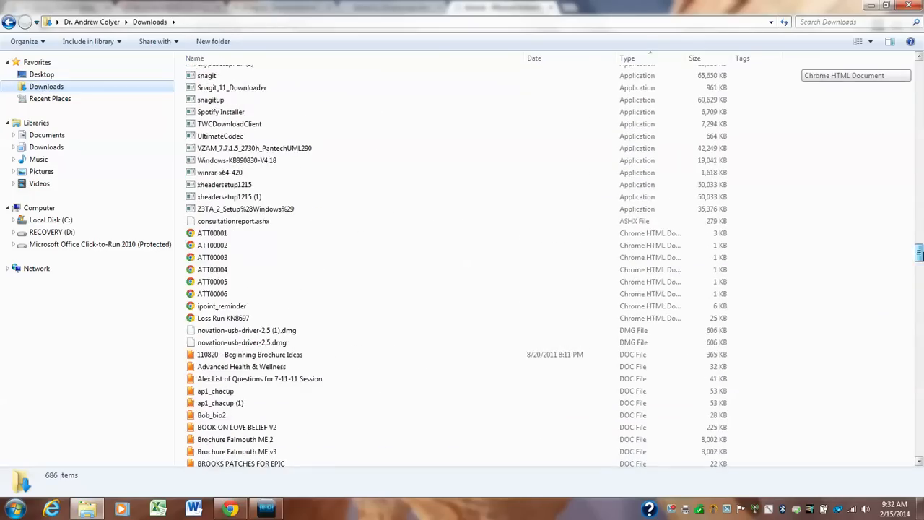
scroll(down, 3)
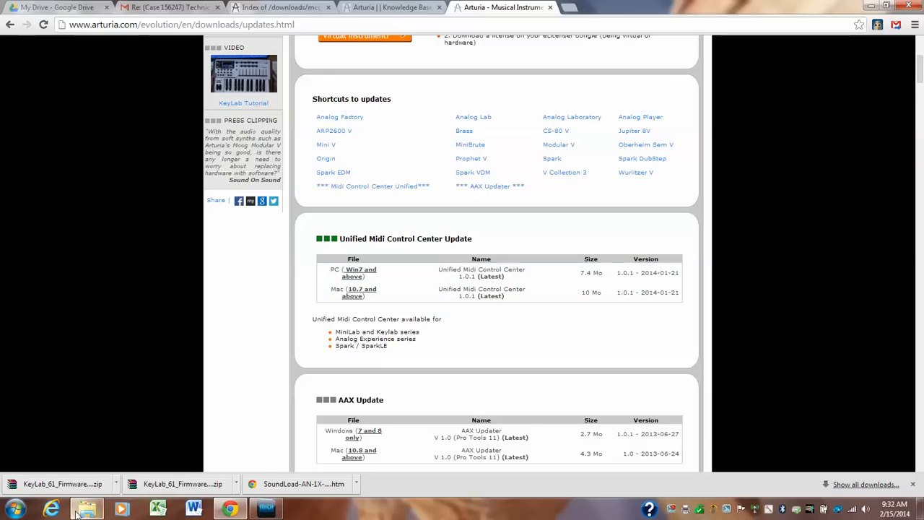
click(87, 508)
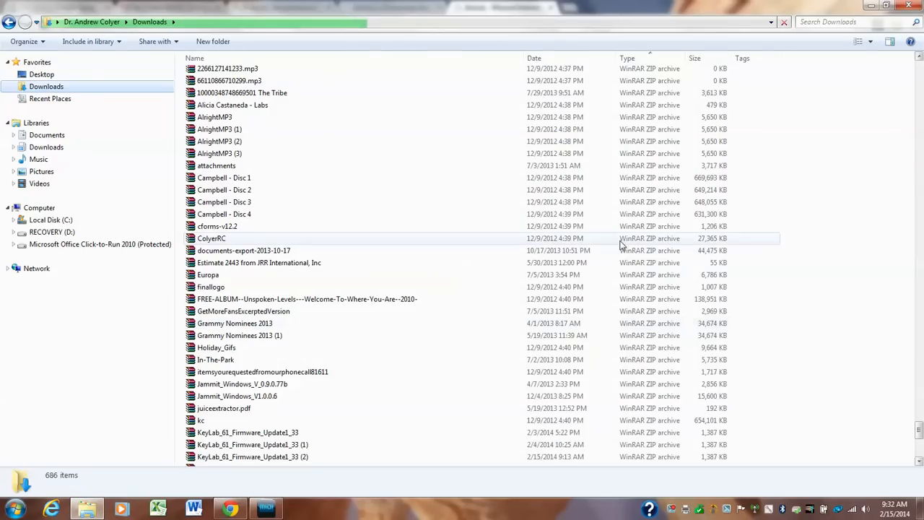
click(216, 226)
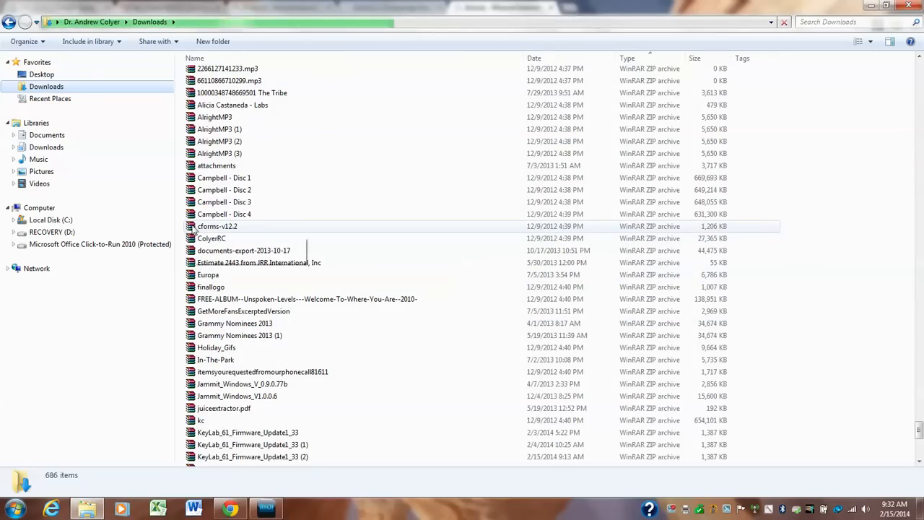
mouse_move(217, 226)
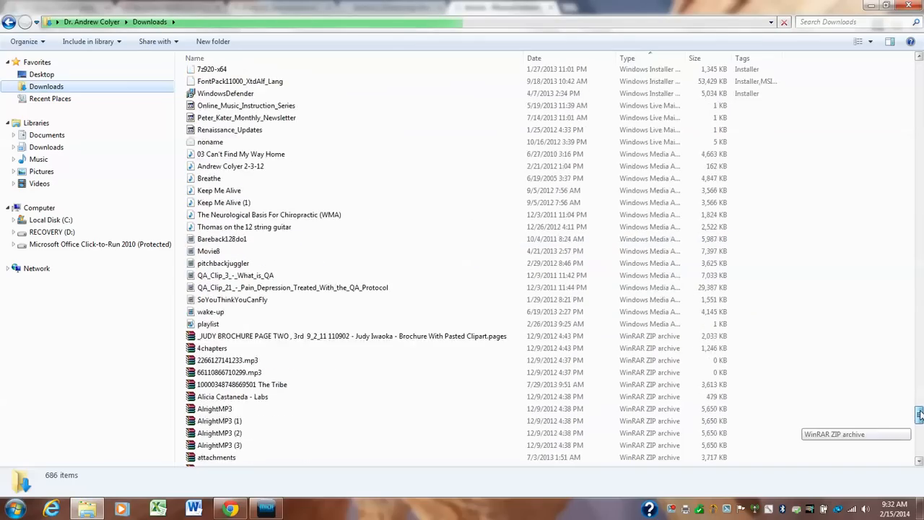
scroll(down, 3)
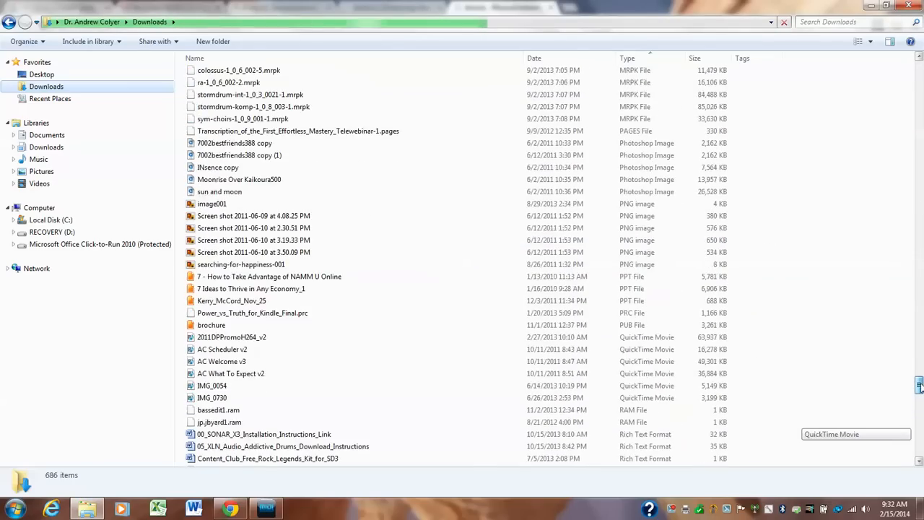
scroll(down, 3)
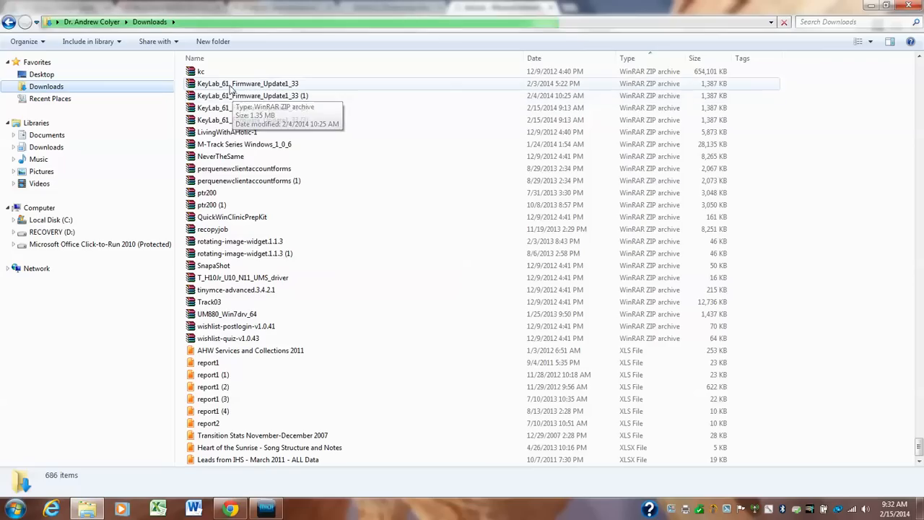
mouse_move(247, 83)
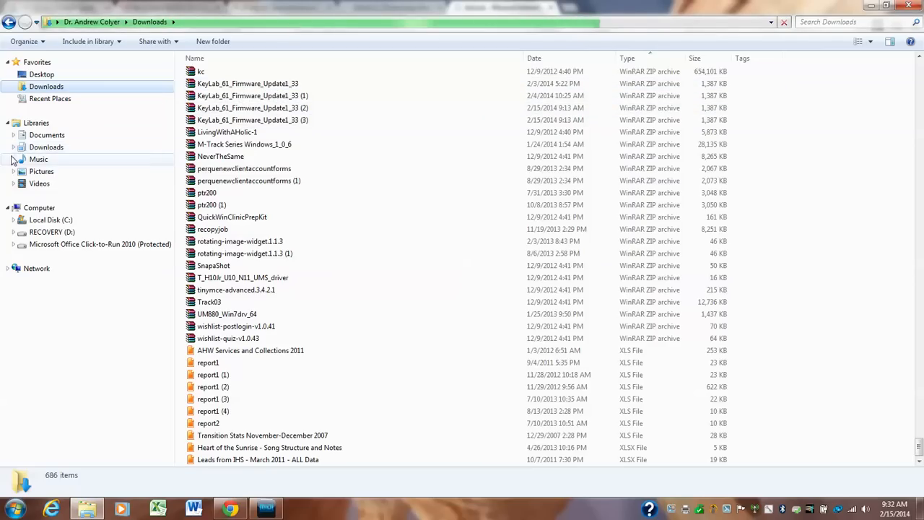
Expand Documents, then the ARTURIA folder under MUSIC STUFF, in the navigation tree.
click(13, 135)
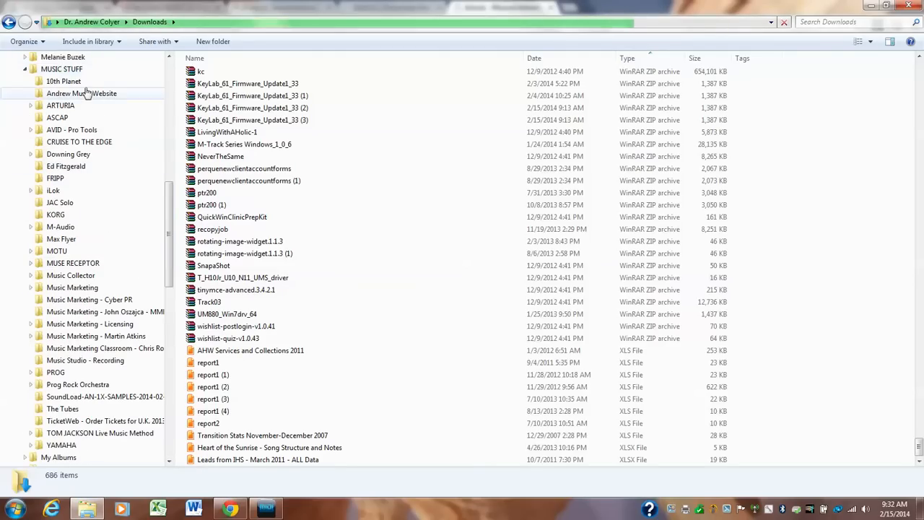
scroll(down, 3)
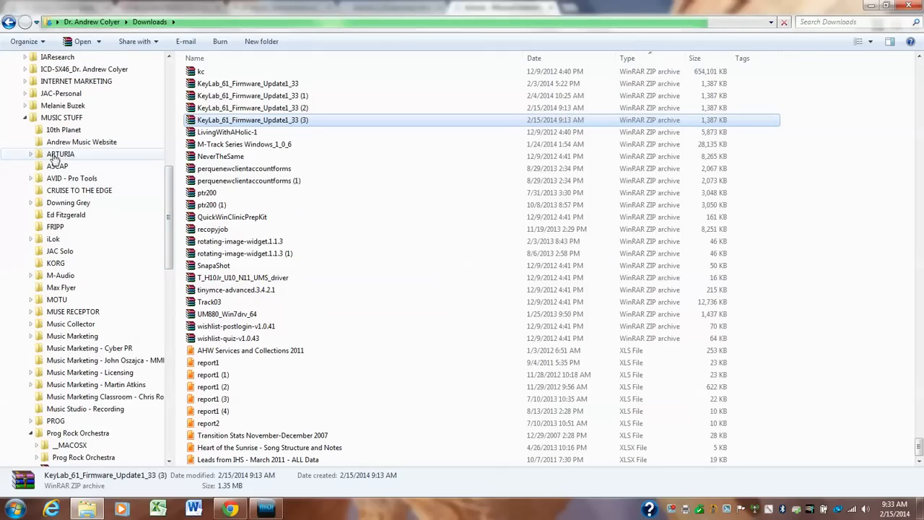
click(32, 154)
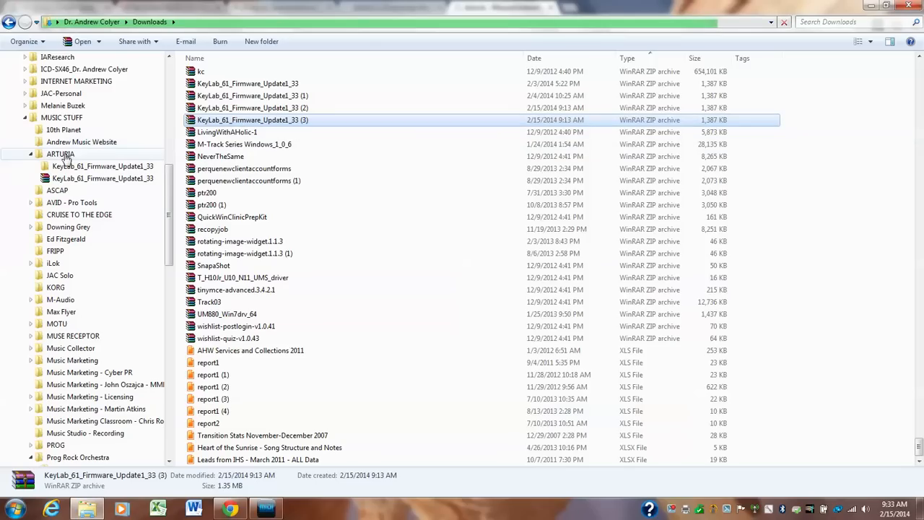
Open ARTURIA and extract the KeyLab_61_Firmware_Update1_33 zip there with Extract Here.
click(61, 154)
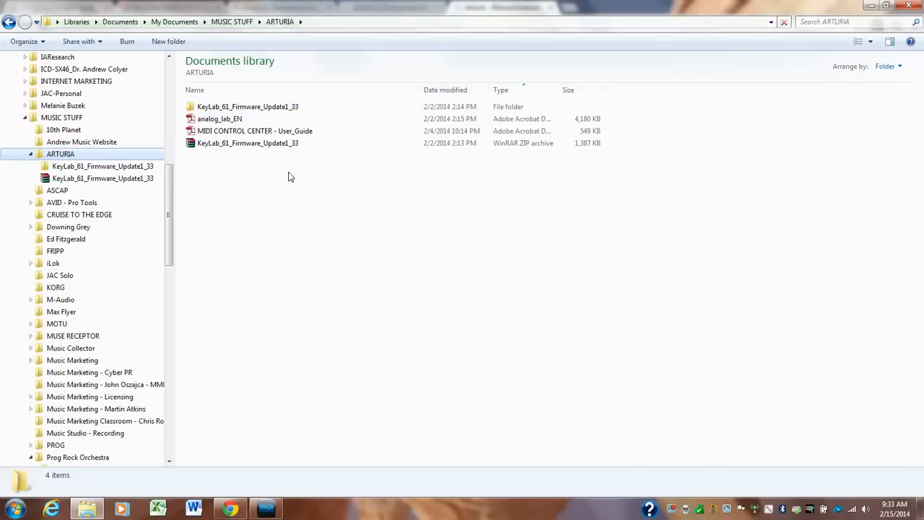
click(247, 142)
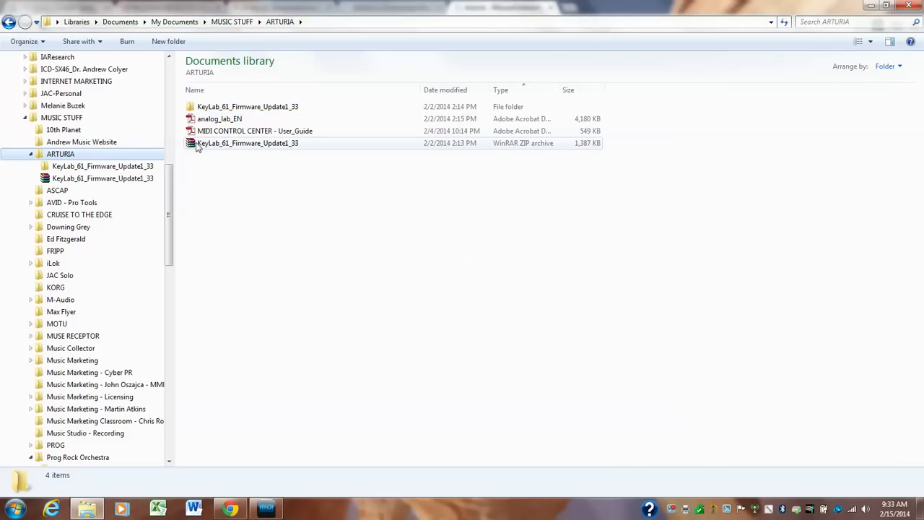
mouse_move(247, 143)
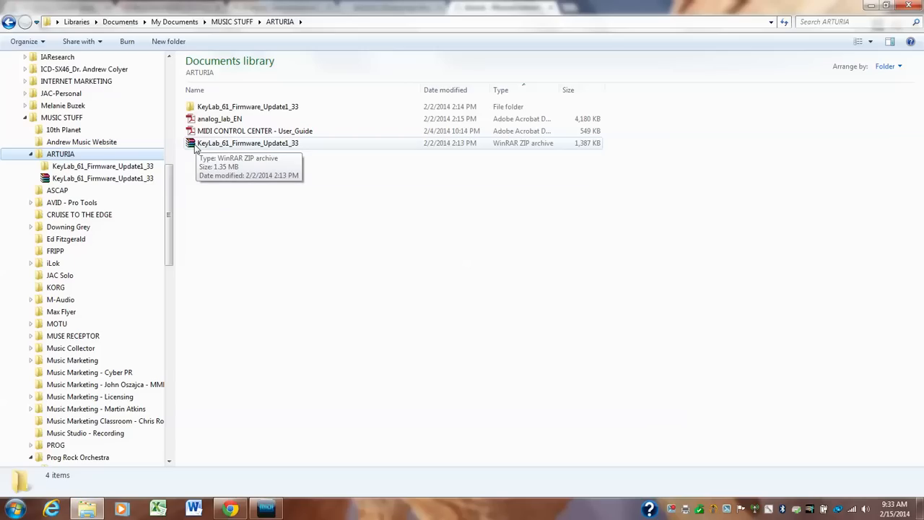
click(248, 142)
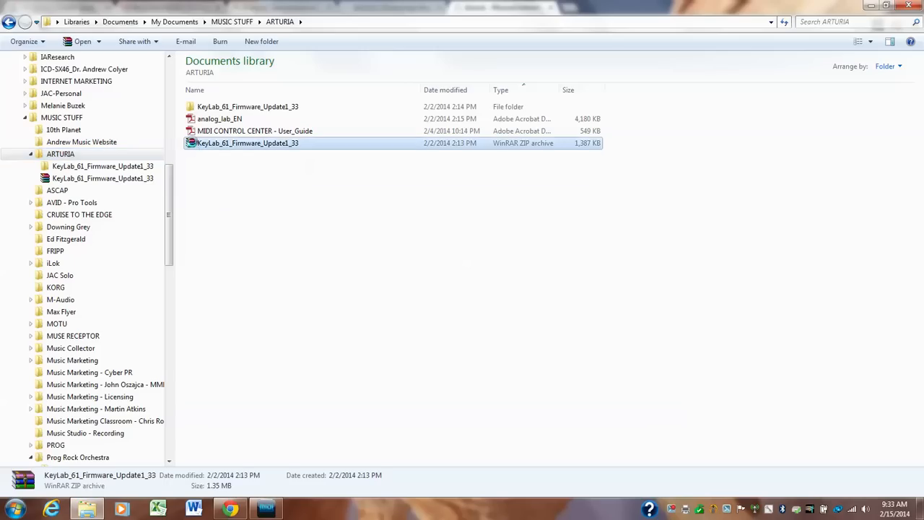
right_click(248, 143)
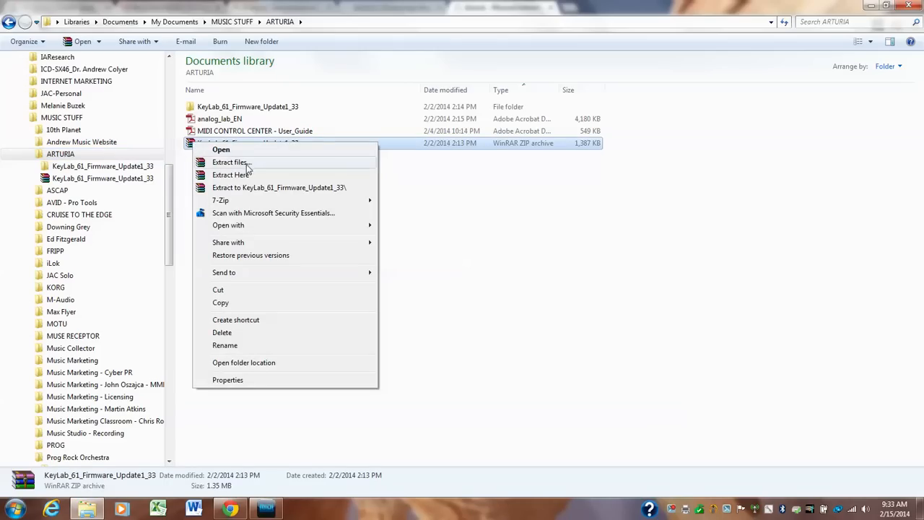
mouse_move(230, 175)
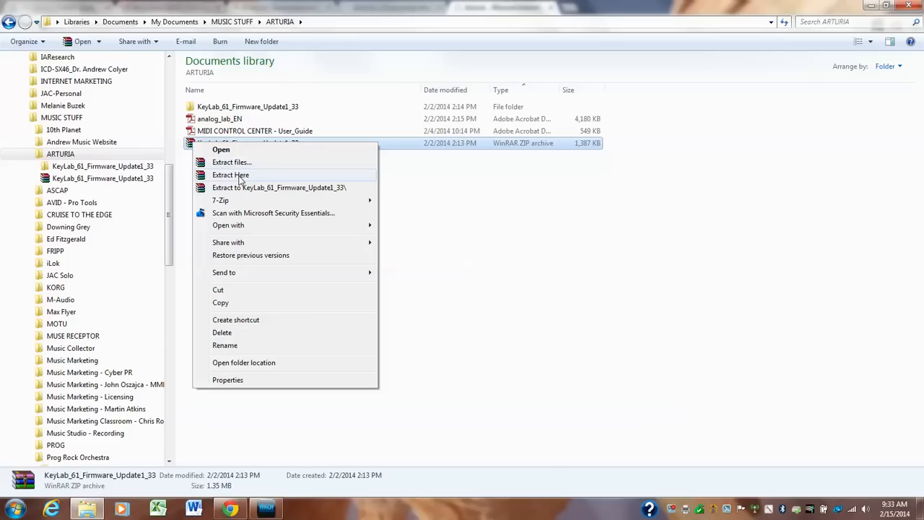
mouse_move(232, 162)
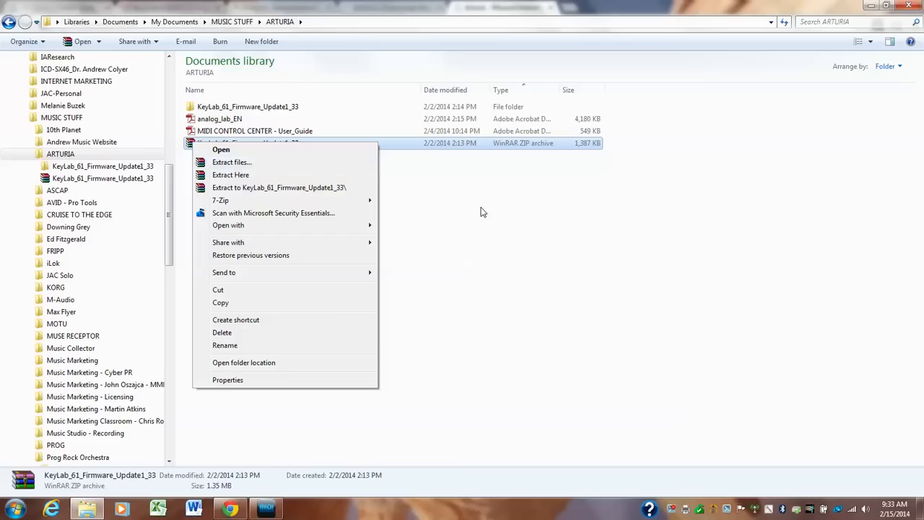
click(483, 212)
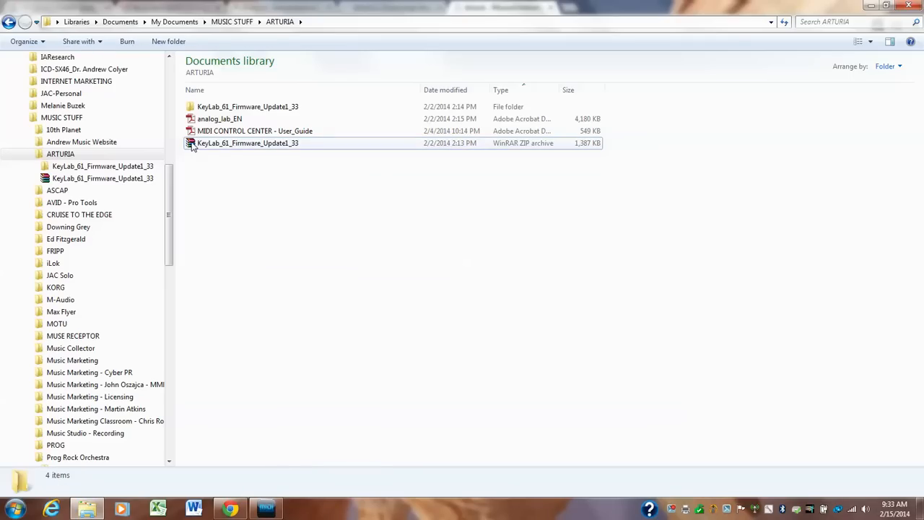
right_click(248, 143)
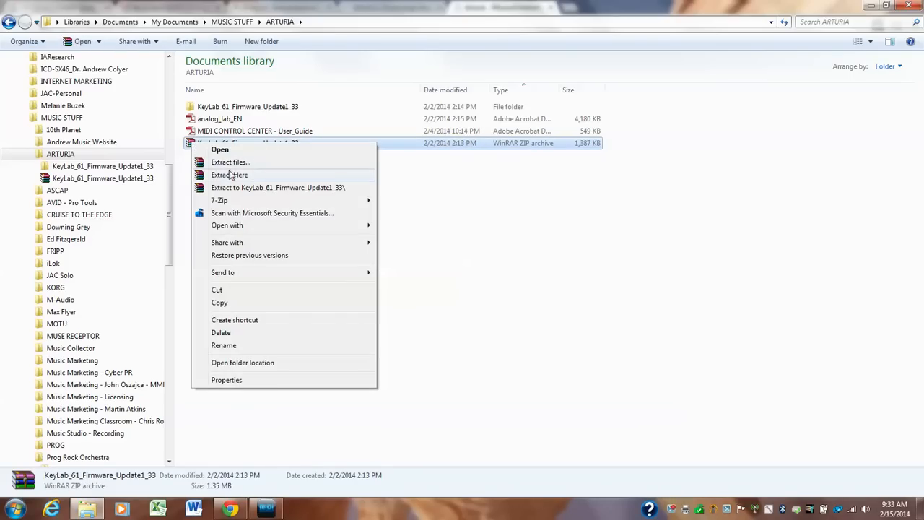
click(224, 190)
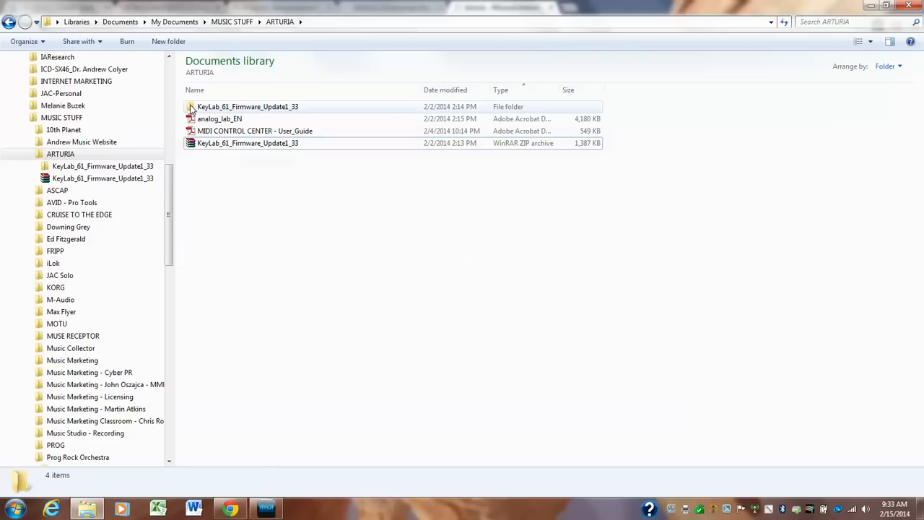
Open the KeyLab_61_Firmware_Update1_33 folder, select KeyLab61_v133.bin, and minimize Explorer.
double_click(247, 106)
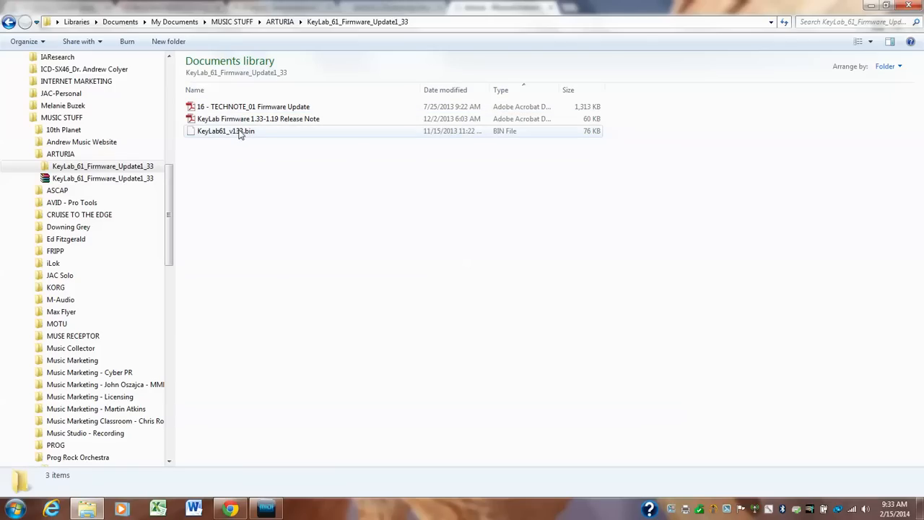
click(257, 119)
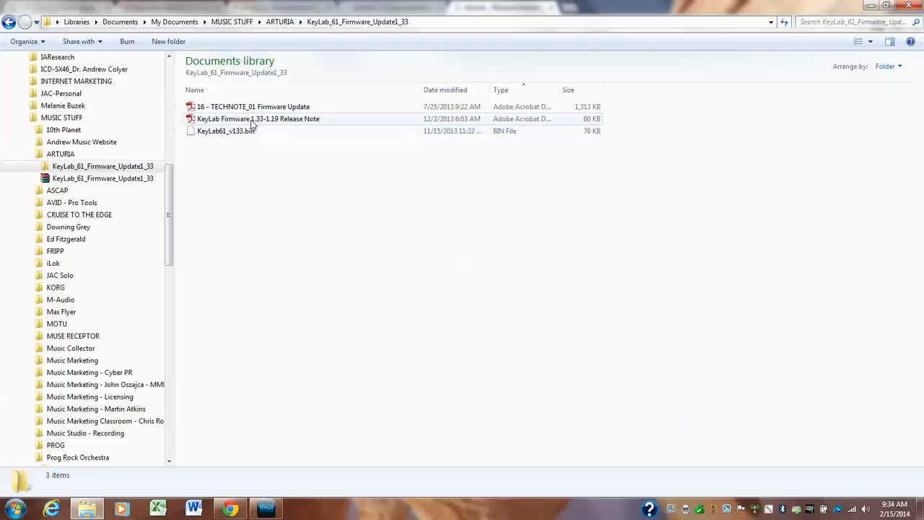
click(748, 128)
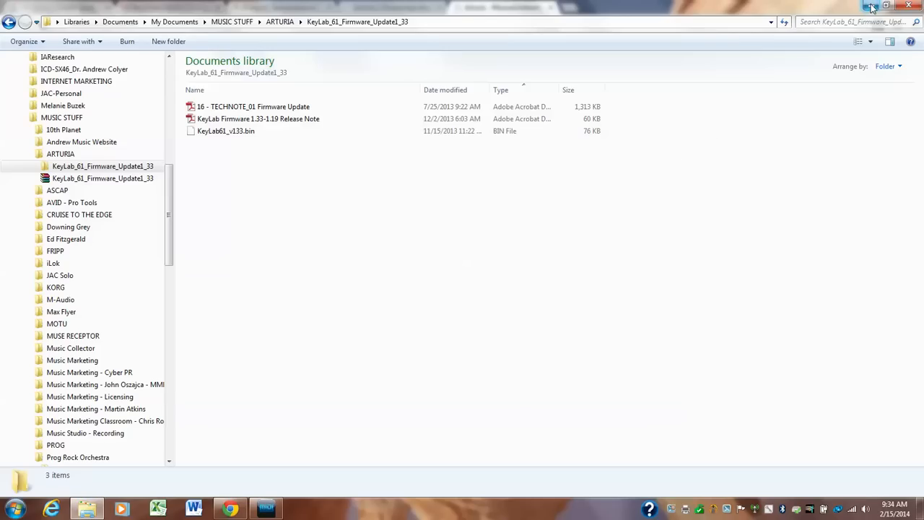
mouse_move(870, 7)
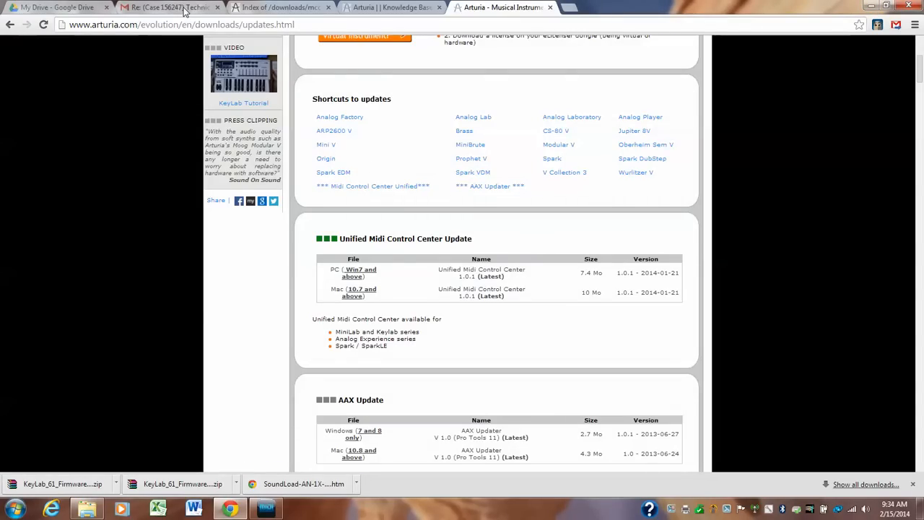
Switch to the Gmail tab with the Arturia support reply.
click(170, 7)
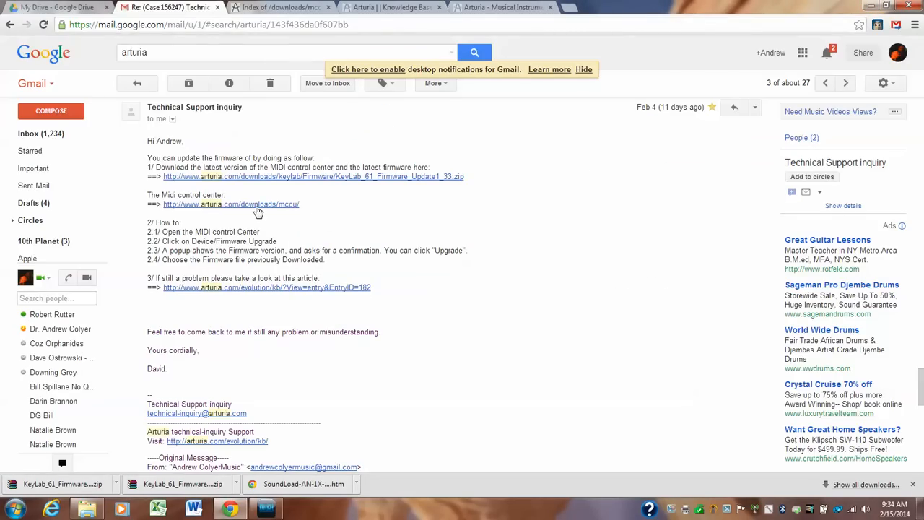
mouse_move(288, 213)
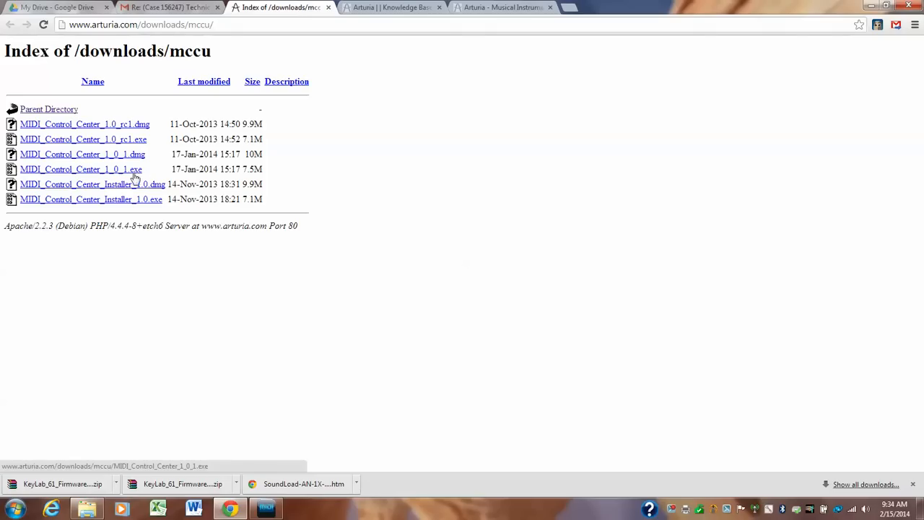
mouse_move(63, 175)
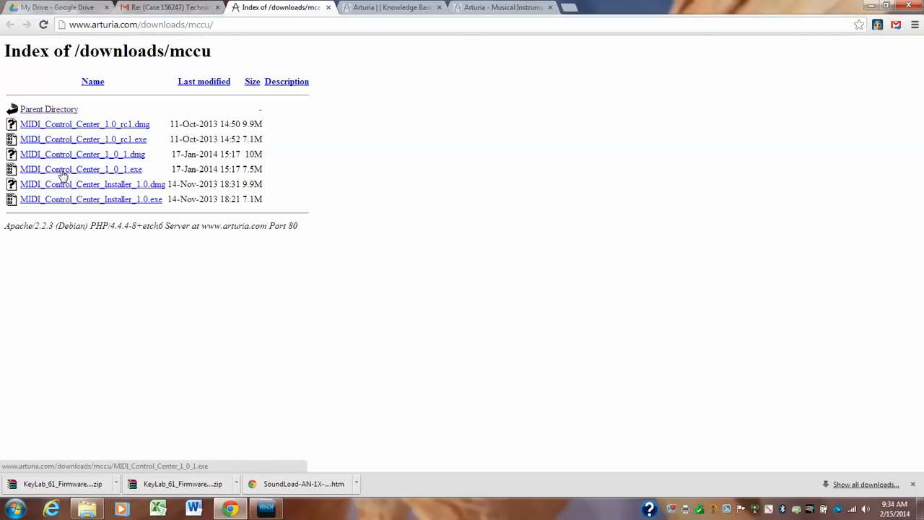
mouse_move(302, 70)
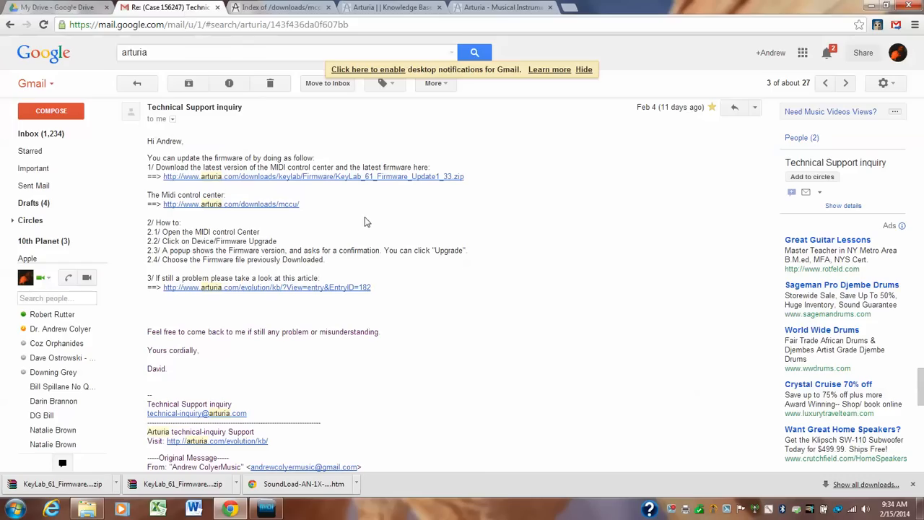
mouse_move(242, 183)
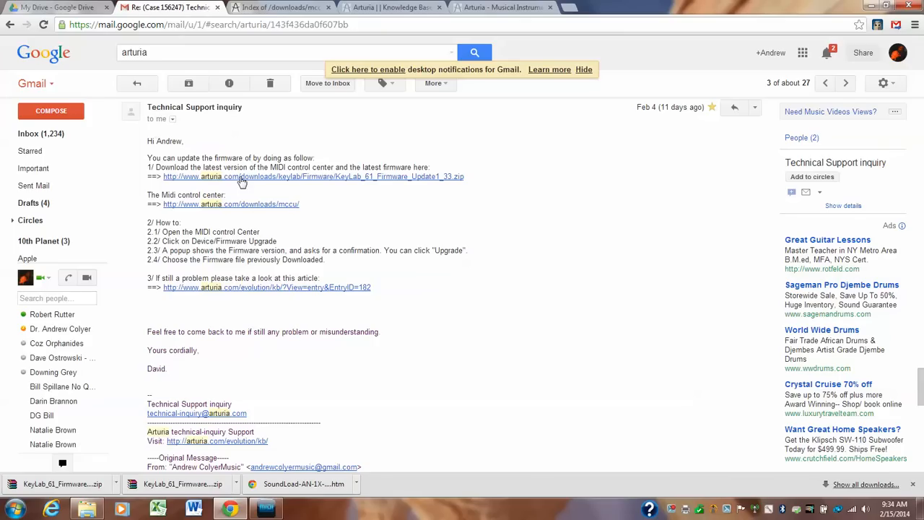
mouse_move(294, 203)
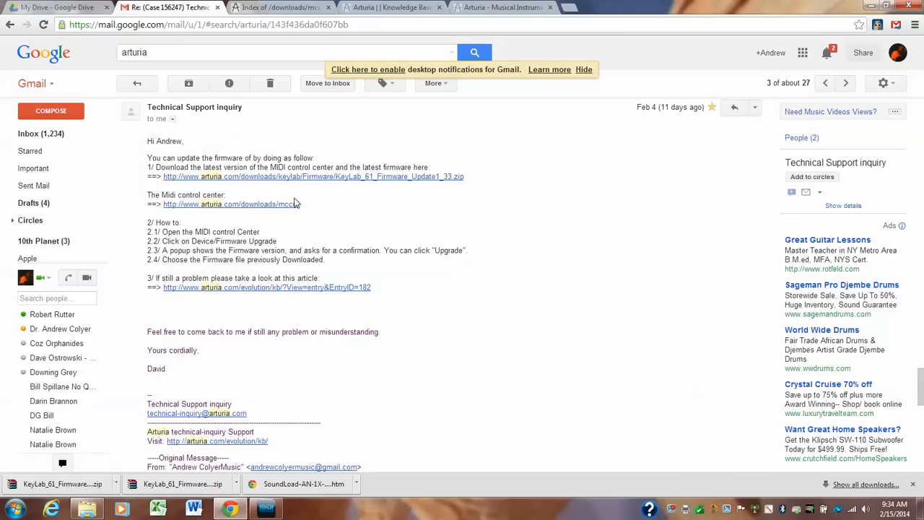
mouse_move(339, 207)
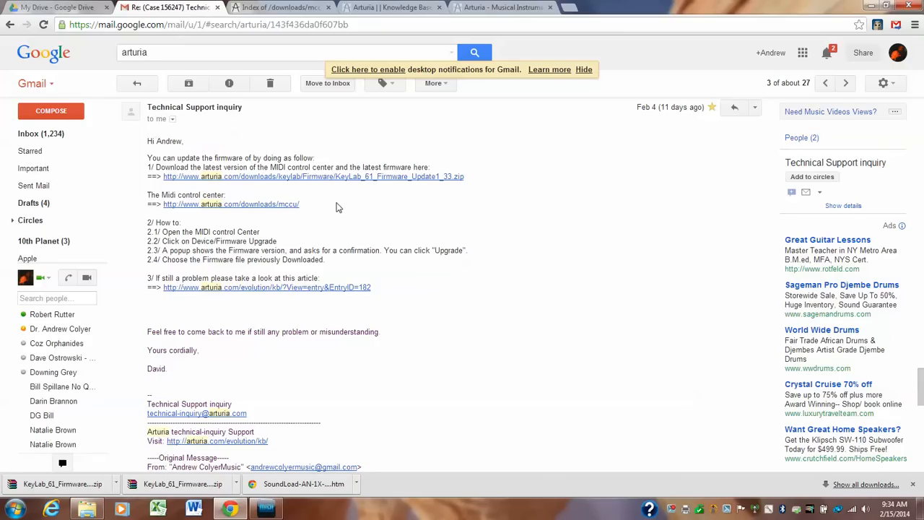
mouse_move(283, 239)
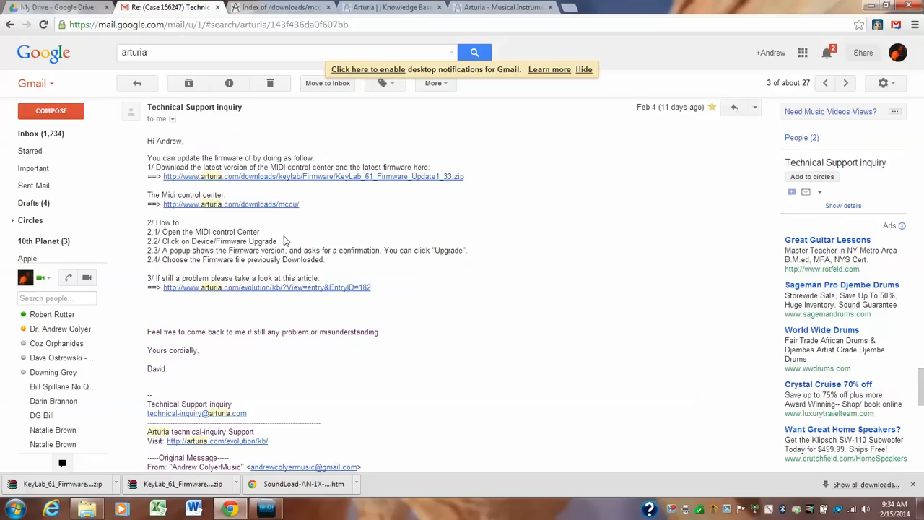
mouse_move(300, 240)
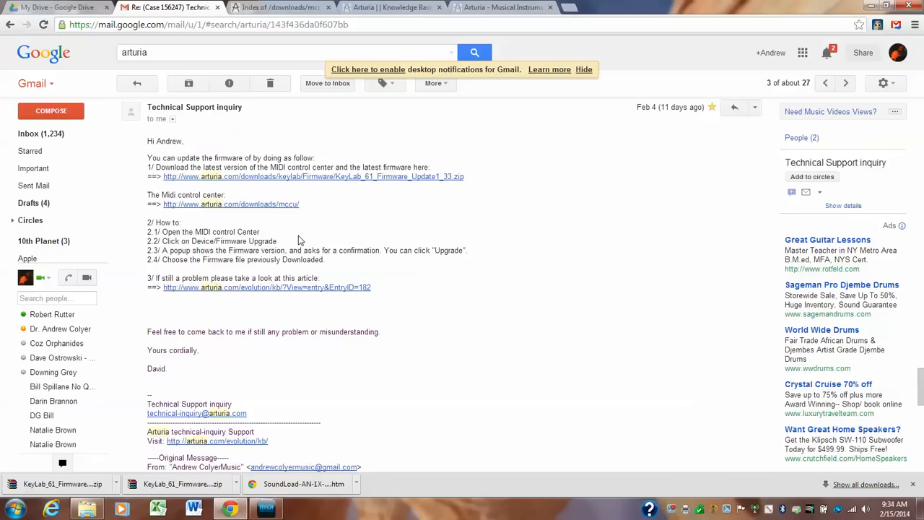
mouse_move(316, 240)
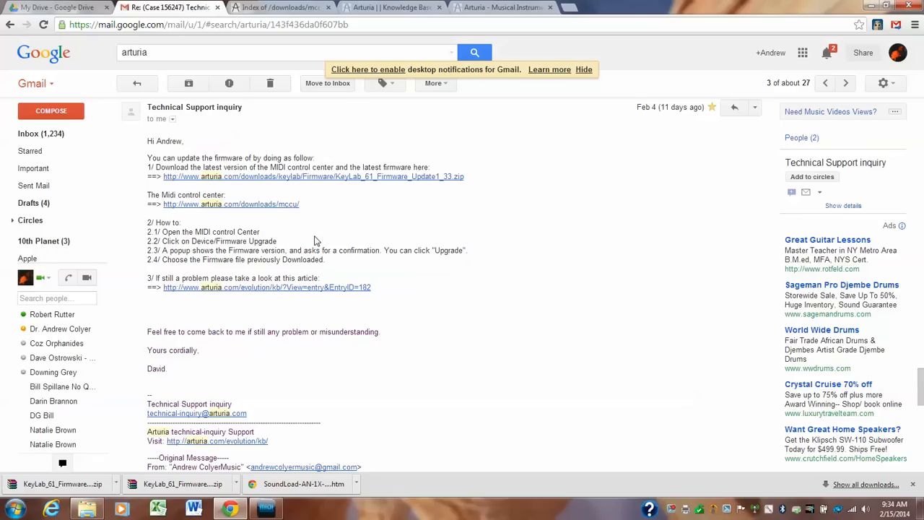
mouse_move(375, 274)
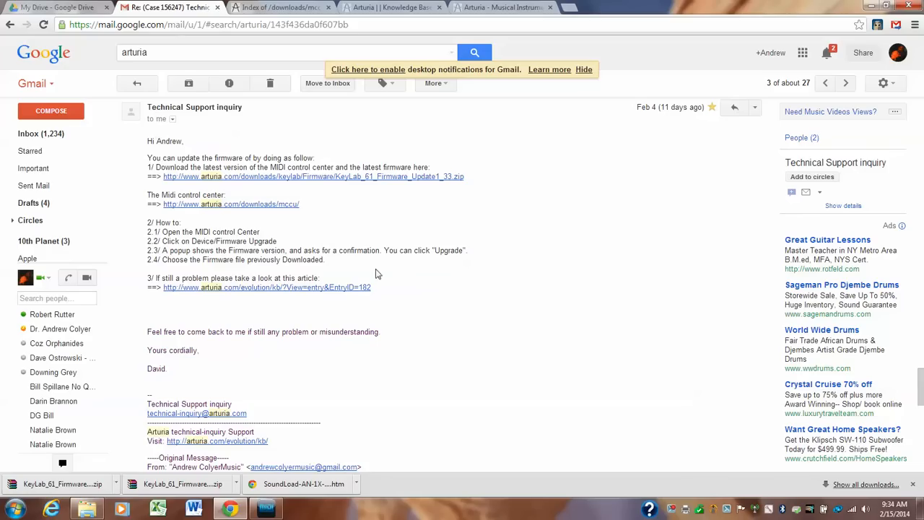
mouse_move(414, 360)
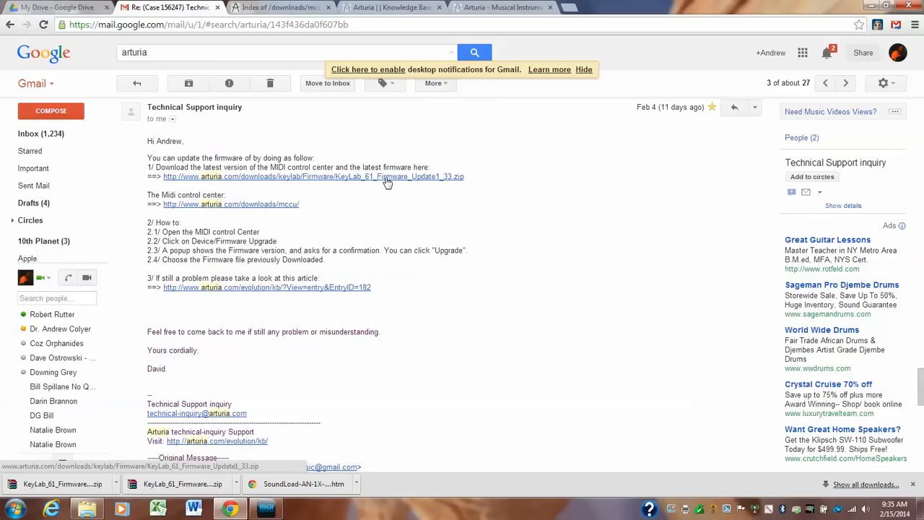
mouse_move(395, 182)
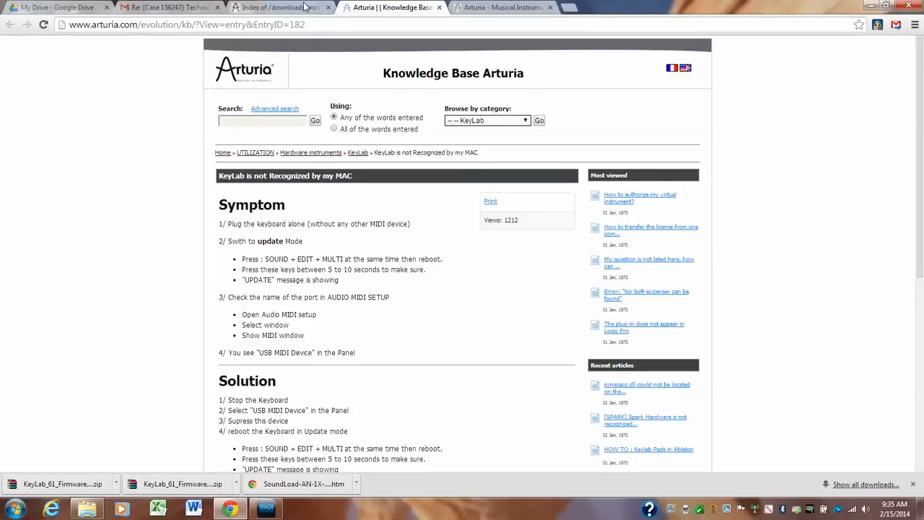
Glance at the 'Index of /downloads/mccu' tab, then return to the support email.
click(278, 7)
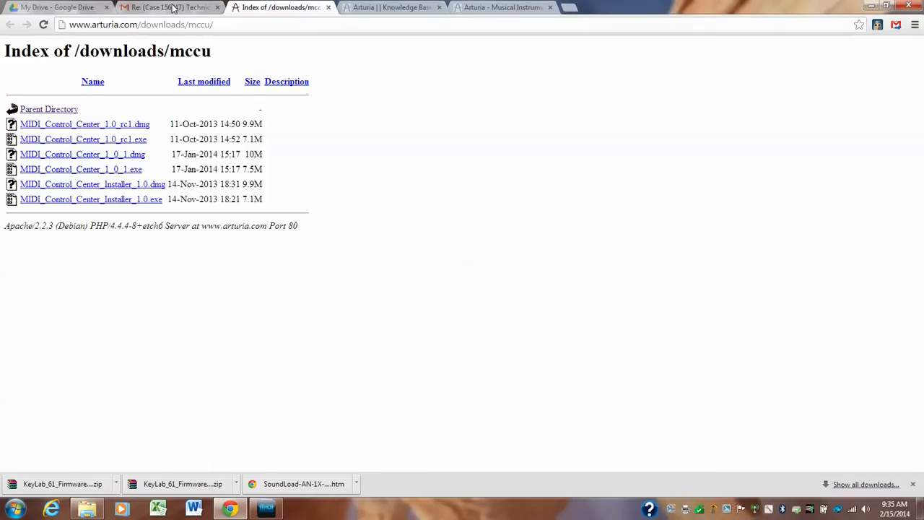
click(170, 7)
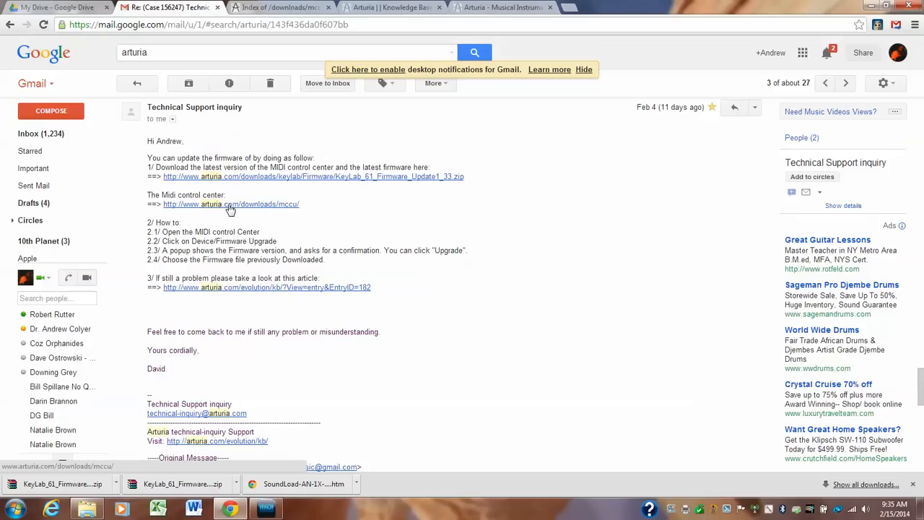
mouse_move(286, 210)
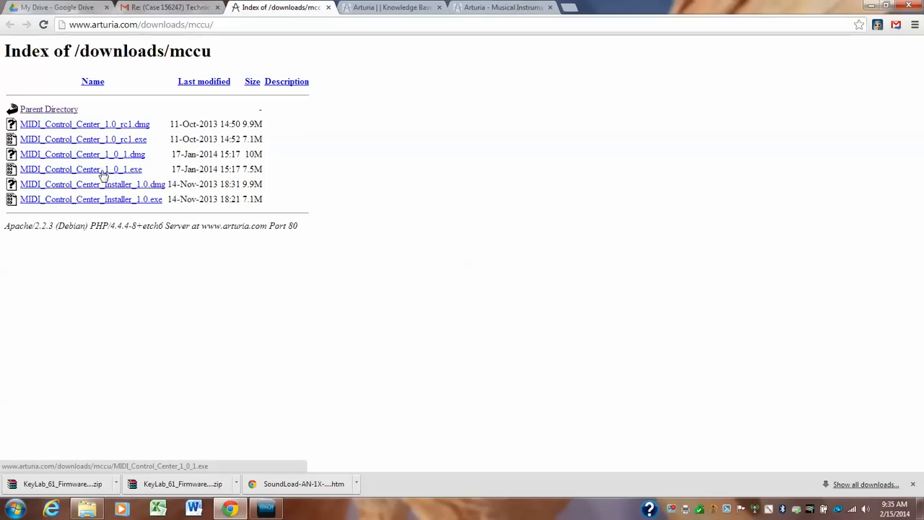
mouse_move(39, 182)
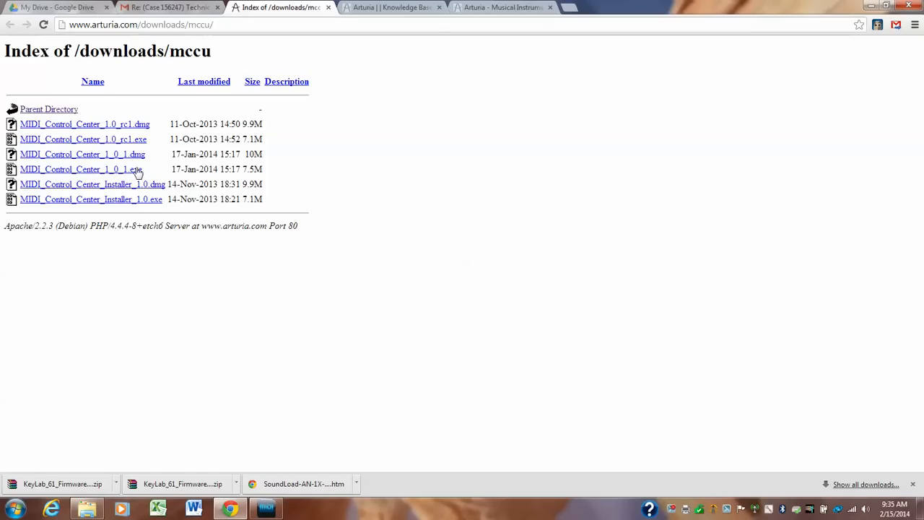
mouse_move(119, 169)
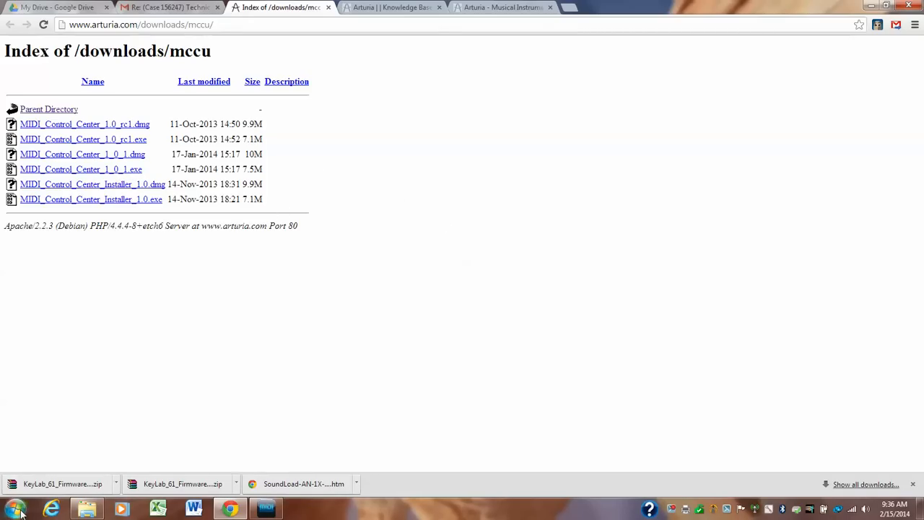
click(13, 509)
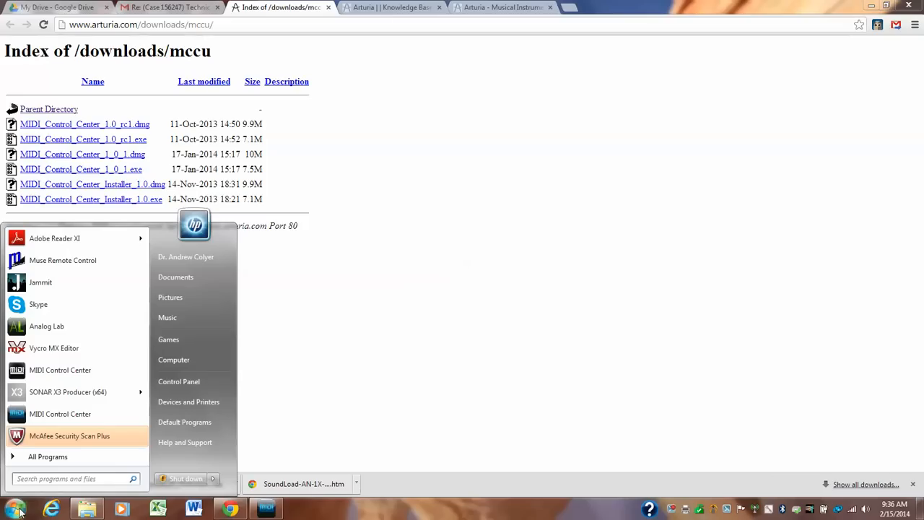
mouse_move(60, 370)
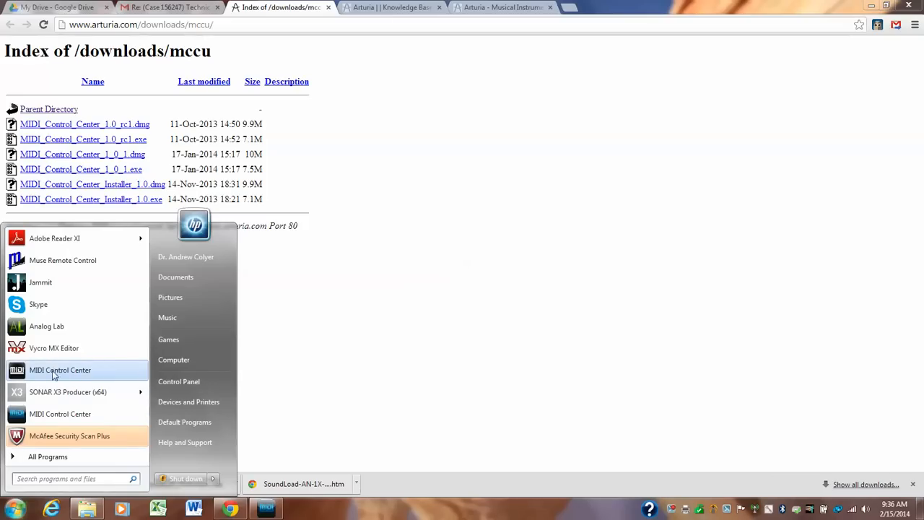
mouse_move(47, 456)
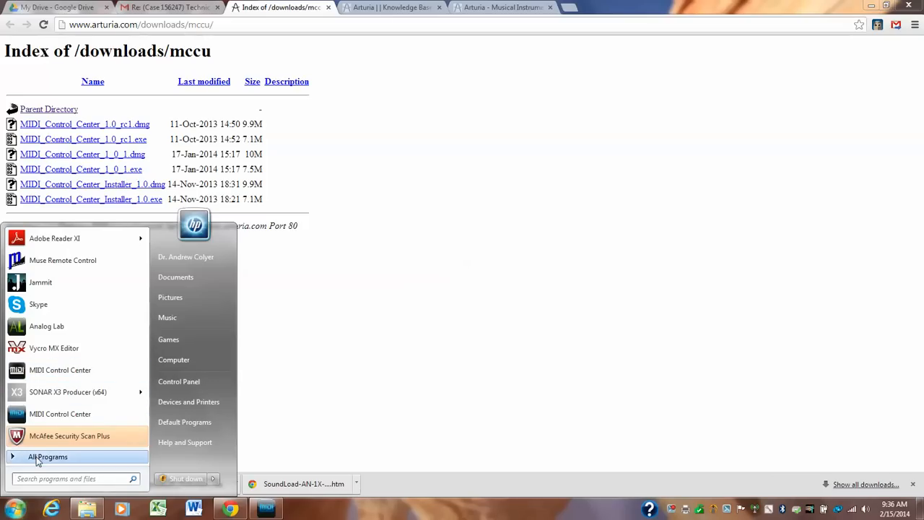
click(47, 457)
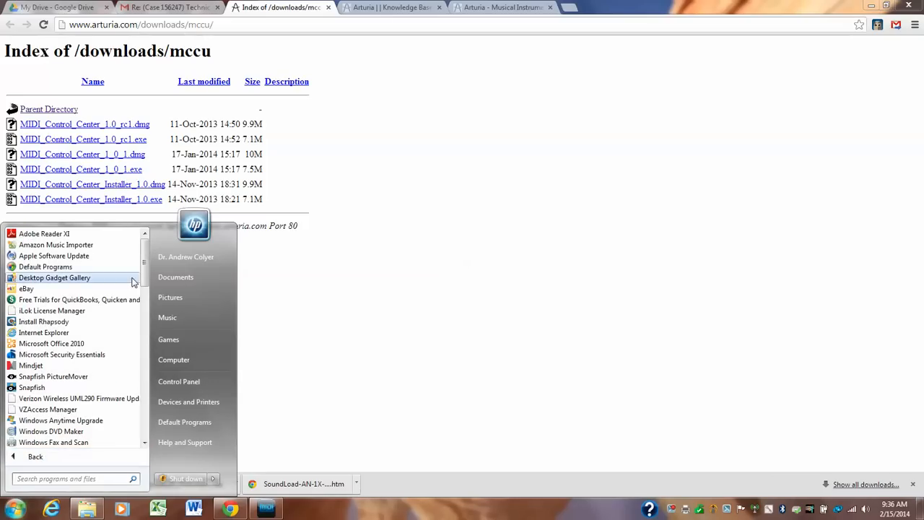
scroll(down, 3)
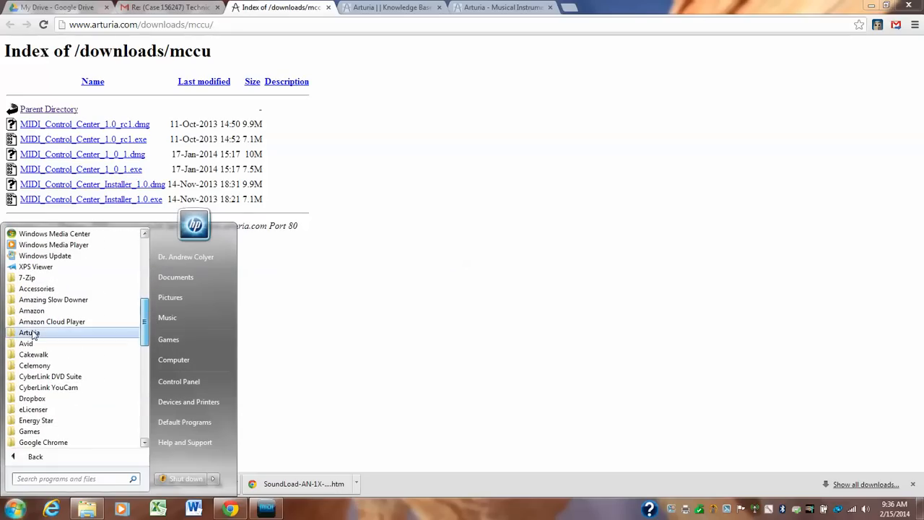
click(29, 332)
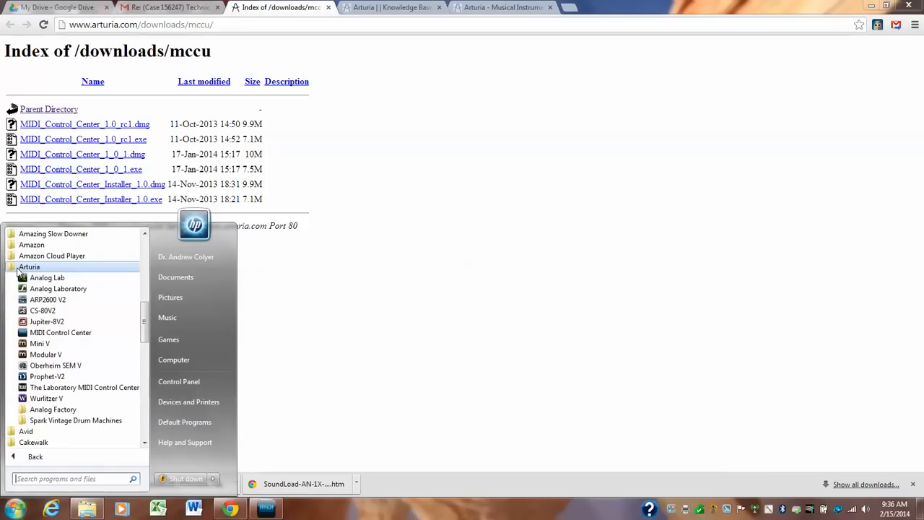
mouse_move(61, 332)
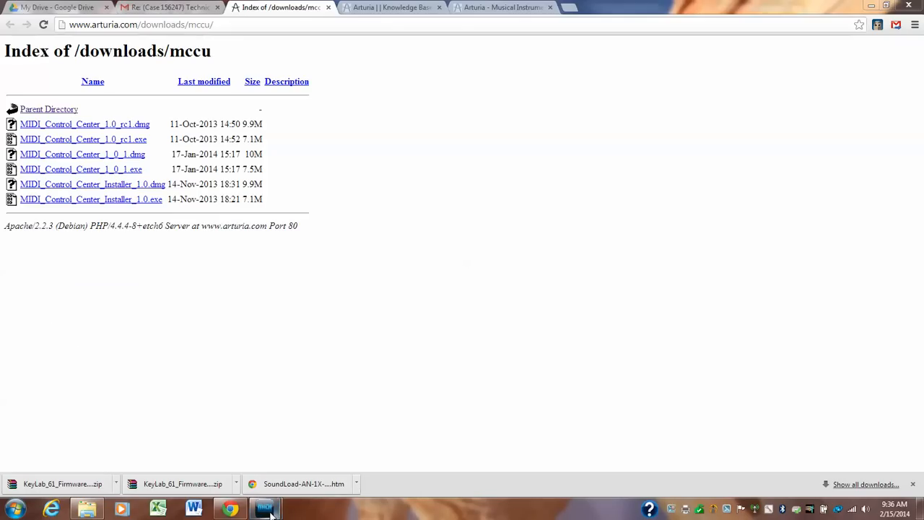
Bring MIDI Control Center up from the taskbar, then switch back to the Gmail tab.
click(265, 508)
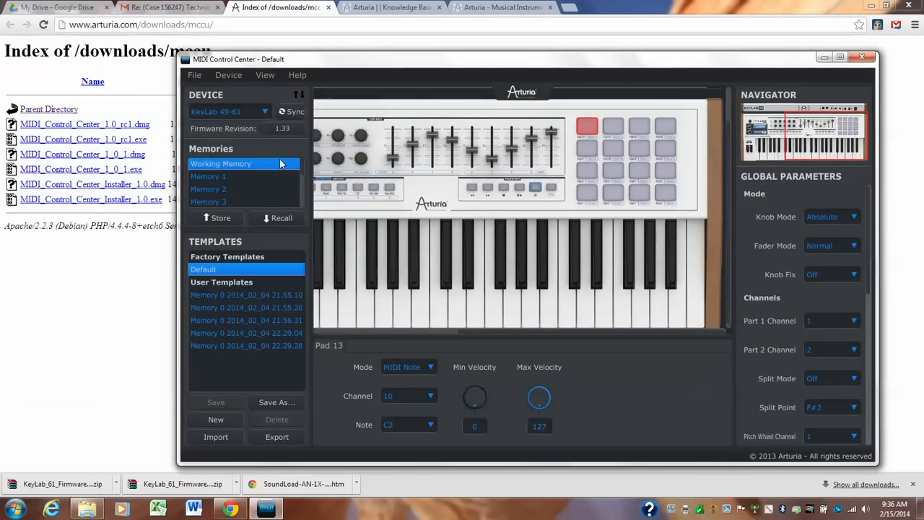
mouse_move(488, 63)
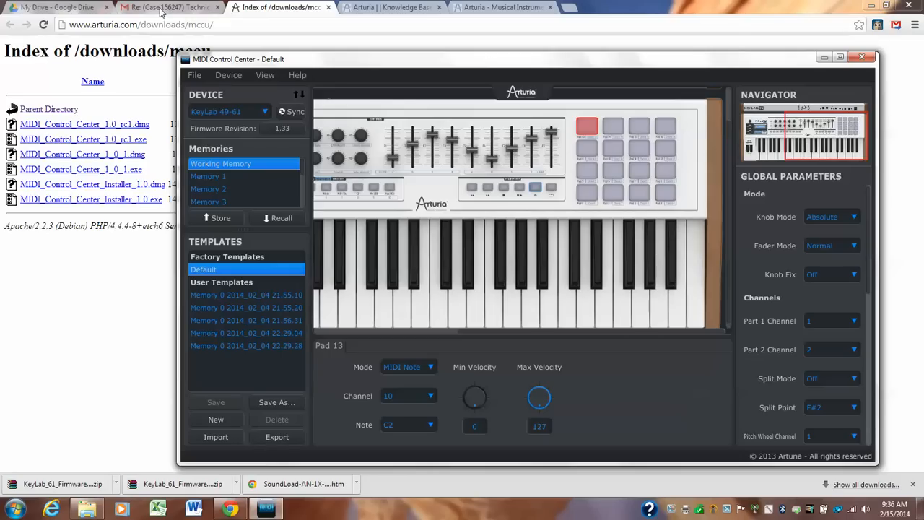
click(166, 7)
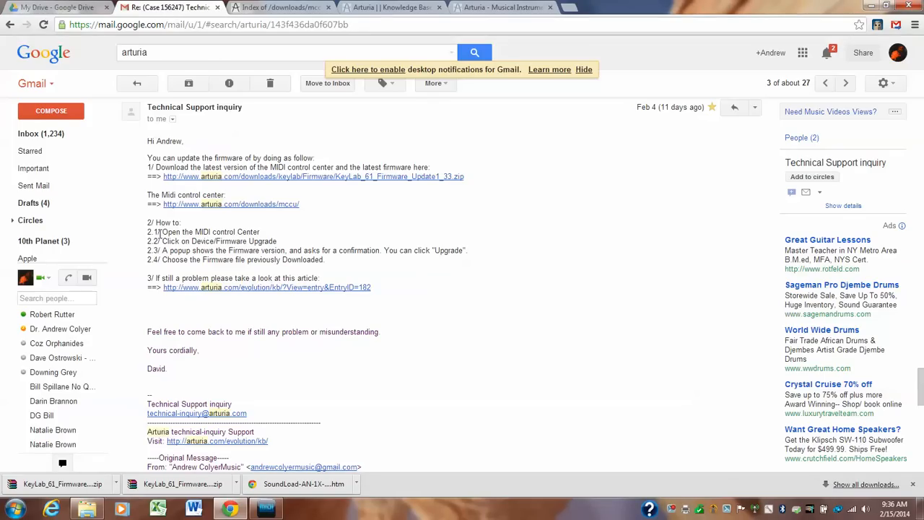
mouse_move(180, 242)
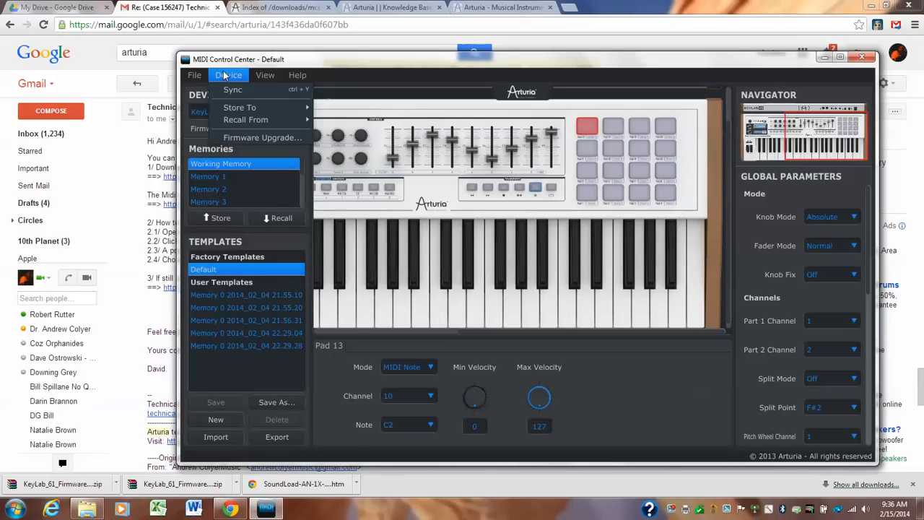
Check the Firmware Upgrade prompt showing KeyLab 61 revision 1.33, then bring back Gmail's support reply.
click(262, 137)
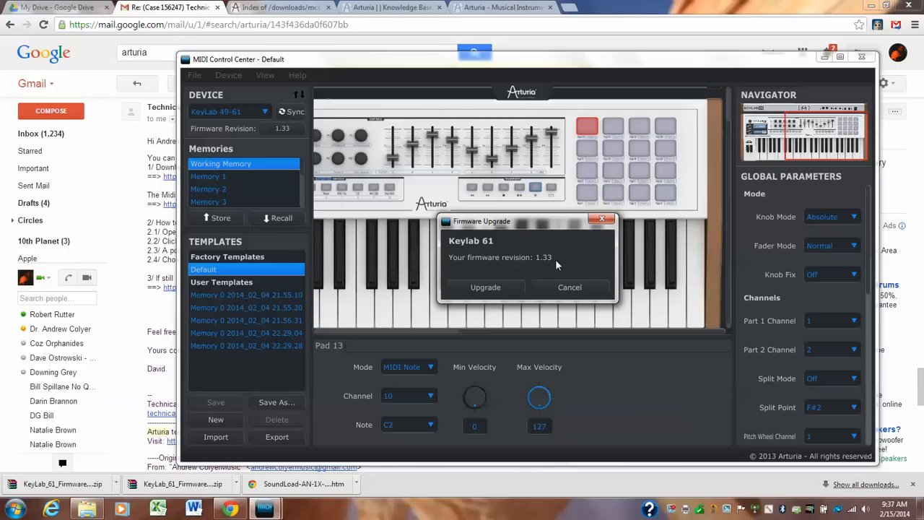
mouse_move(272, 92)
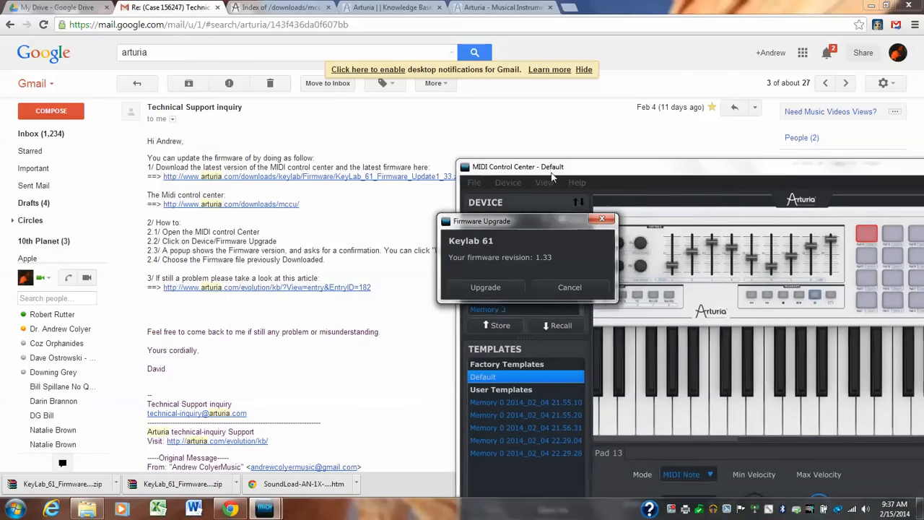
click(570, 286)
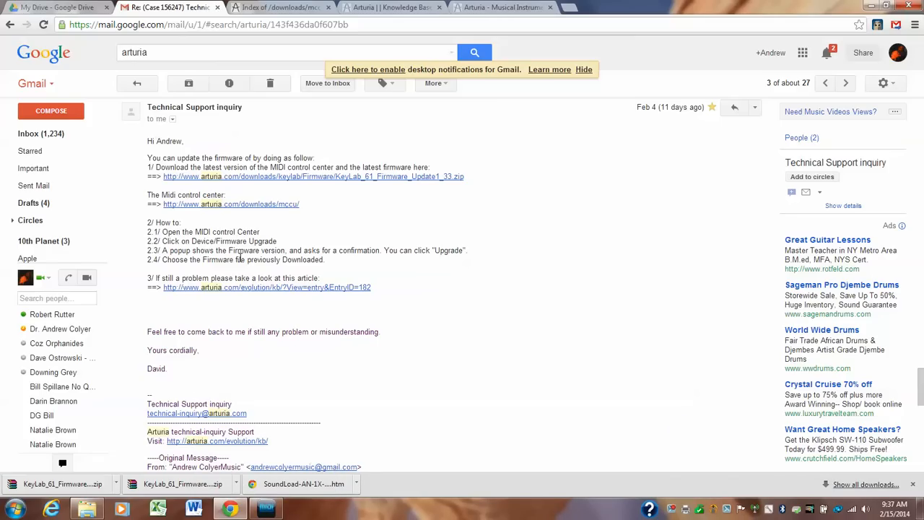
mouse_move(316, 249)
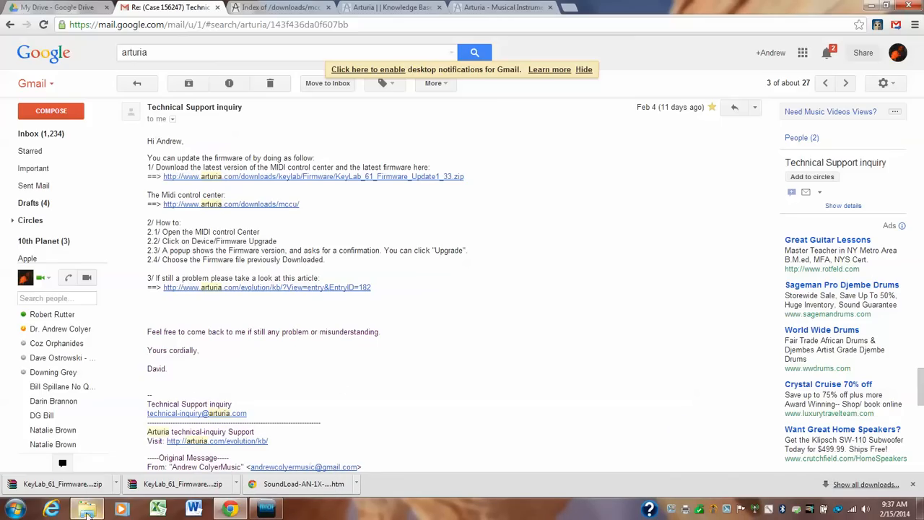
Show the KeyLab_61_Firmware_Update1_33 folder listing KeyLab61_v133.bin in Windows Explorer.
click(87, 509)
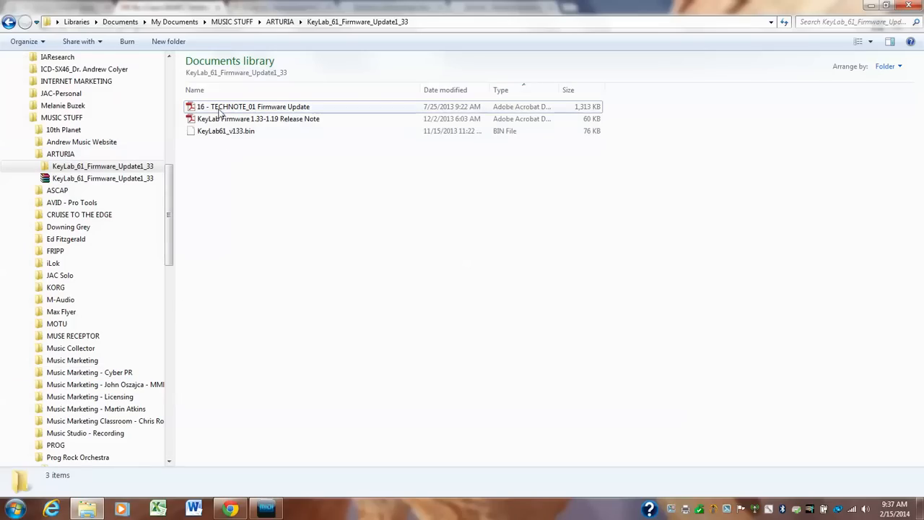
mouse_move(172, 190)
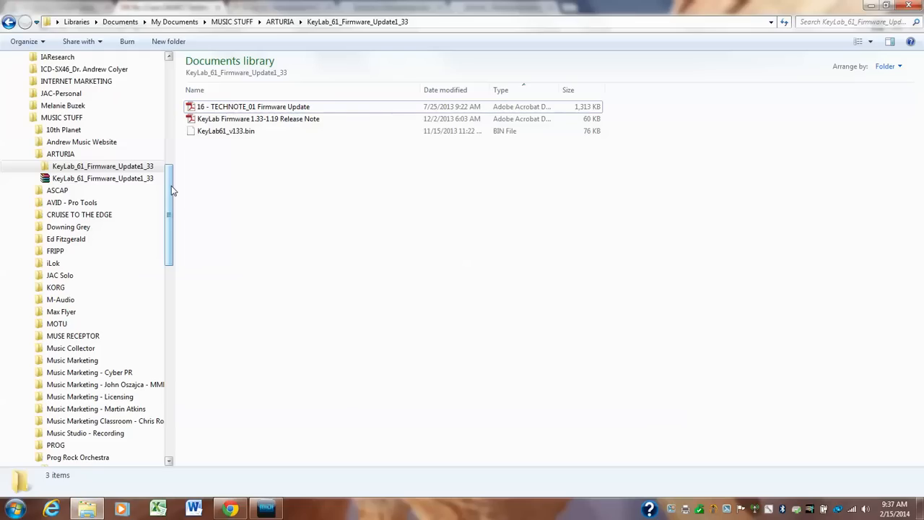
click(239, 131)
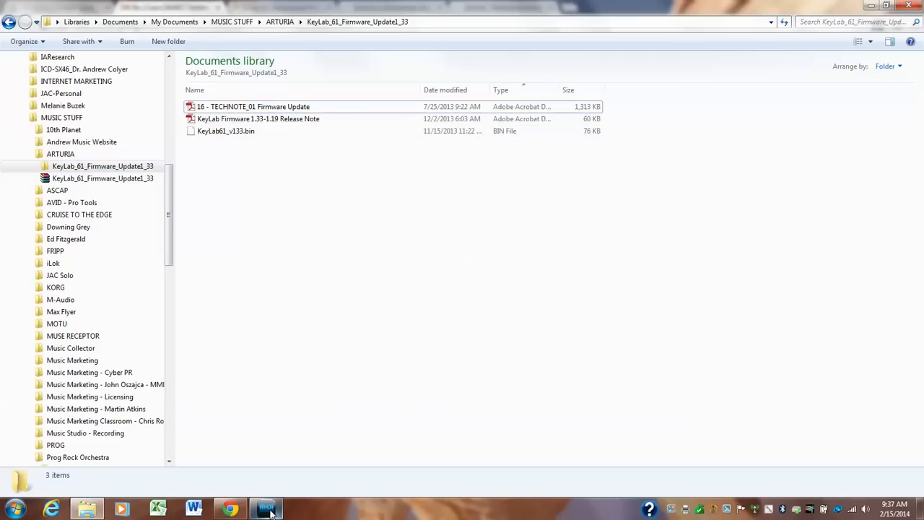
Start a firmware upgrade in MIDI Control Center and proceed to the firmware file chooser.
click(266, 508)
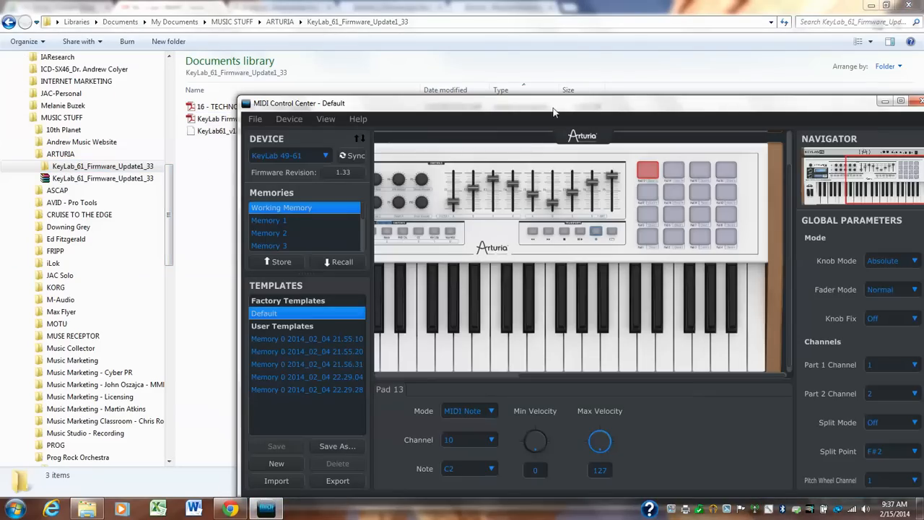
mouse_move(488, 123)
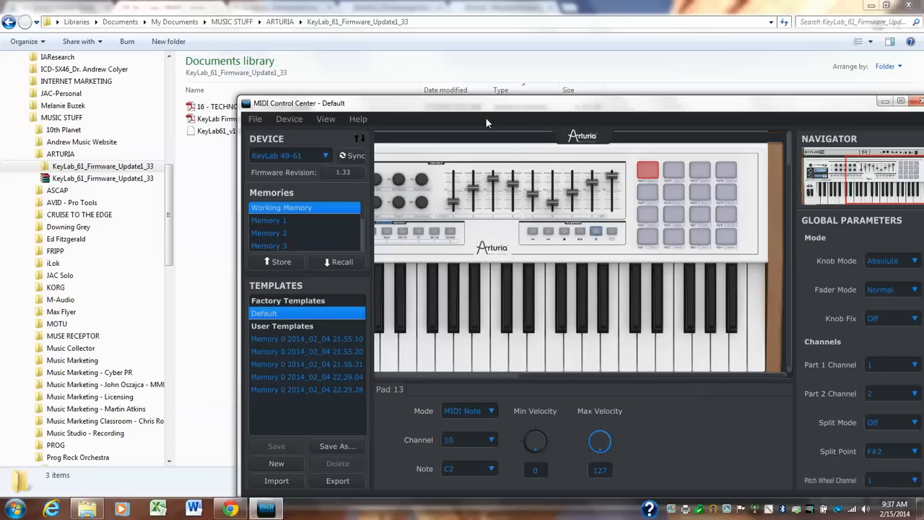
click(289, 118)
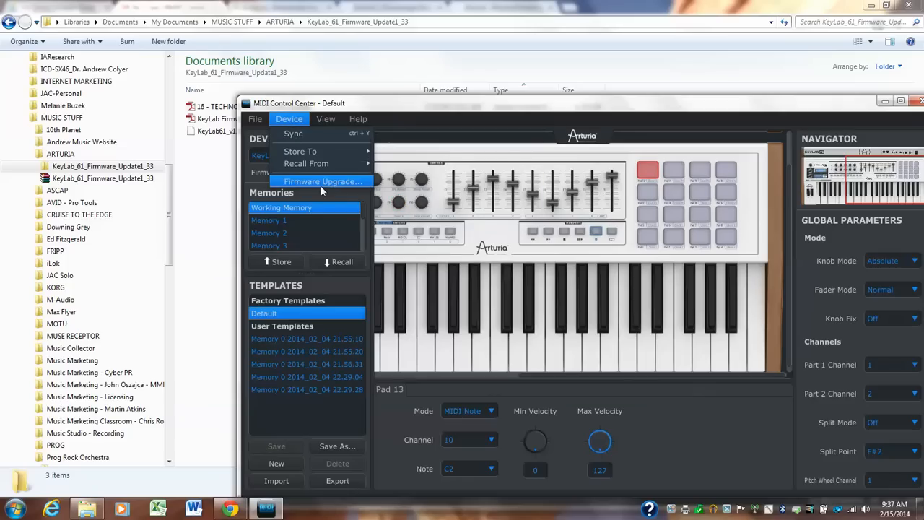
click(323, 182)
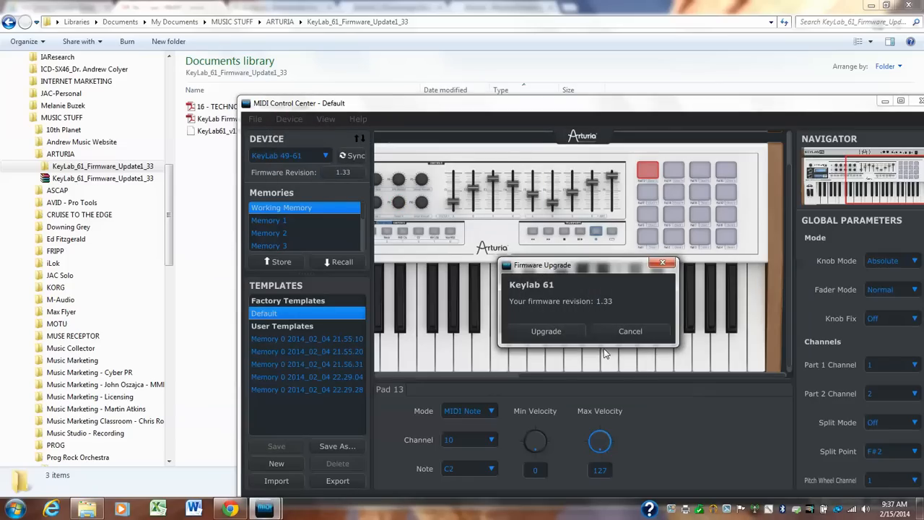
click(546, 331)
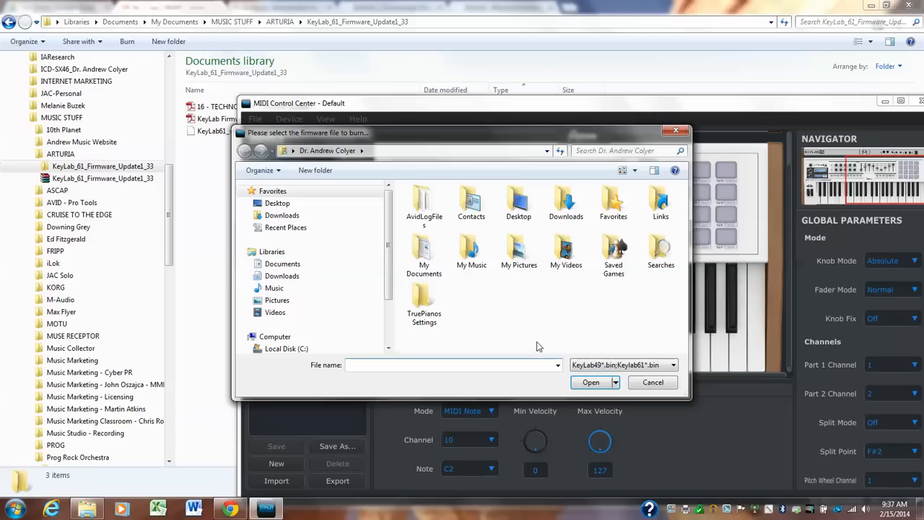
mouse_move(466, 324)
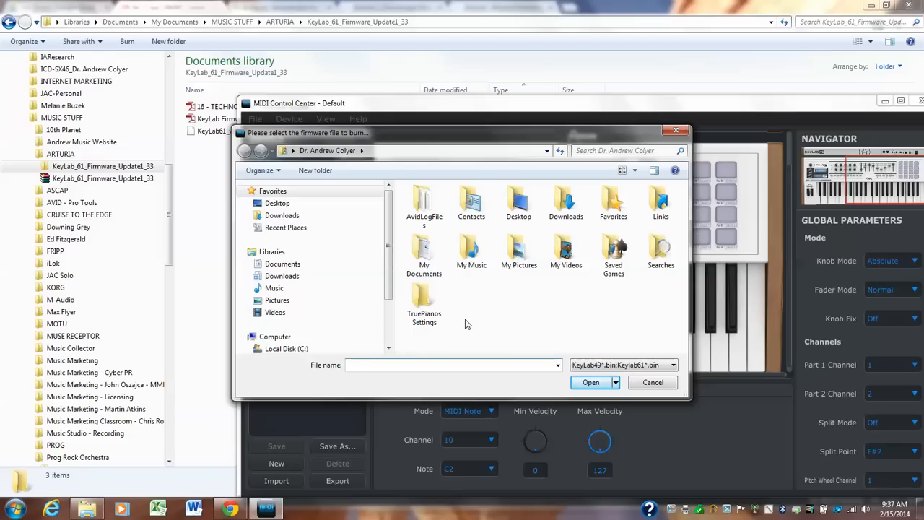
Select KeyLab61_v133.bin from KeyLab_61_Firmware_Update1_33, then cancel without flashing.
scroll(down, 3)
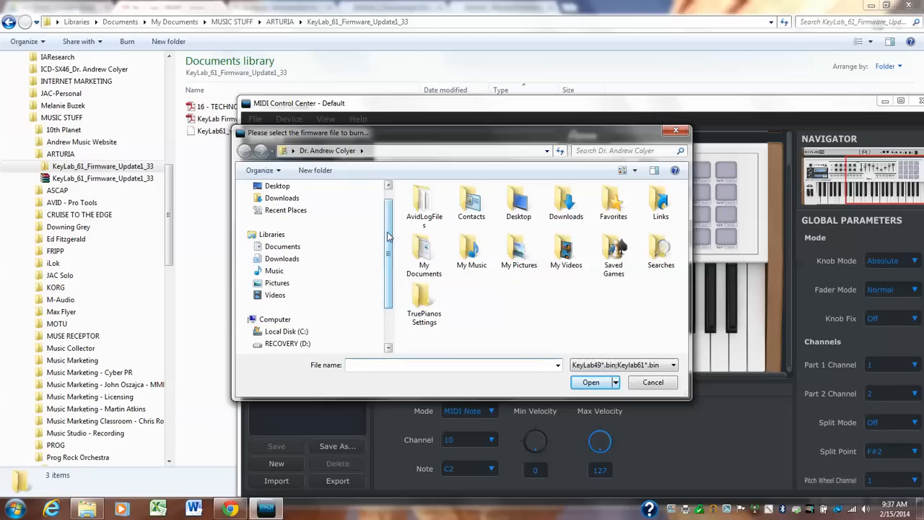
click(258, 246)
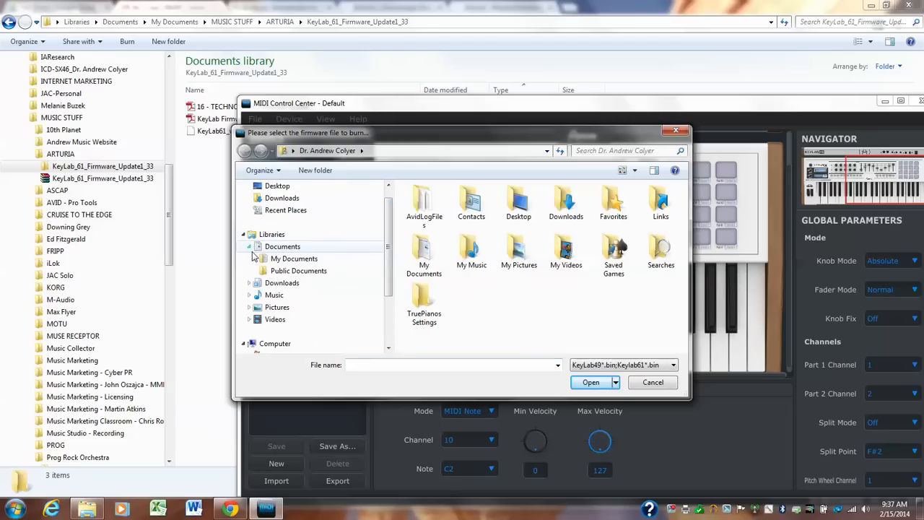
scroll(down, 3)
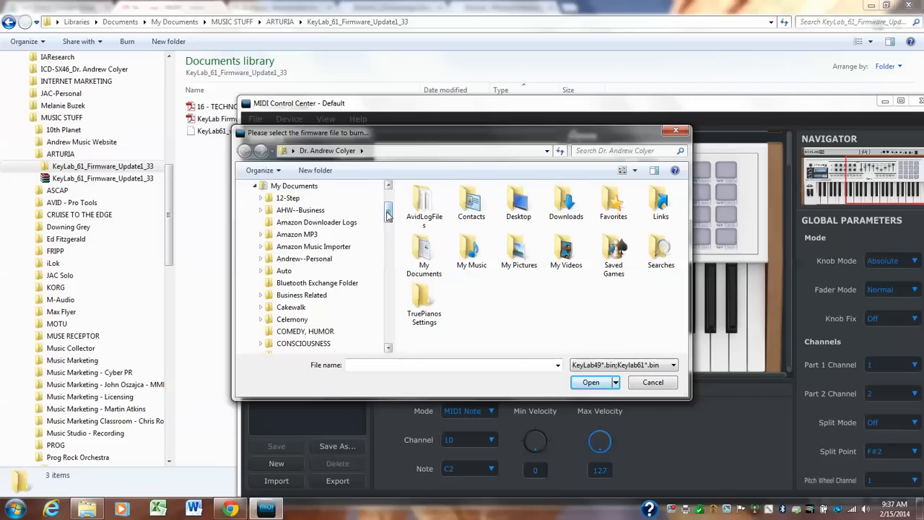
scroll(down, 3)
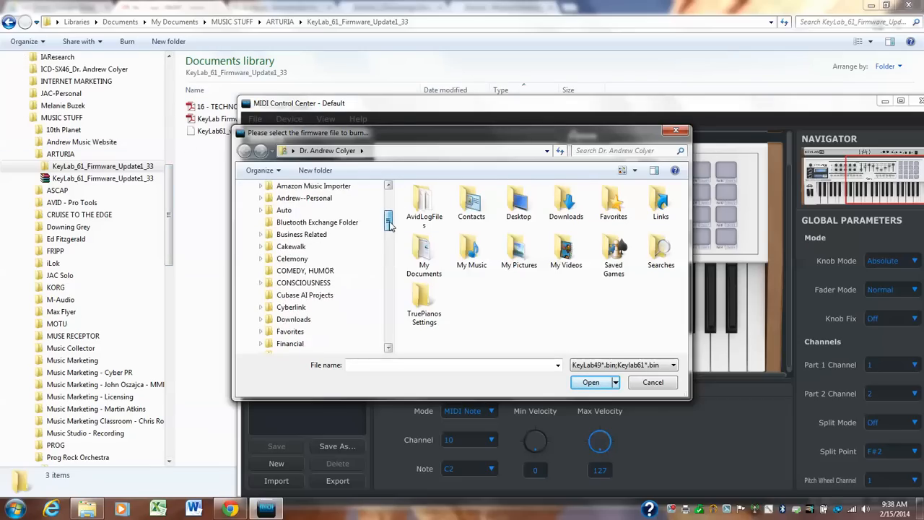
scroll(down, 3)
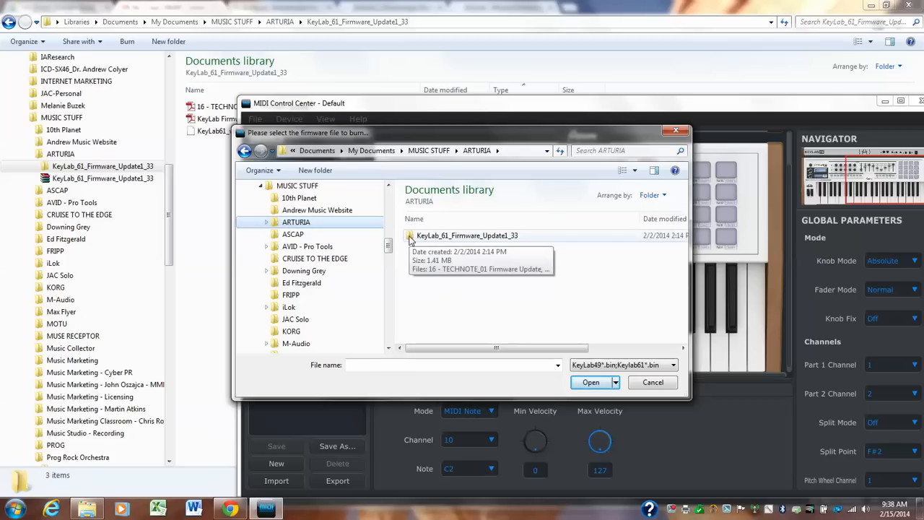
double_click(466, 235)
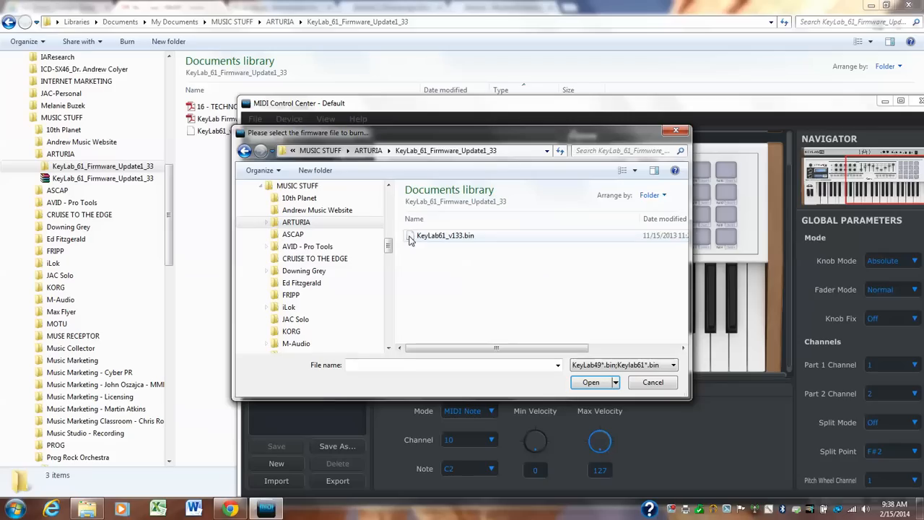
click(445, 235)
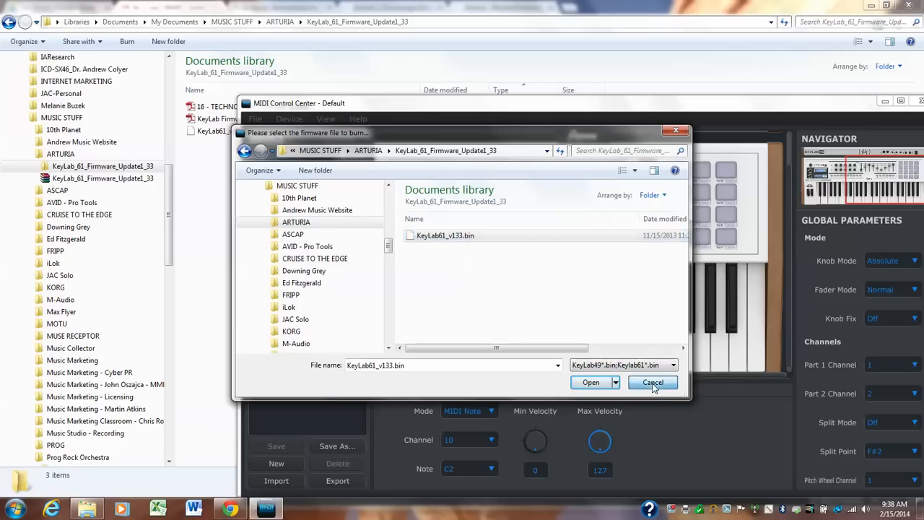
click(651, 382)
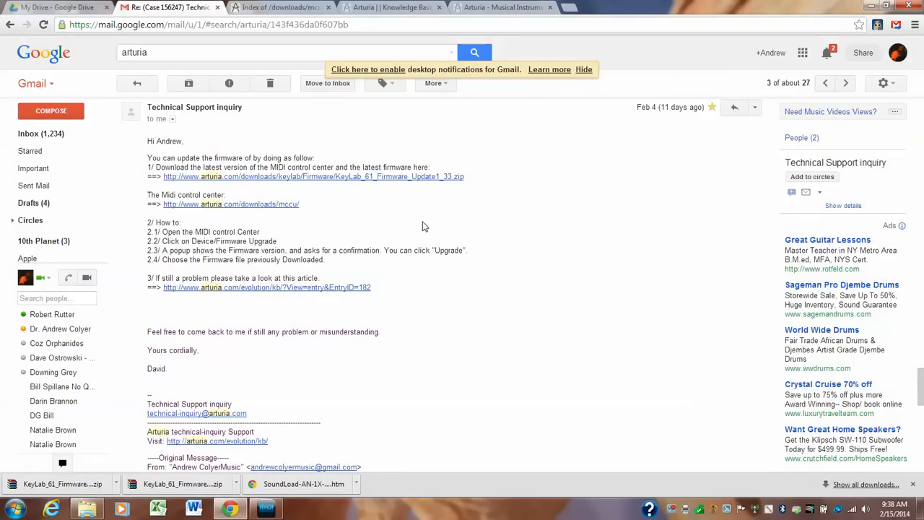
mouse_move(492, 340)
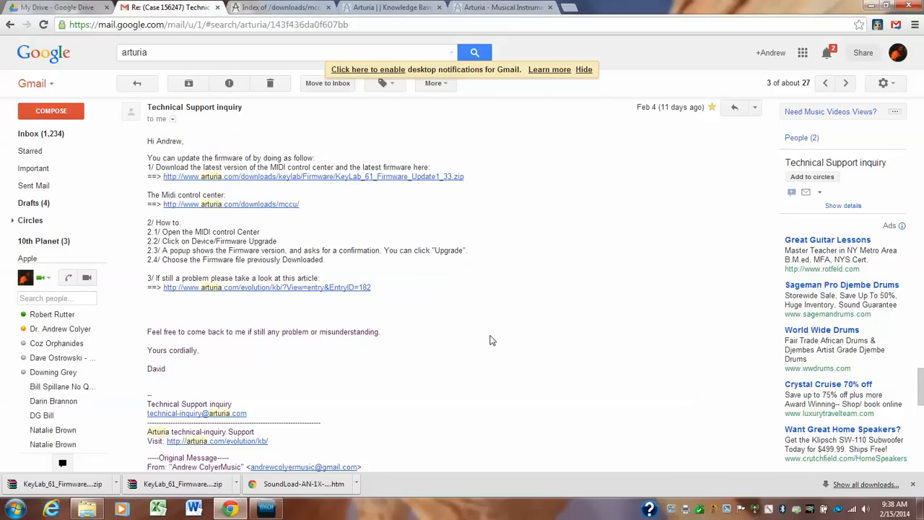
mouse_move(500, 293)
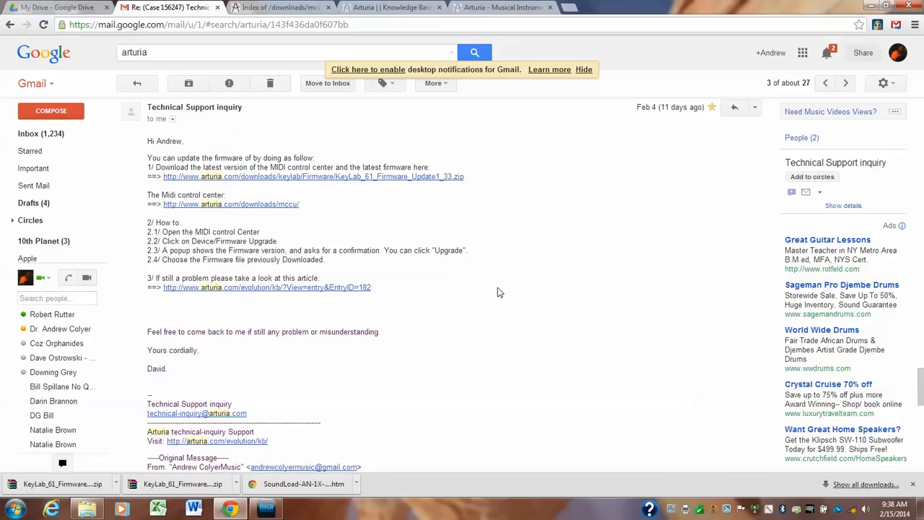
mouse_move(357, 285)
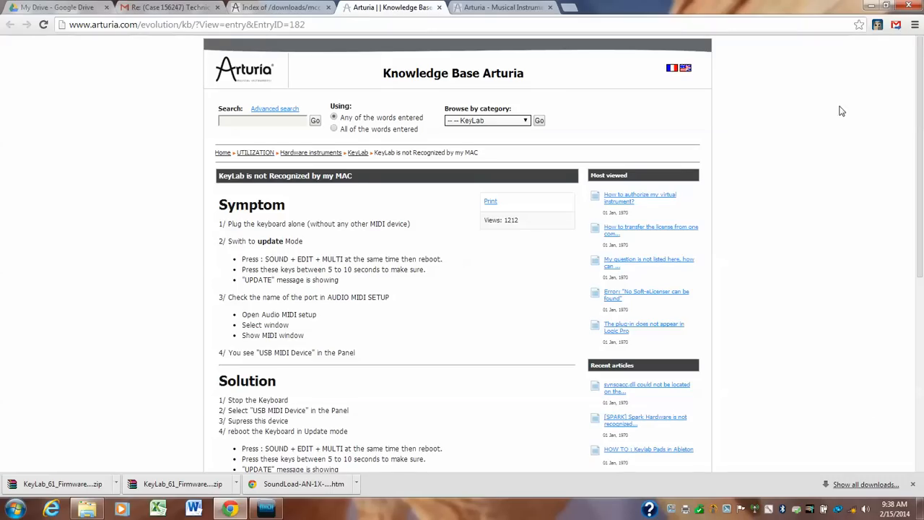
mouse_move(401, 244)
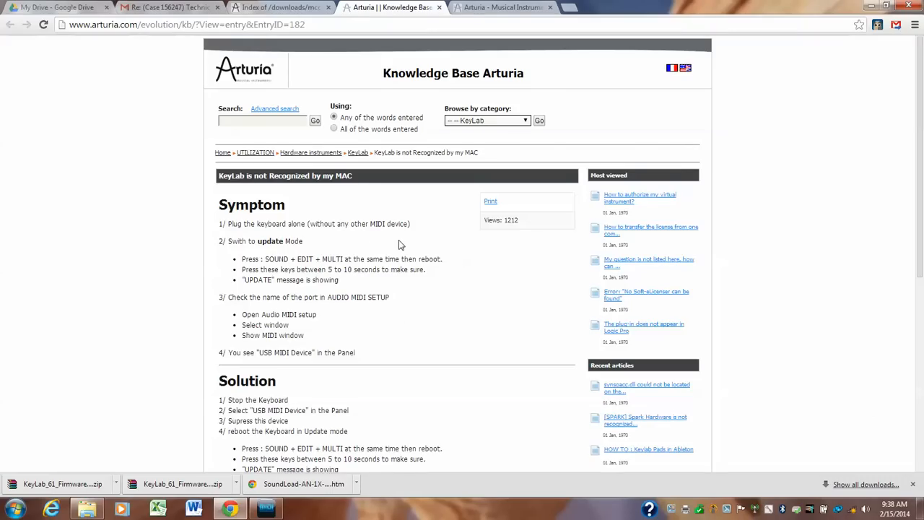
mouse_move(170, 14)
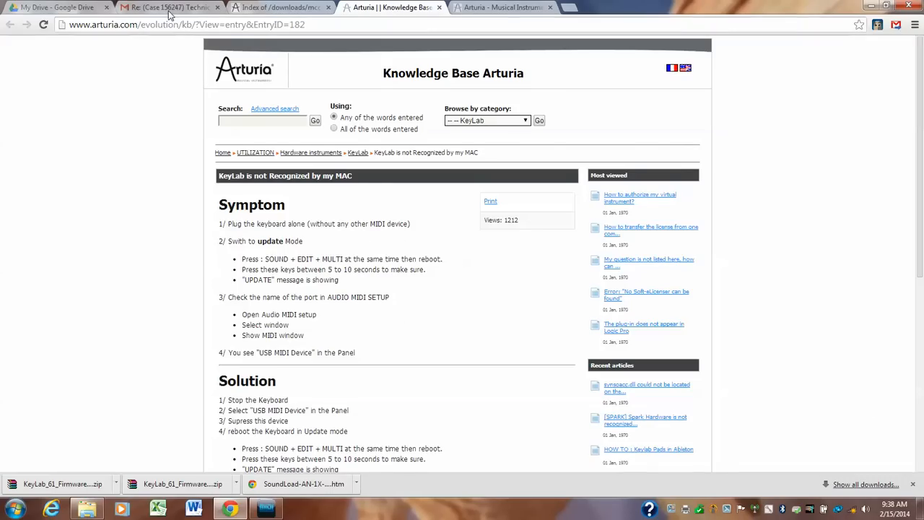
Read the 'KeyLab is not Recognized by my MAC' article's Symptom and Solution sections.
click(169, 7)
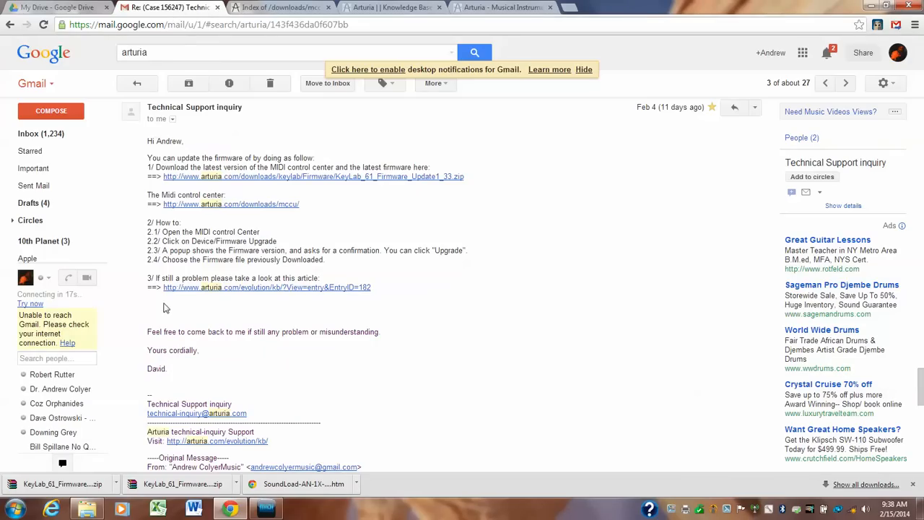
mouse_move(235, 287)
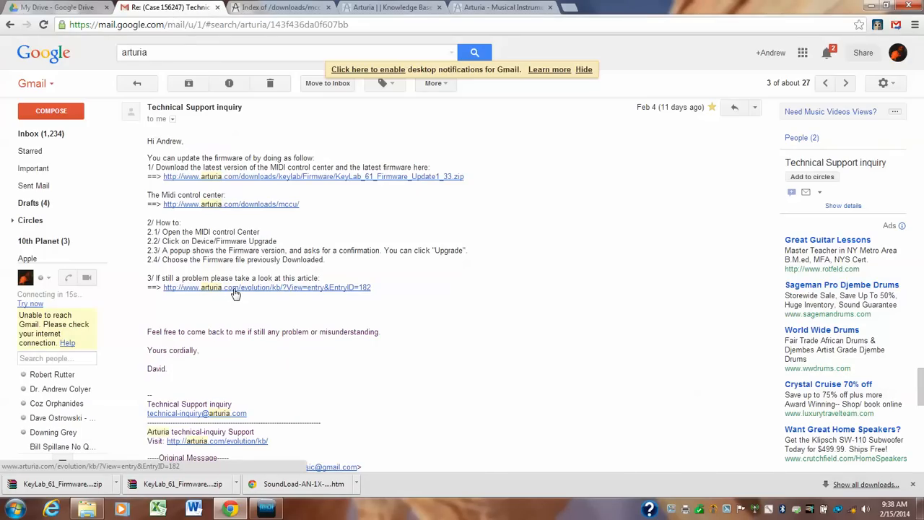
mouse_move(274, 283)
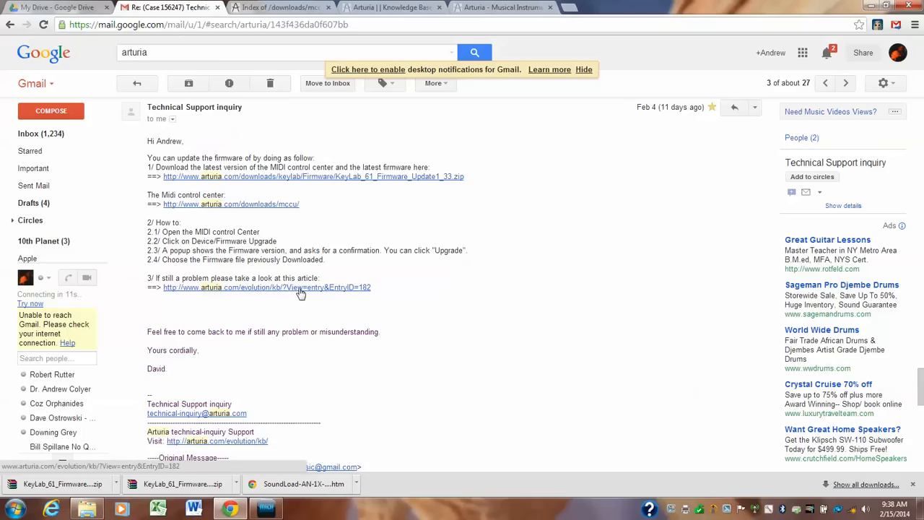
mouse_move(357, 295)
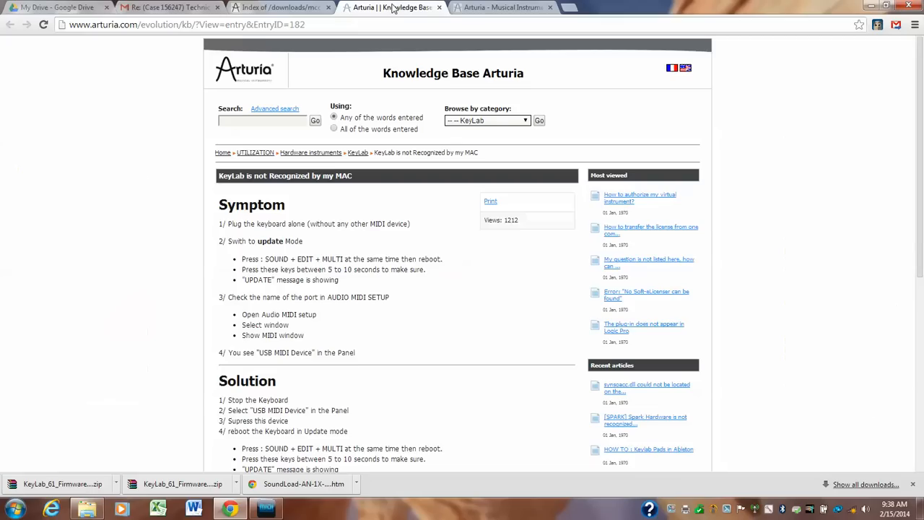
mouse_move(381, 63)
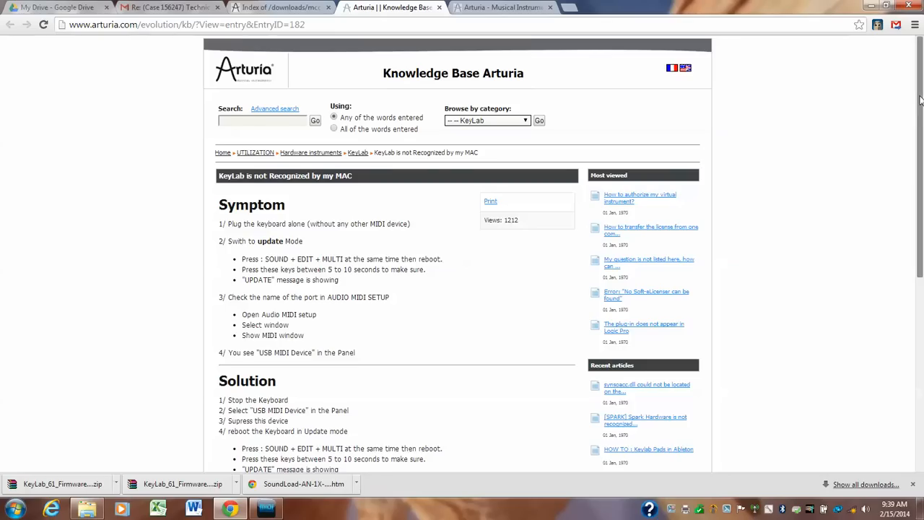
scroll(down, 3)
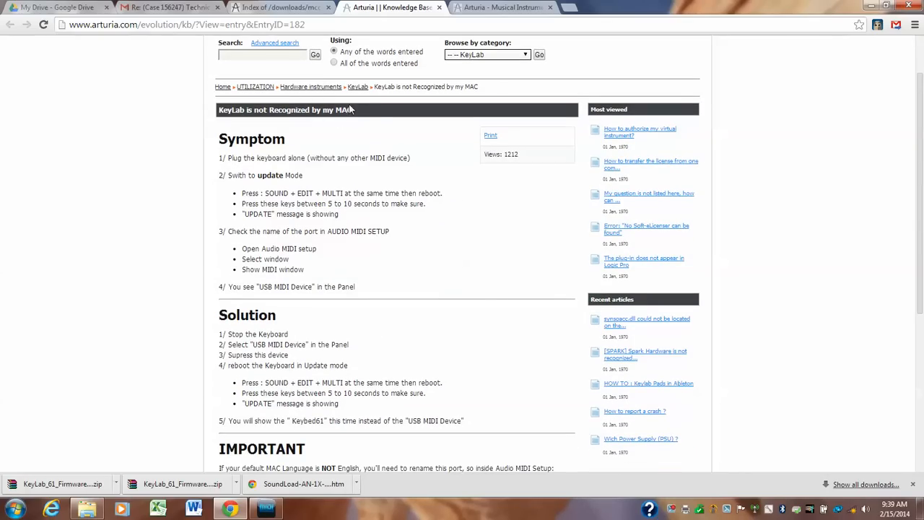
mouse_move(913, 94)
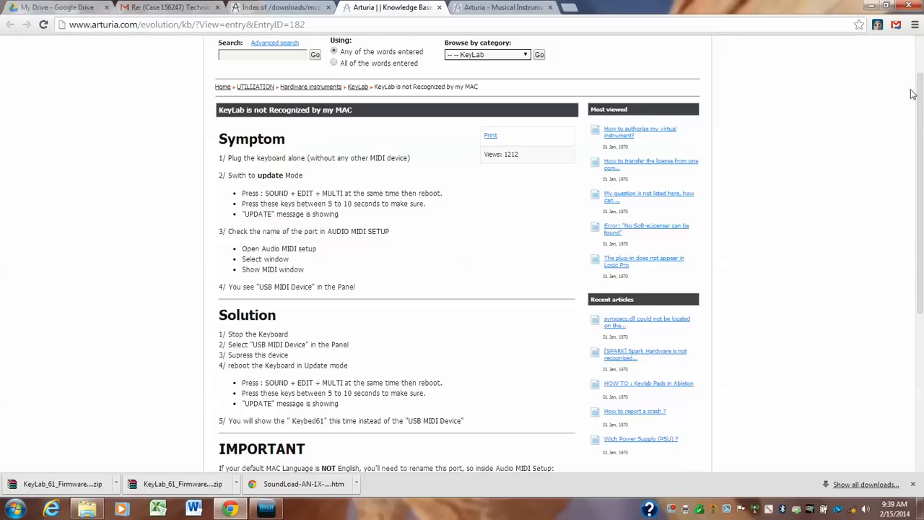
scroll(down, 3)
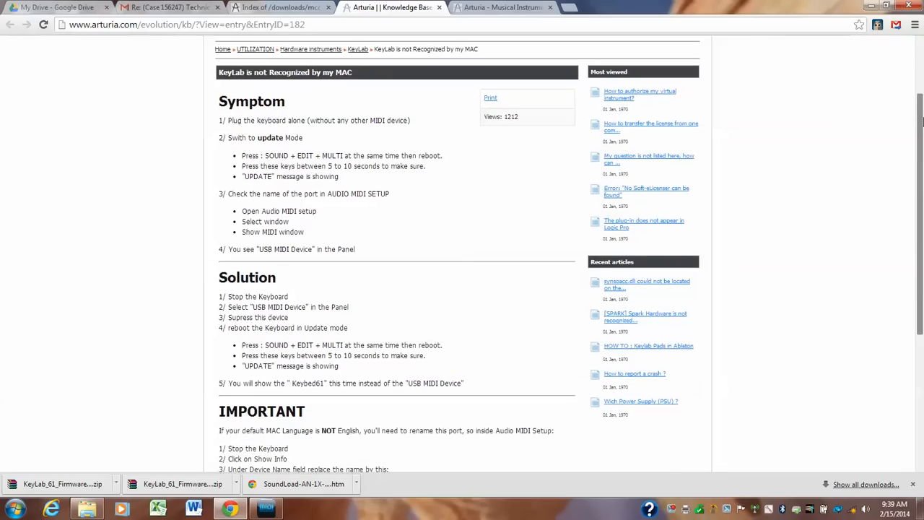
scroll(down, 3)
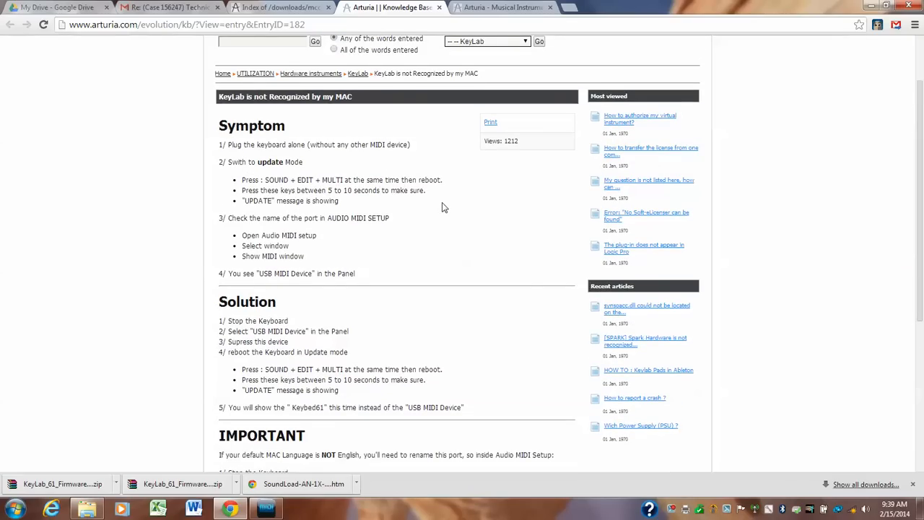
mouse_move(268, 201)
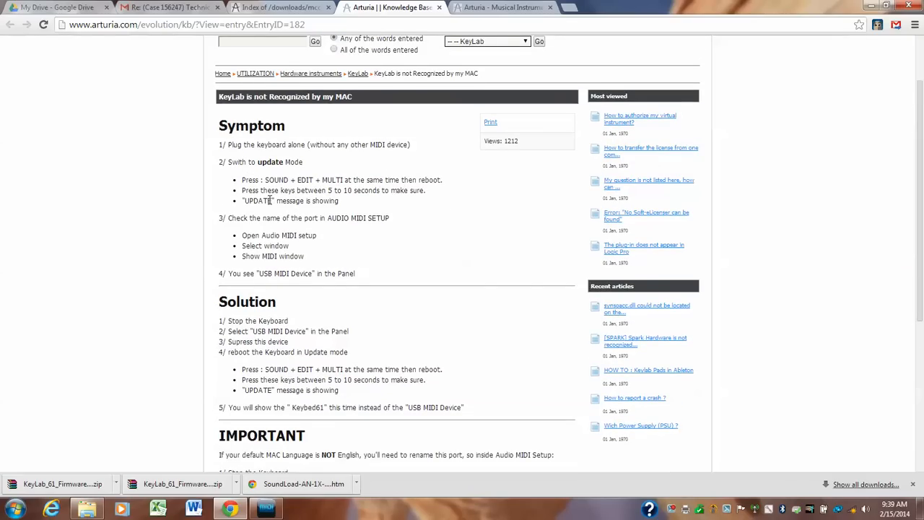
mouse_move(272, 179)
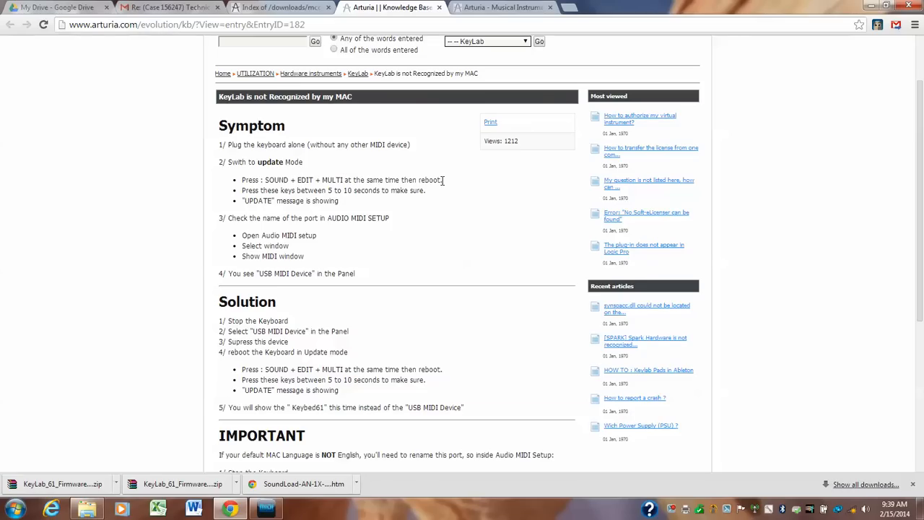
mouse_move(435, 180)
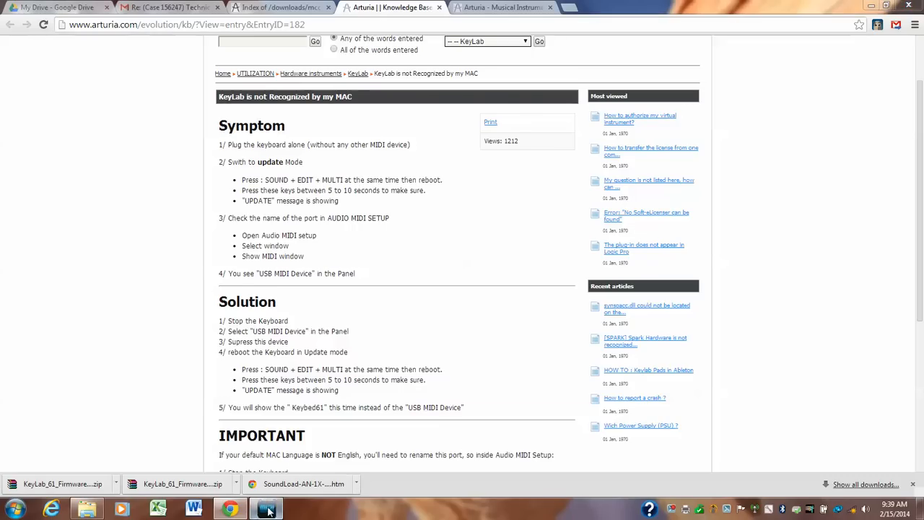
click(265, 510)
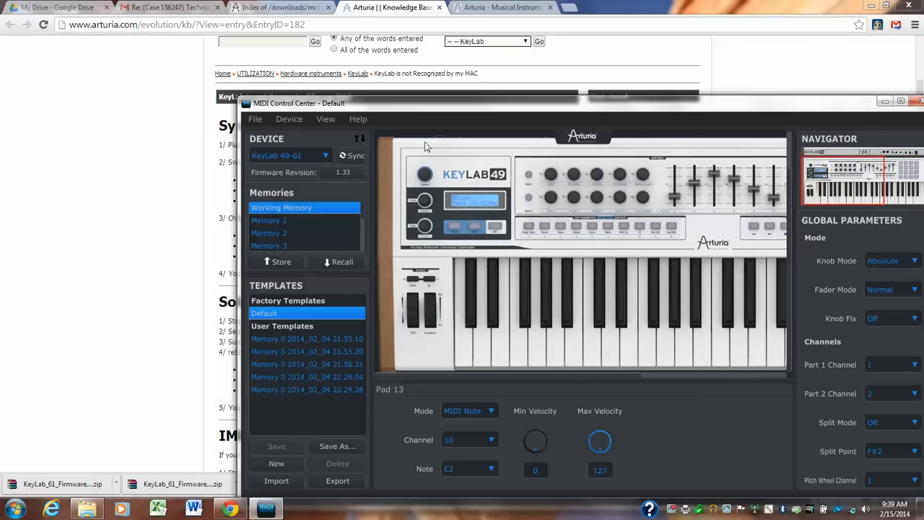
click(455, 228)
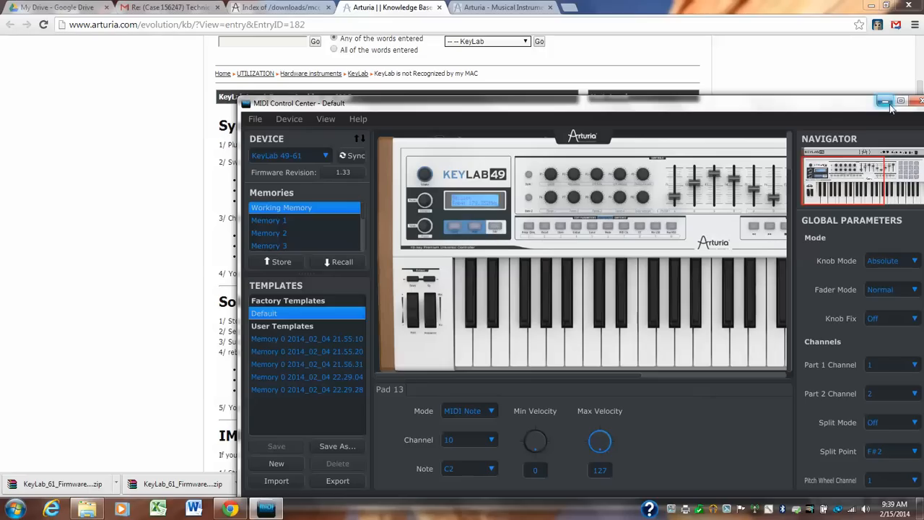
click(884, 101)
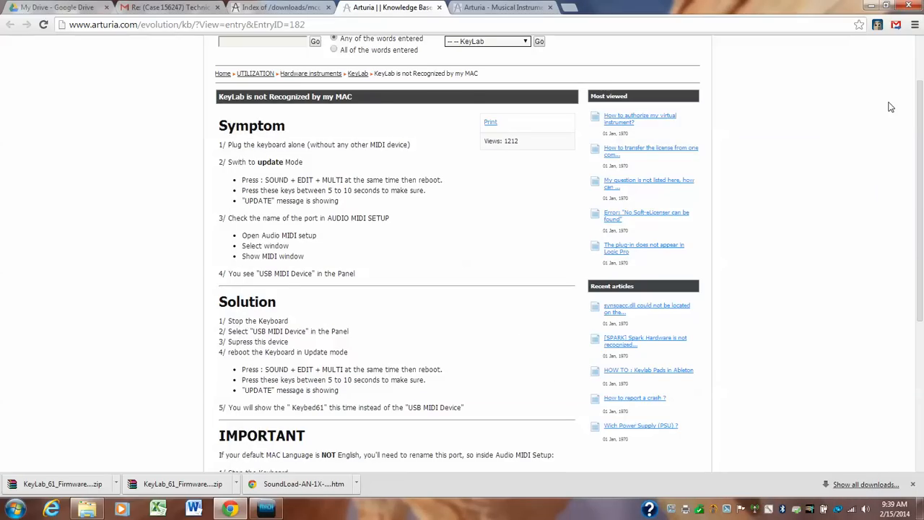
mouse_move(338, 242)
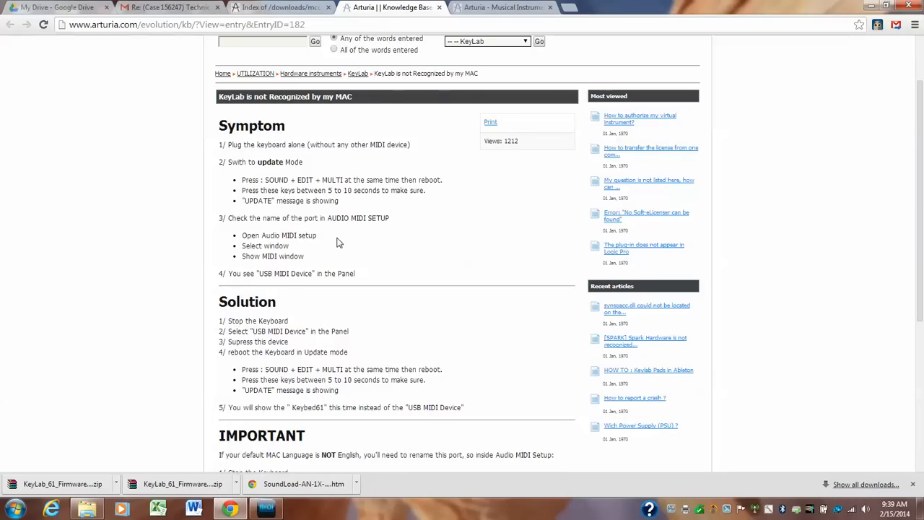
mouse_move(361, 326)
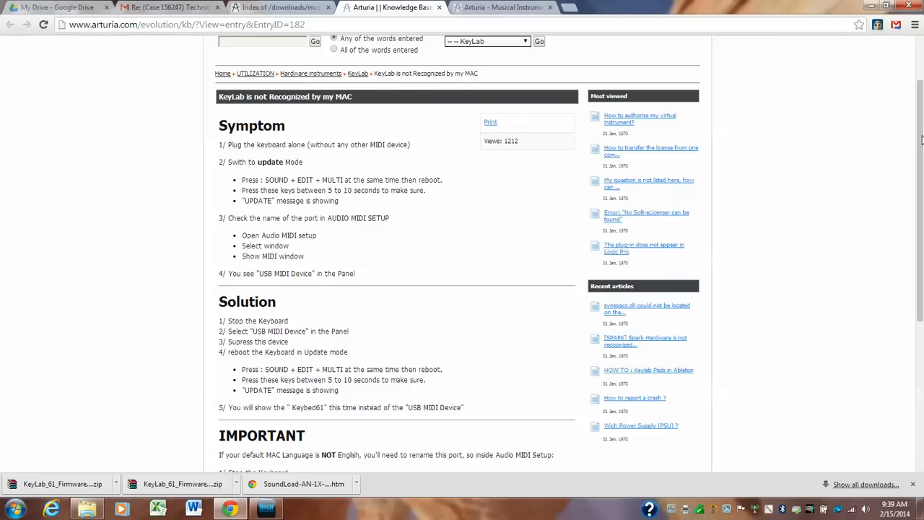
scroll(down, 3)
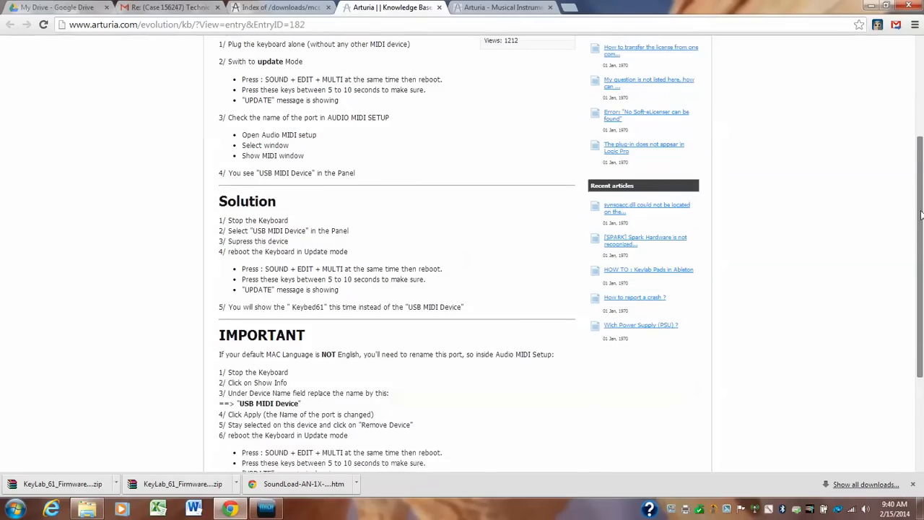
scroll(down, 3)
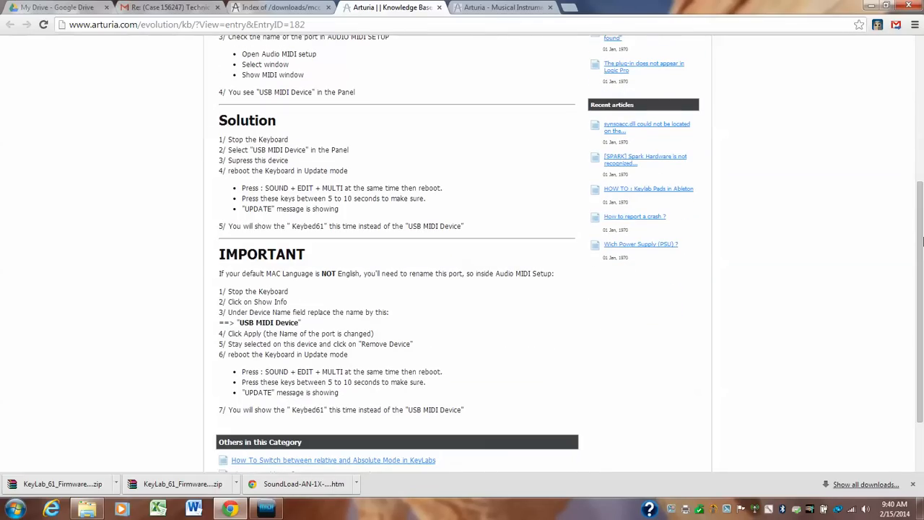
mouse_move(442, 297)
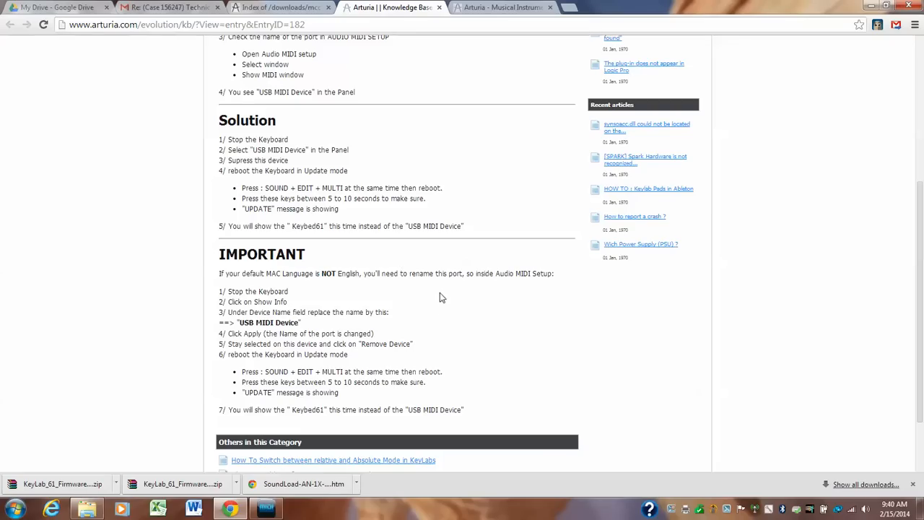
mouse_move(915, 239)
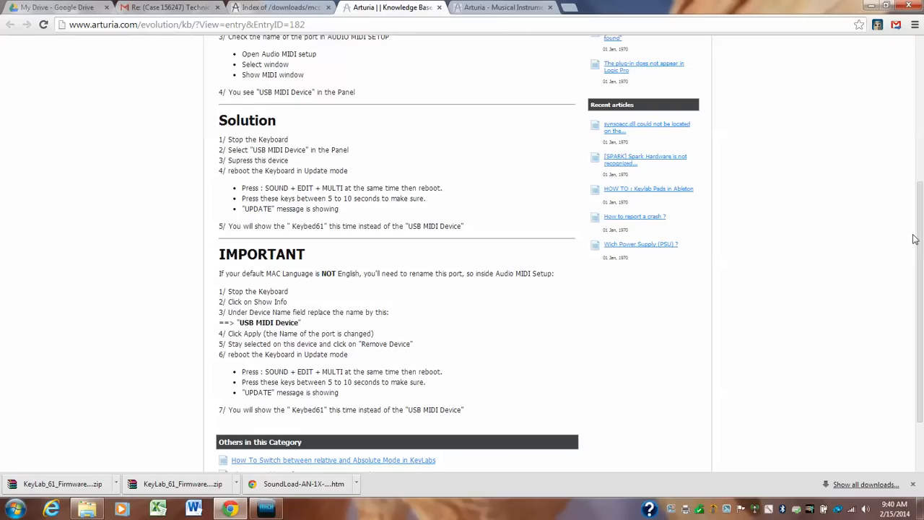
scroll(up, 3)
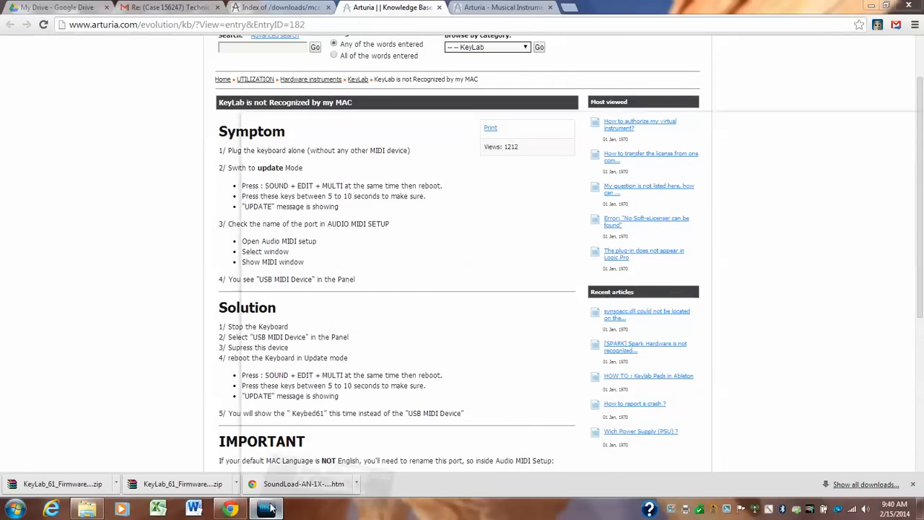
click(267, 509)
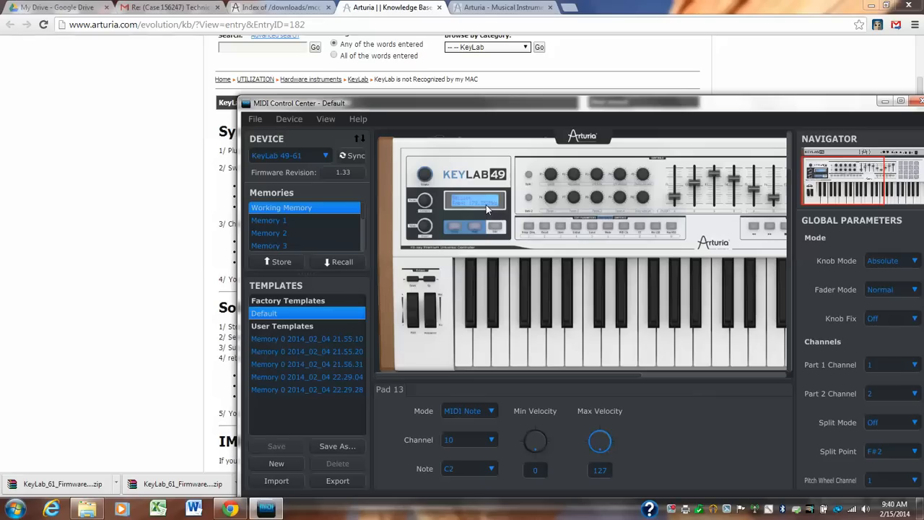
mouse_move(455, 205)
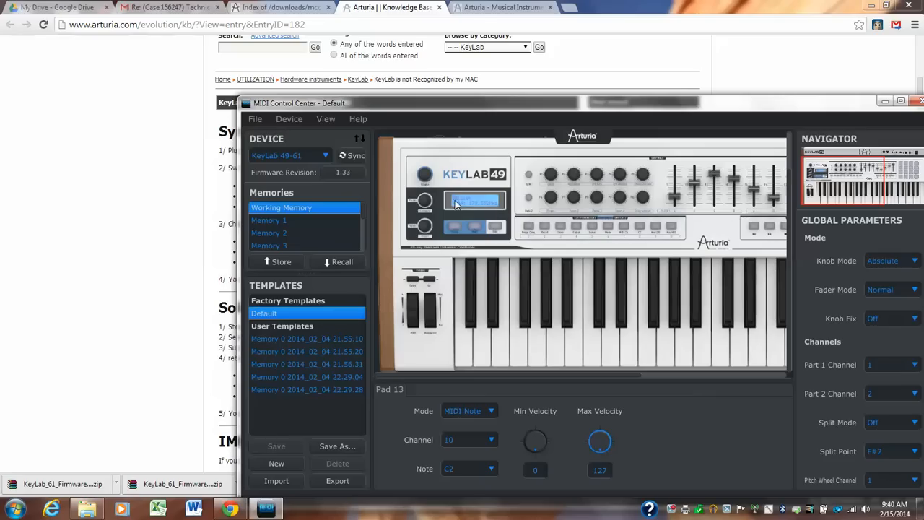
mouse_move(754, 107)
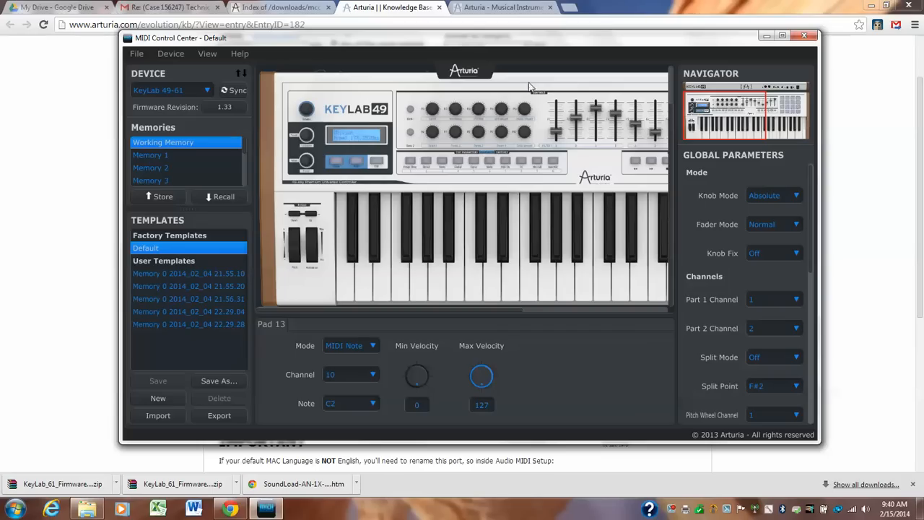
mouse_move(488, 326)
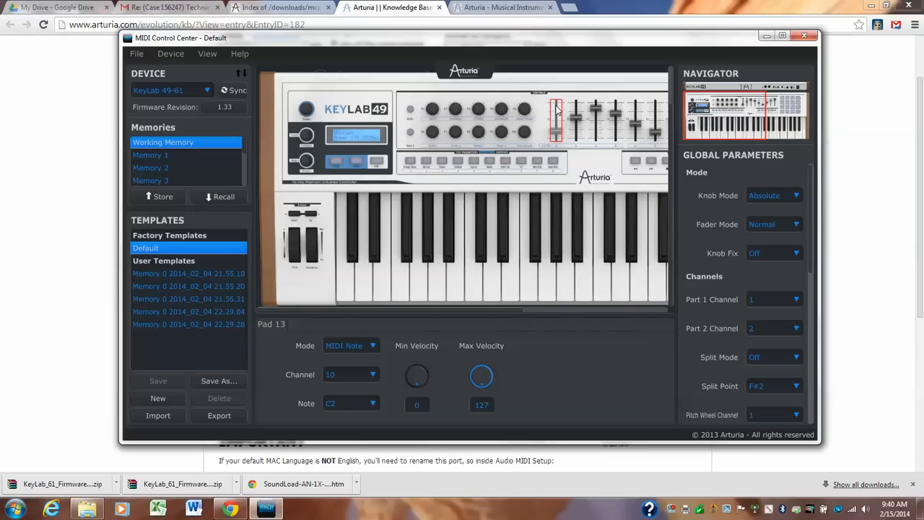
click(556, 127)
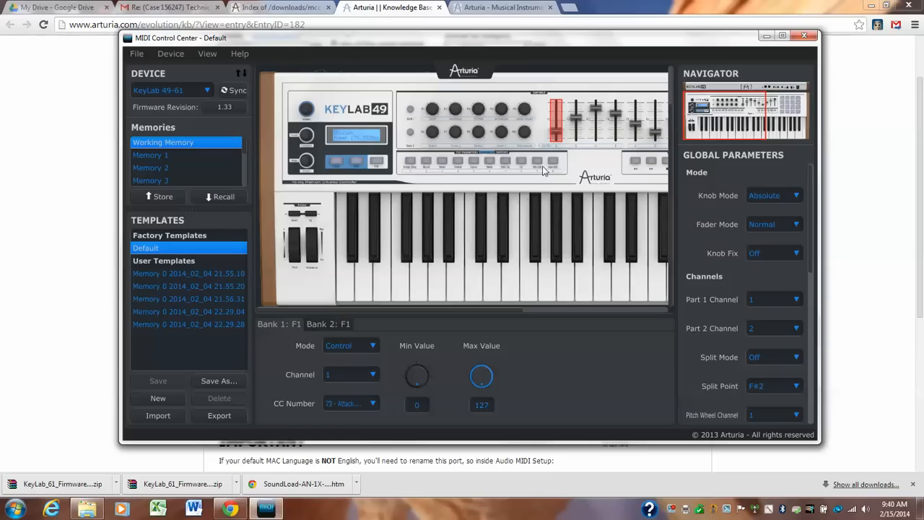
mouse_move(603, 365)
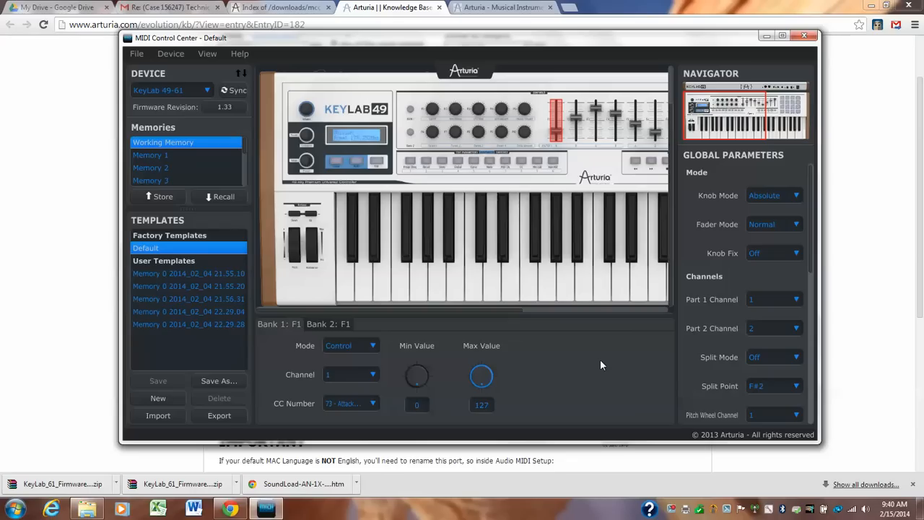
mouse_move(807, 80)
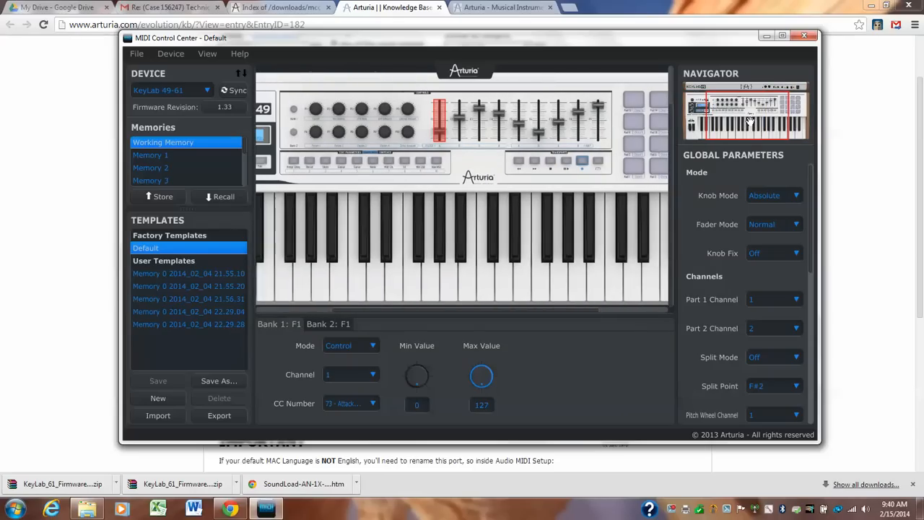
click(805, 36)
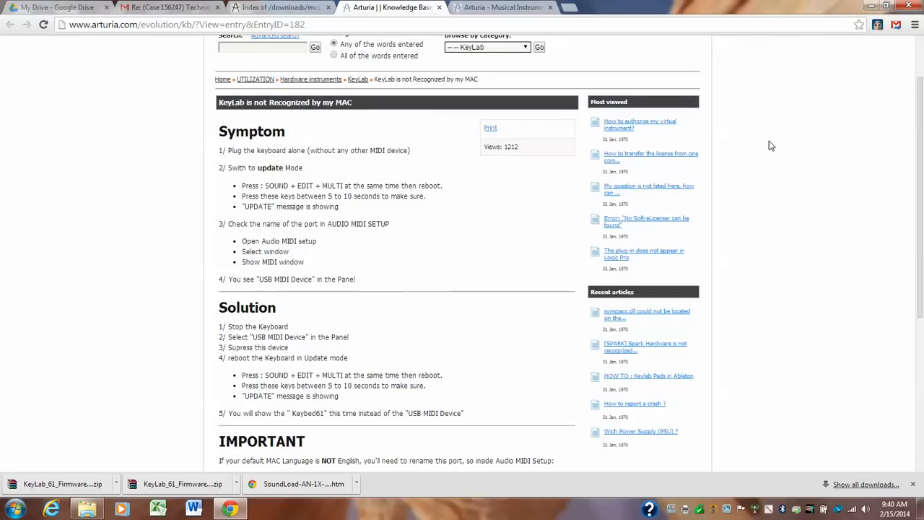